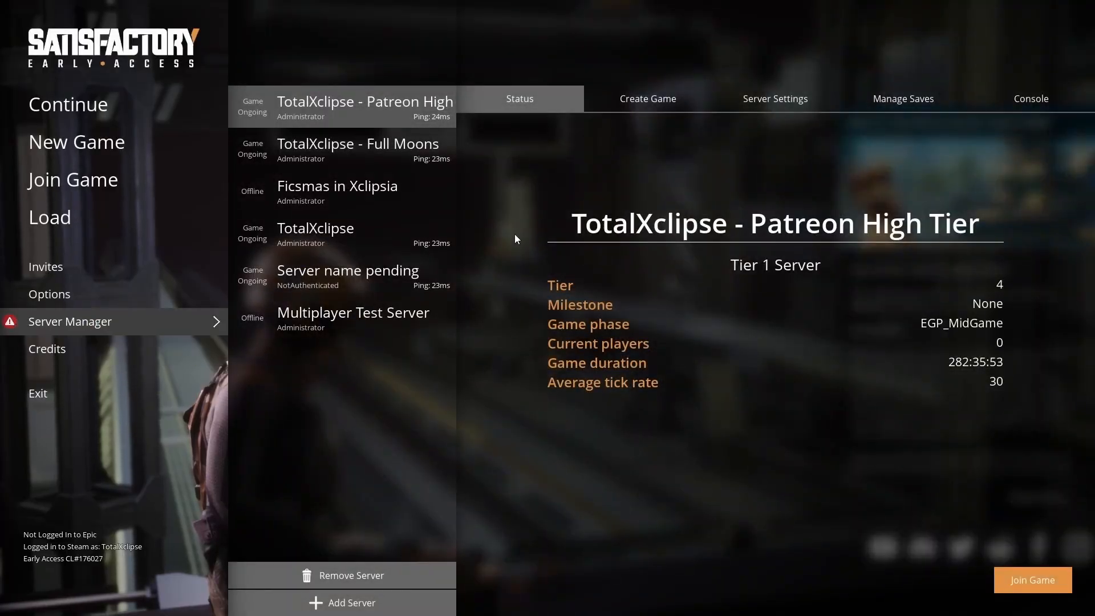
mouse_move(865, 236)
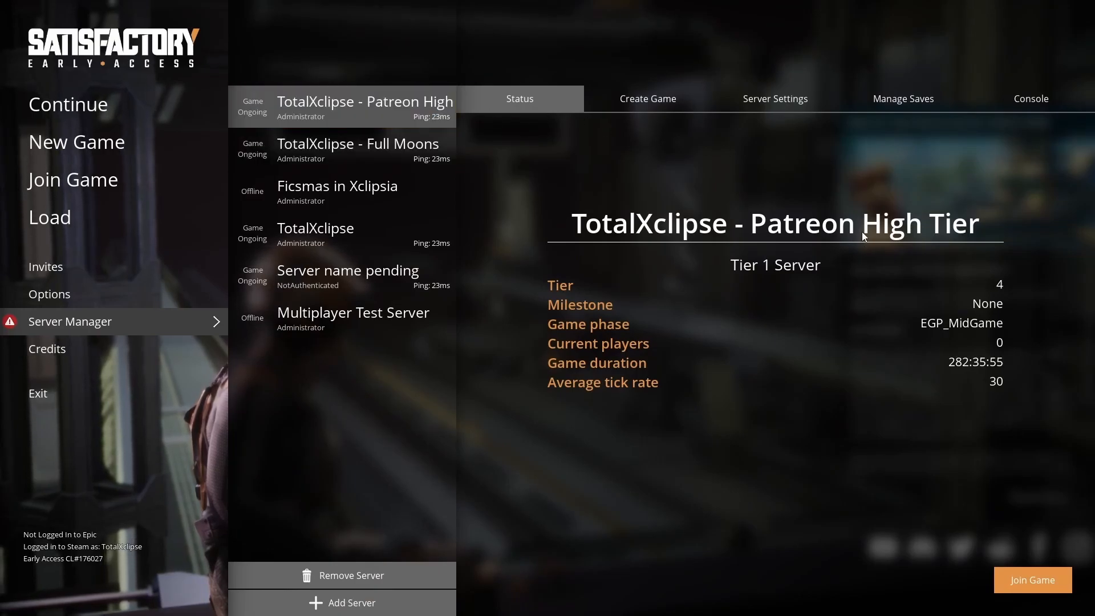
mouse_move(1049, 549)
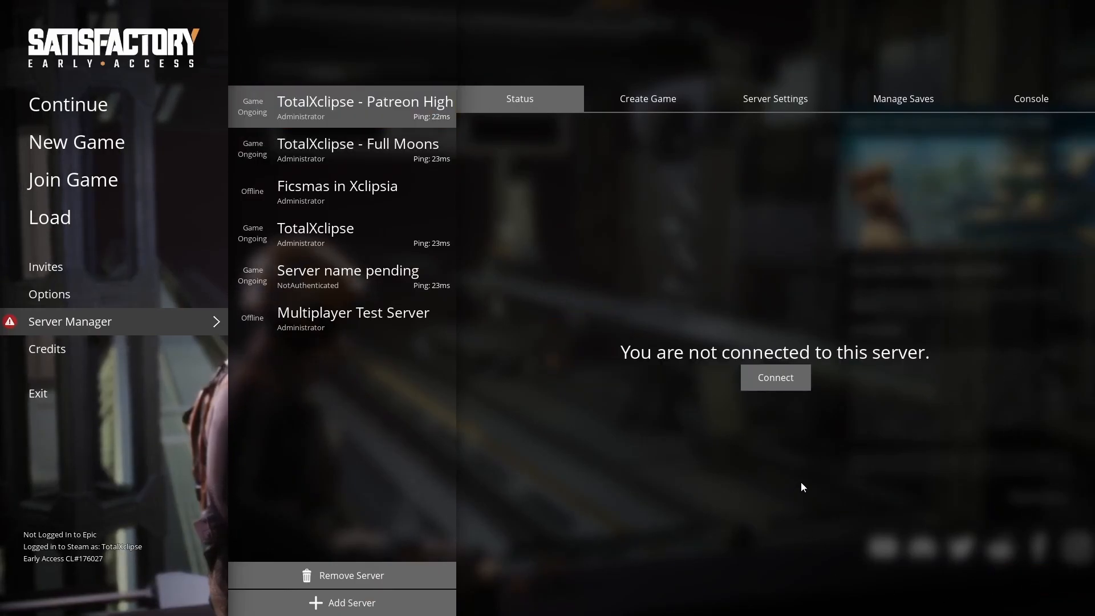
Connect to the Patreon High Tier server and toggle its pause-when-empty setting
left_click(774, 377)
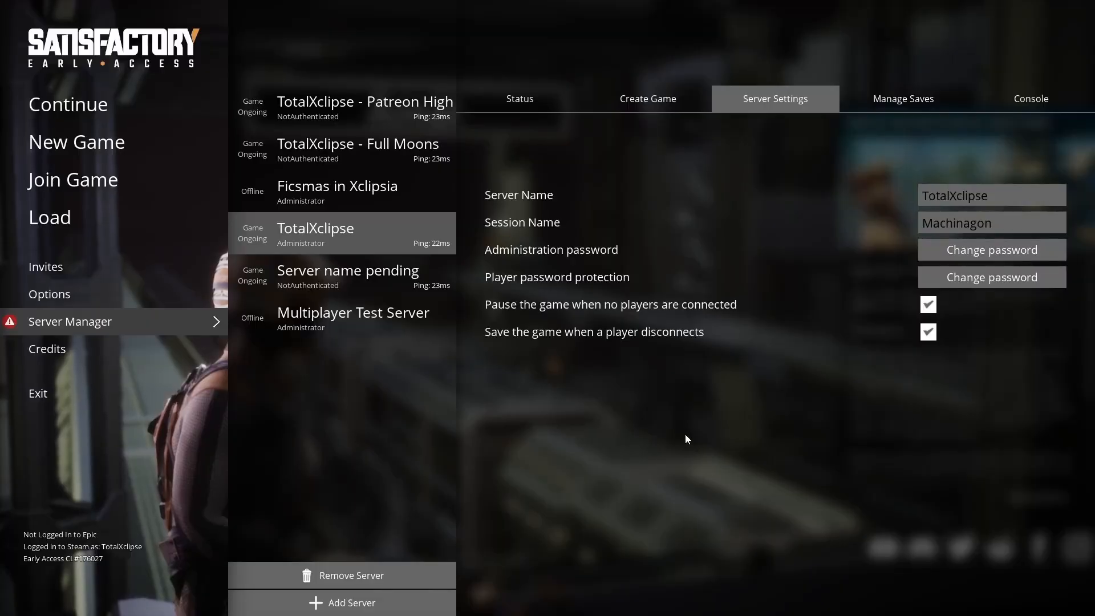
mouse_move(499, 318)
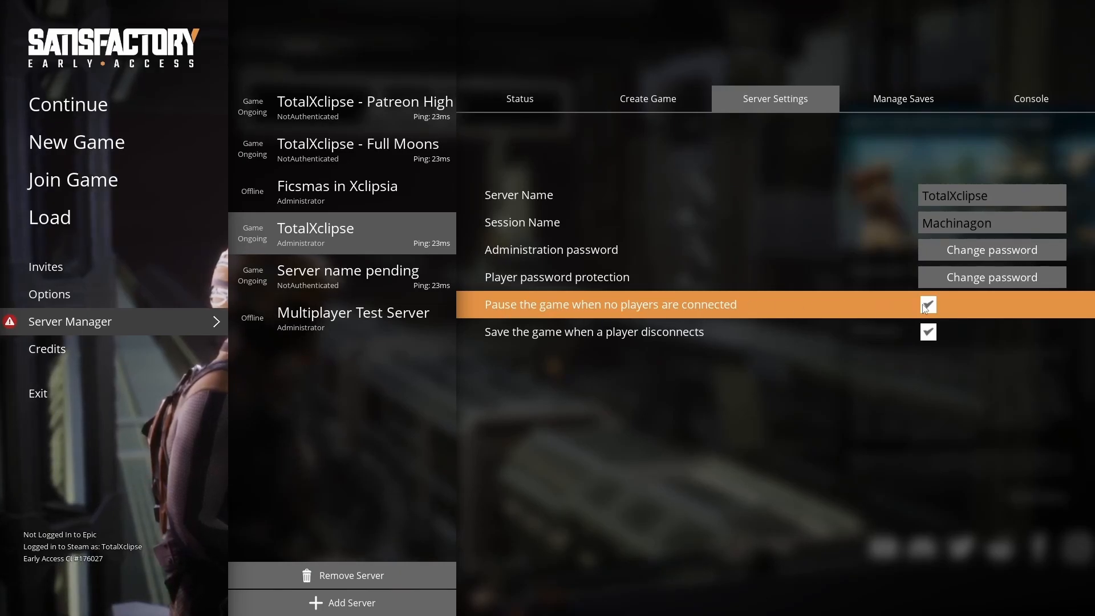
mouse_move(785, 316)
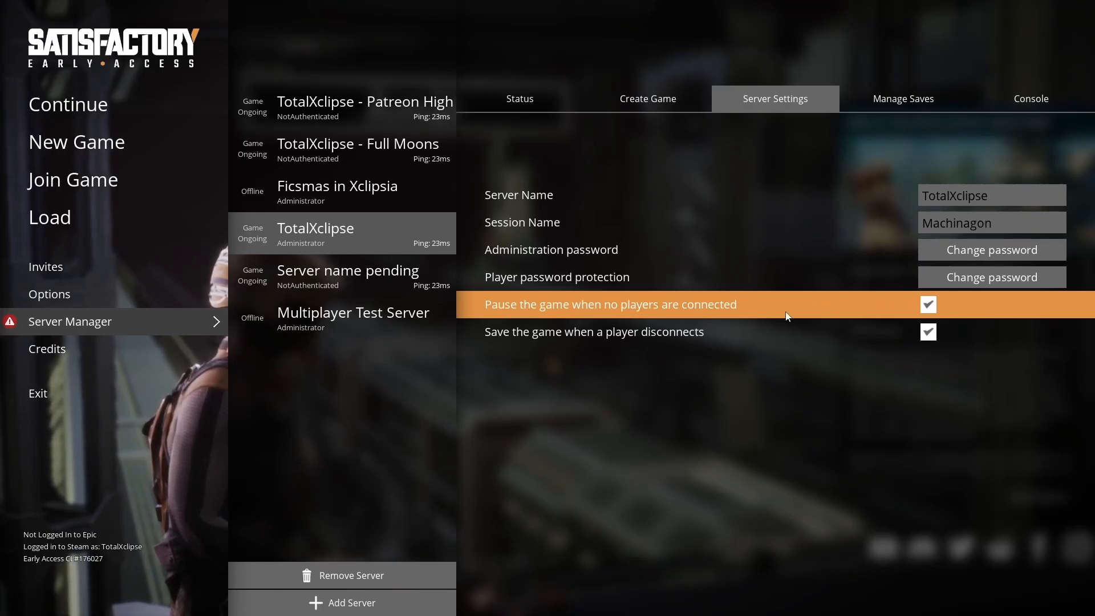
left_click(929, 305)
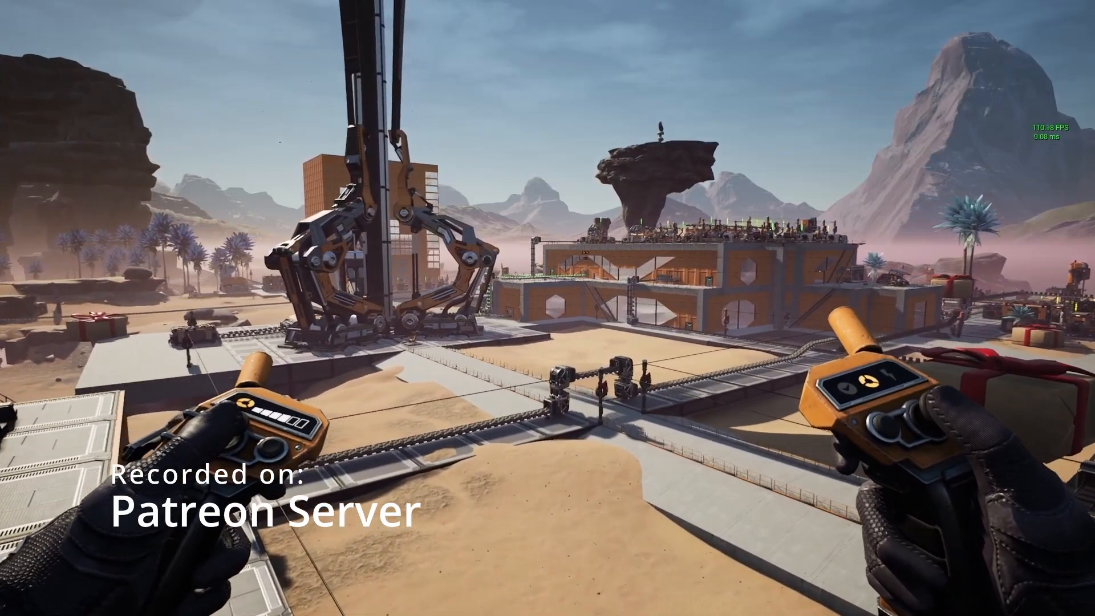
mouse_move(547, 308)
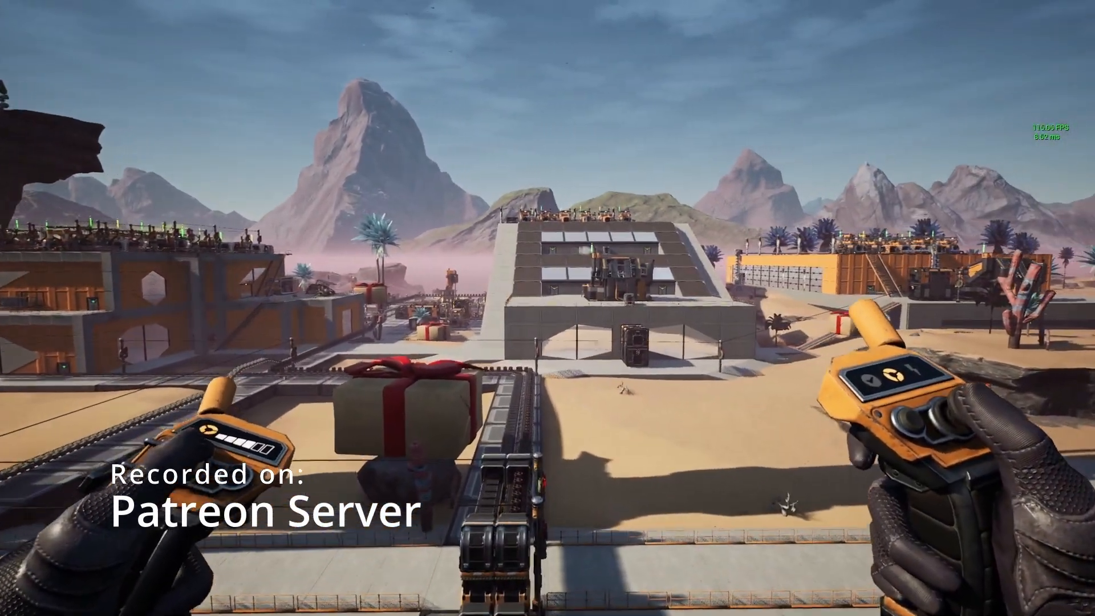
mouse_move(547, 308)
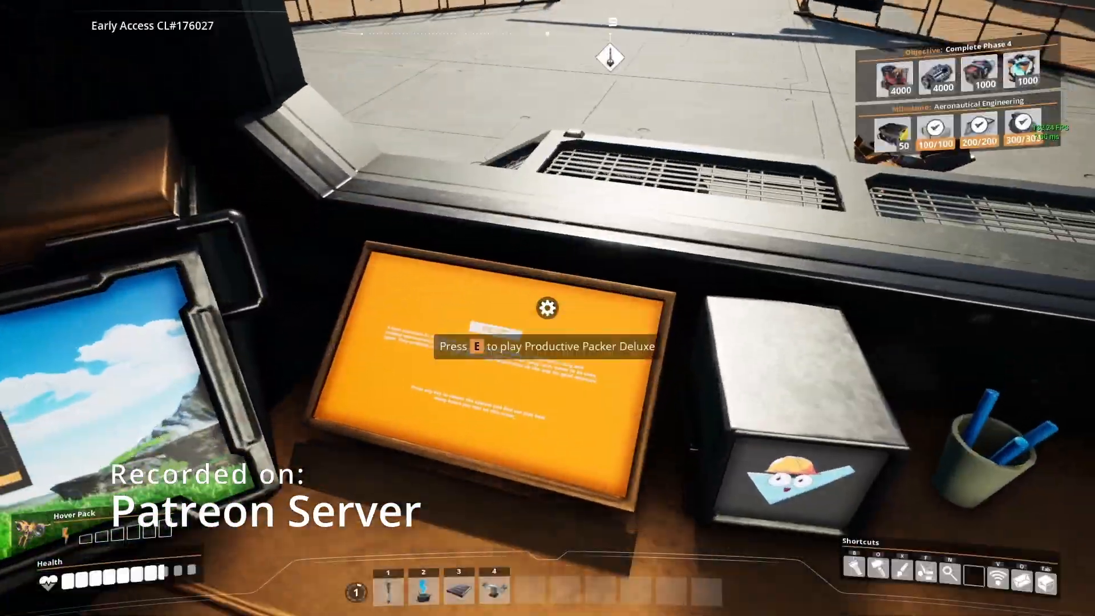
Interact with the arcade terminal to play Productive Packer Deluxe
key("e")
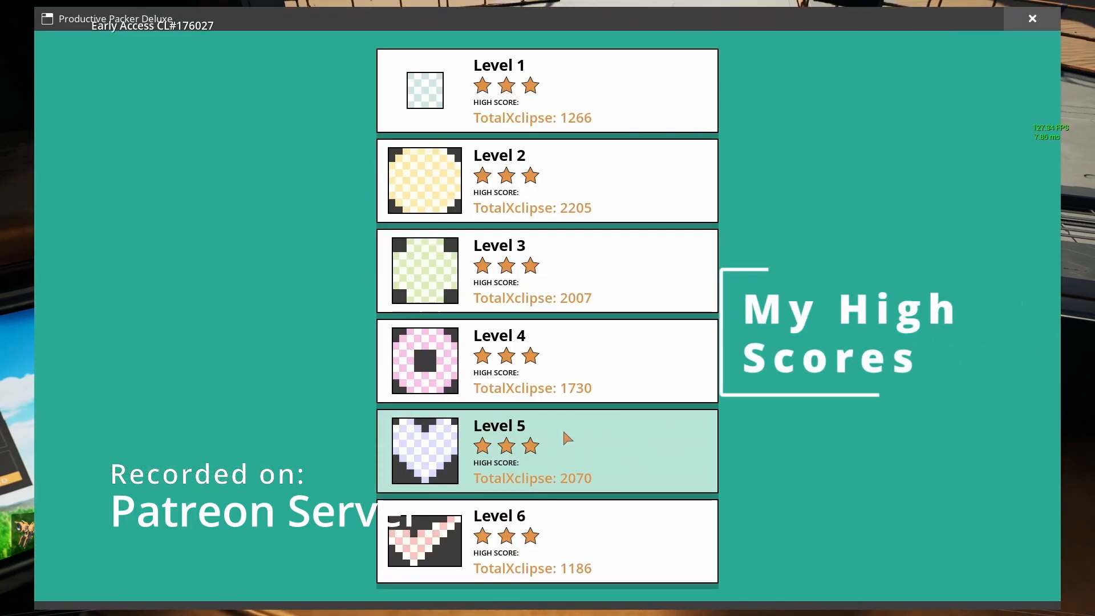
mouse_move(601, 210)
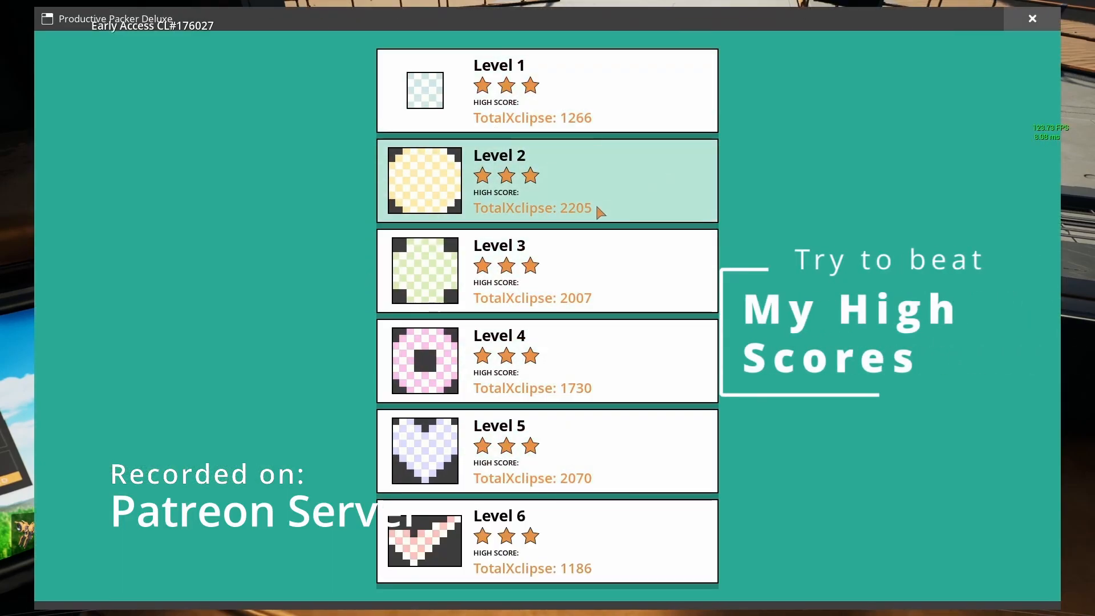
mouse_move(598, 570)
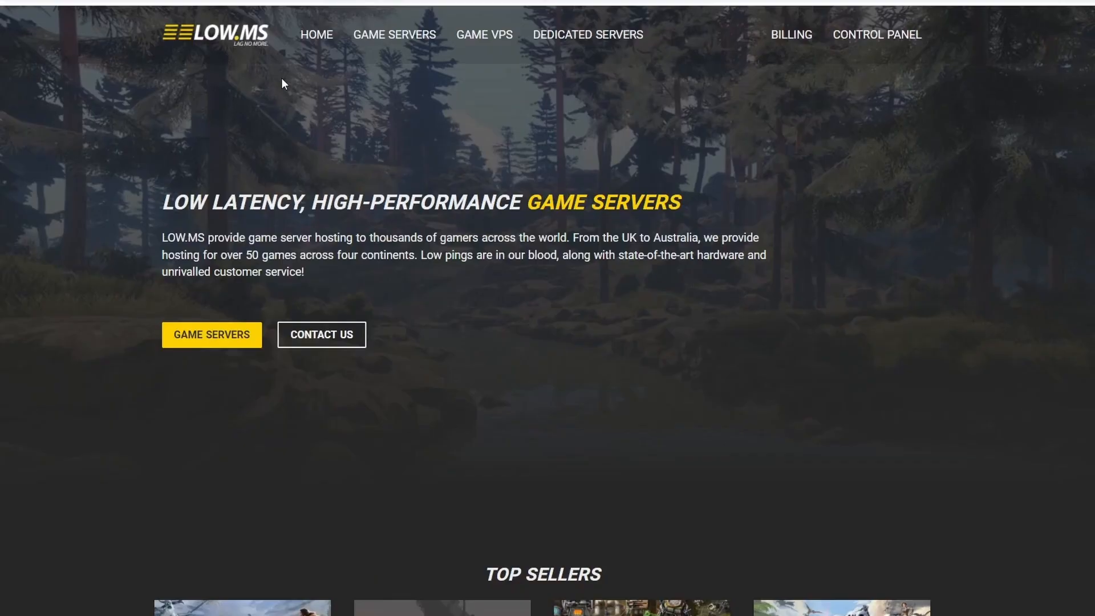
Browse the Dedicated Servers listing and review the i9 10900K machine's details
left_click(588, 34)
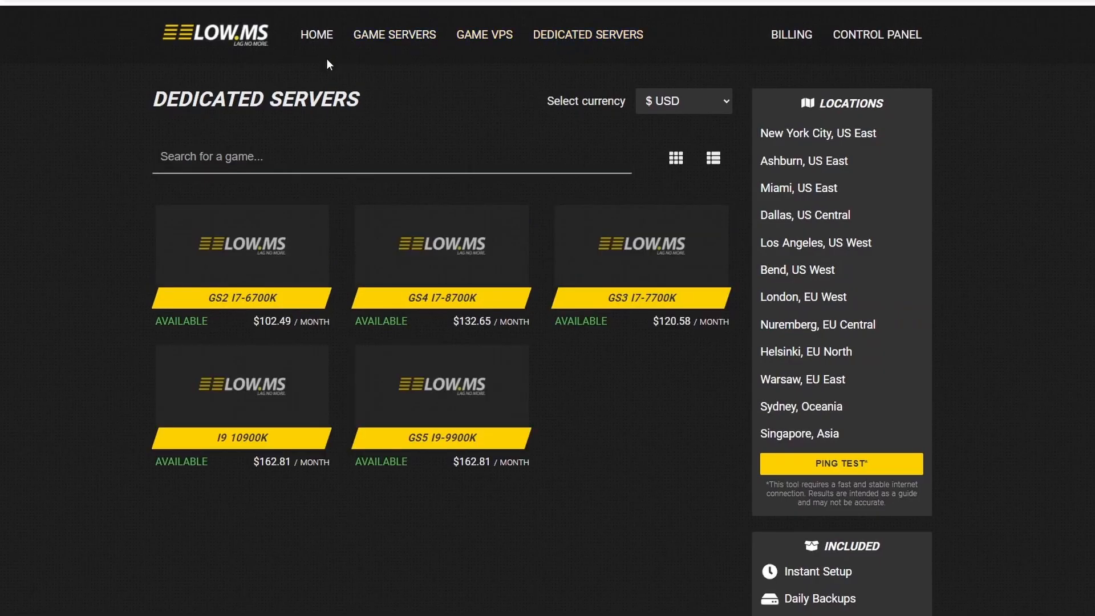
mouse_move(243, 421)
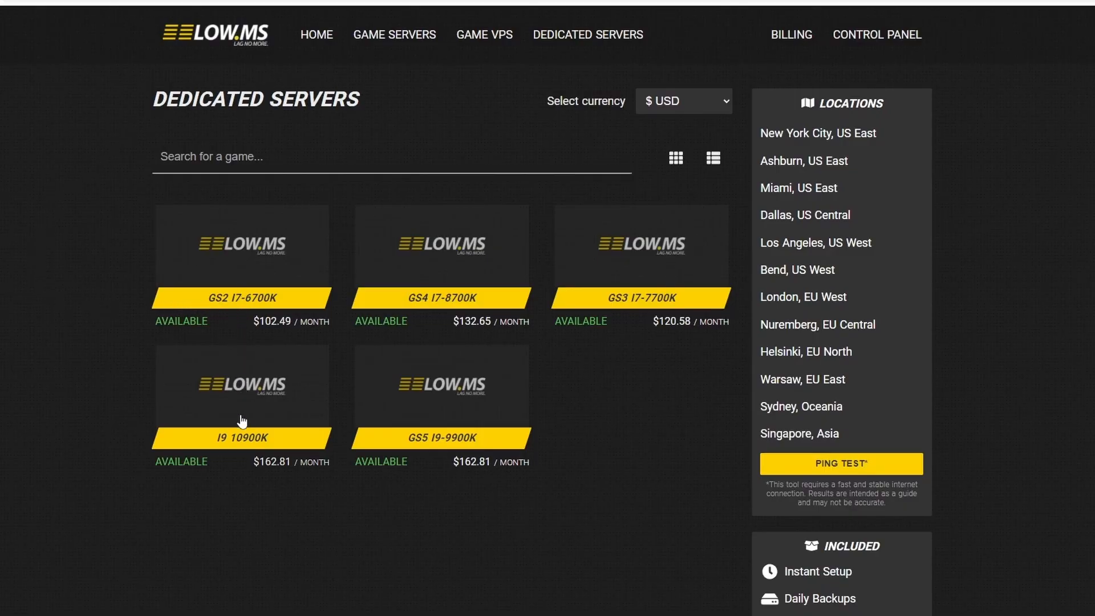
left_click(240, 404)
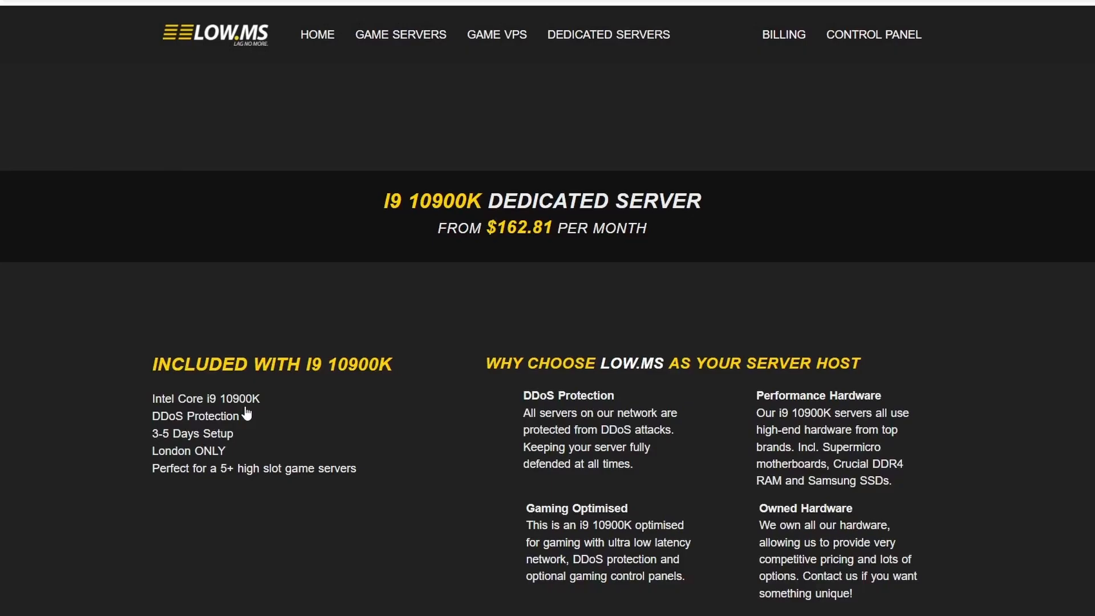
scroll("down", 3)
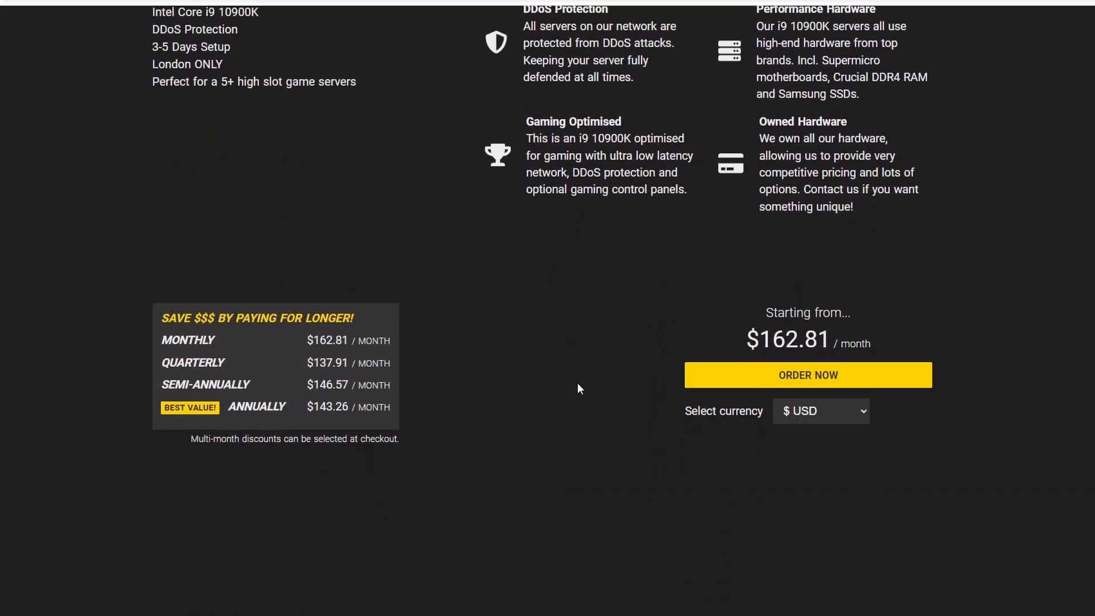
mouse_move(349, 422)
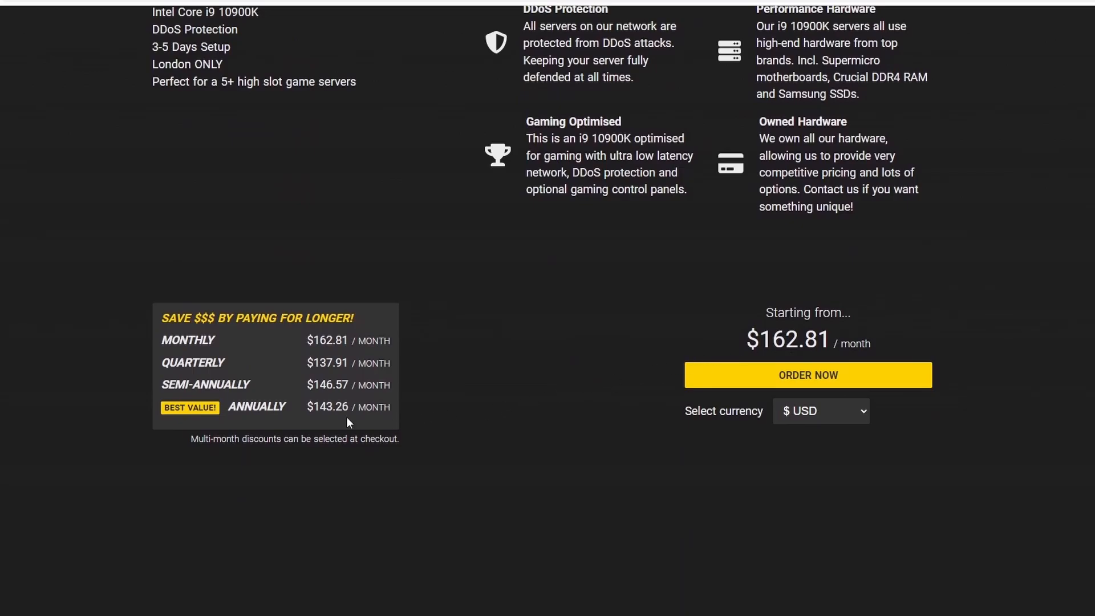
scroll("up", 3)
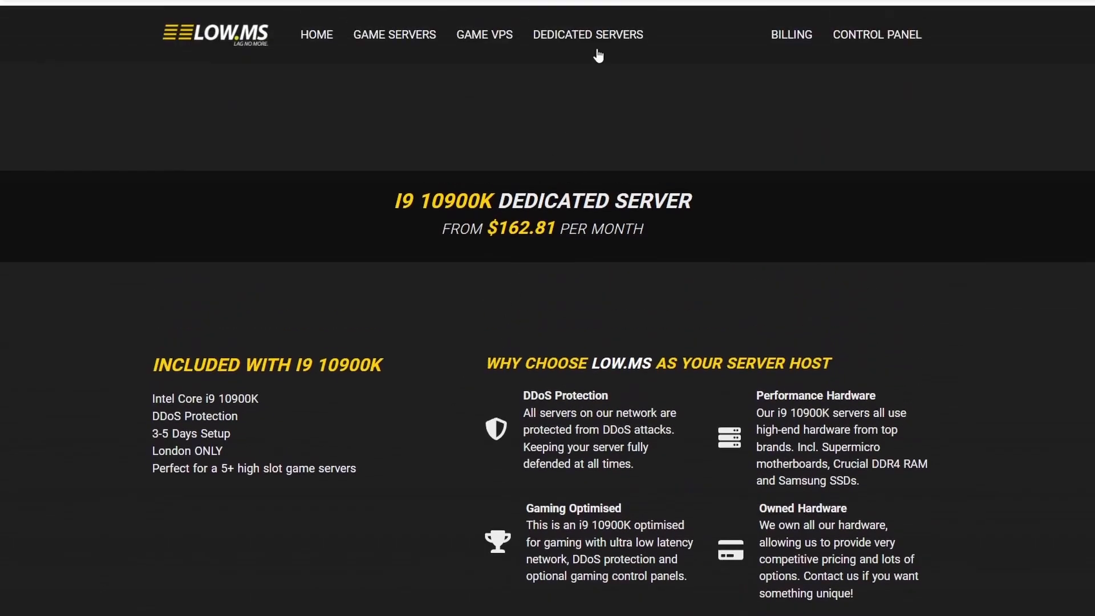
Open the Satisfactory hosting page from the Game Servers catalogue and view its pricing
left_click(393, 35)
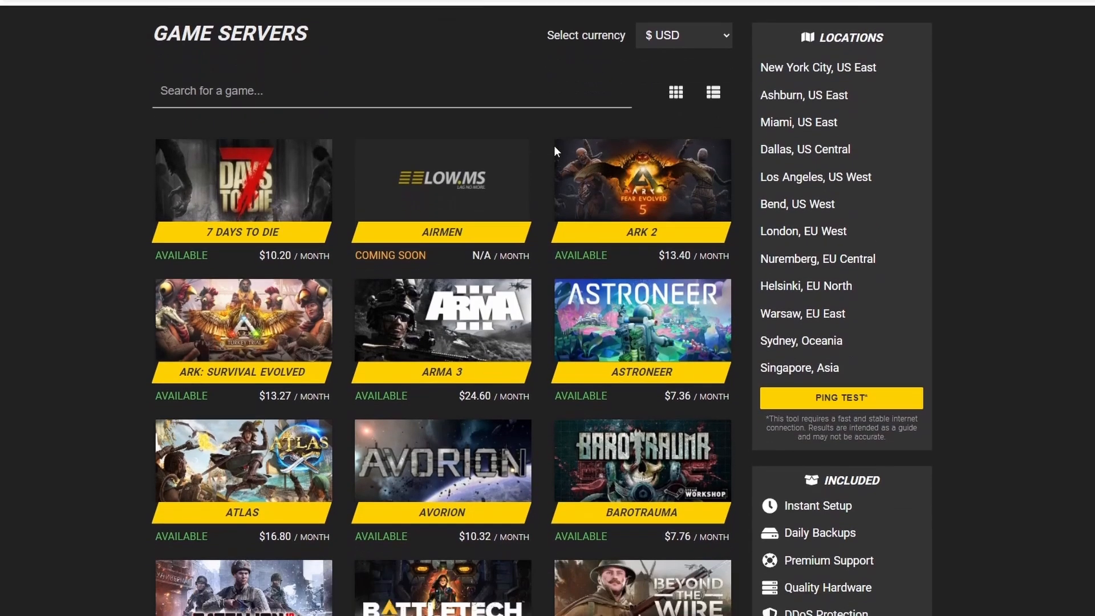
scroll("down", 3)
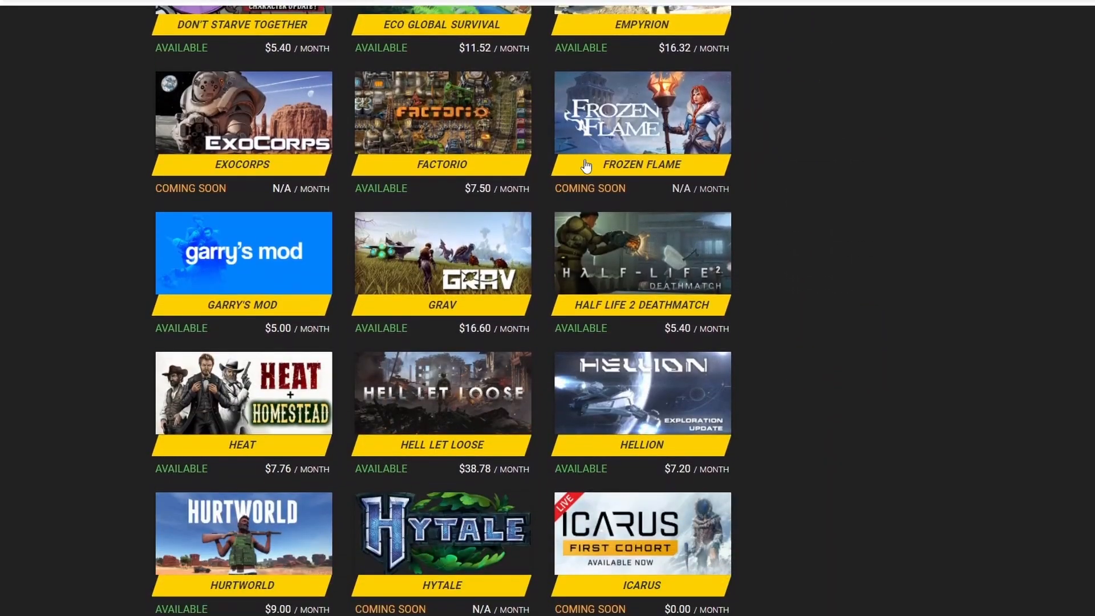
scroll("down", 3)
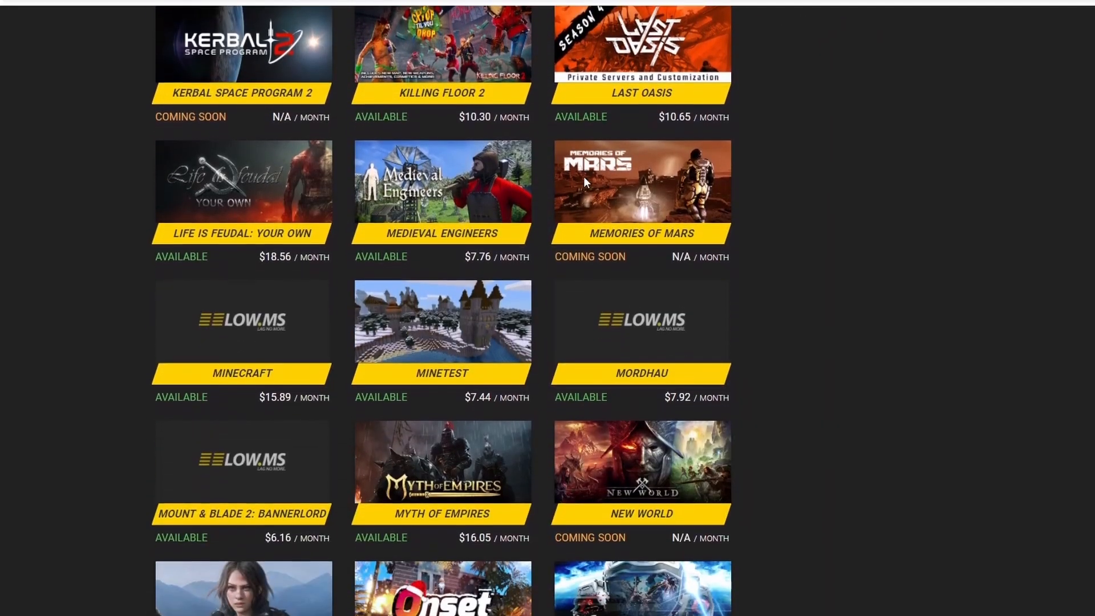
scroll("down", 3)
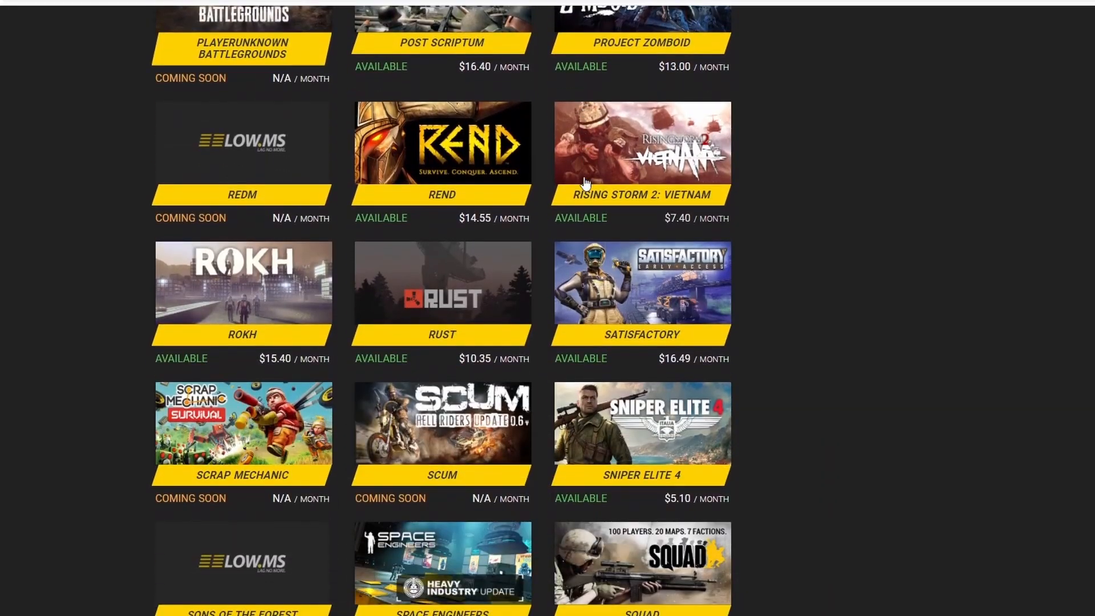
left_click(640, 281)
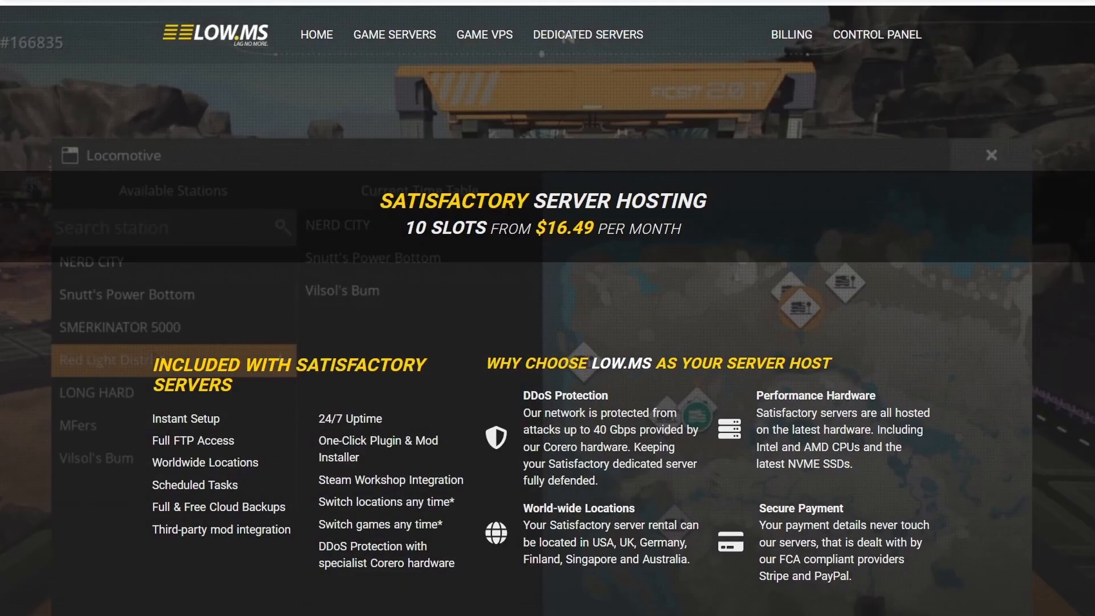
scroll("down", 3)
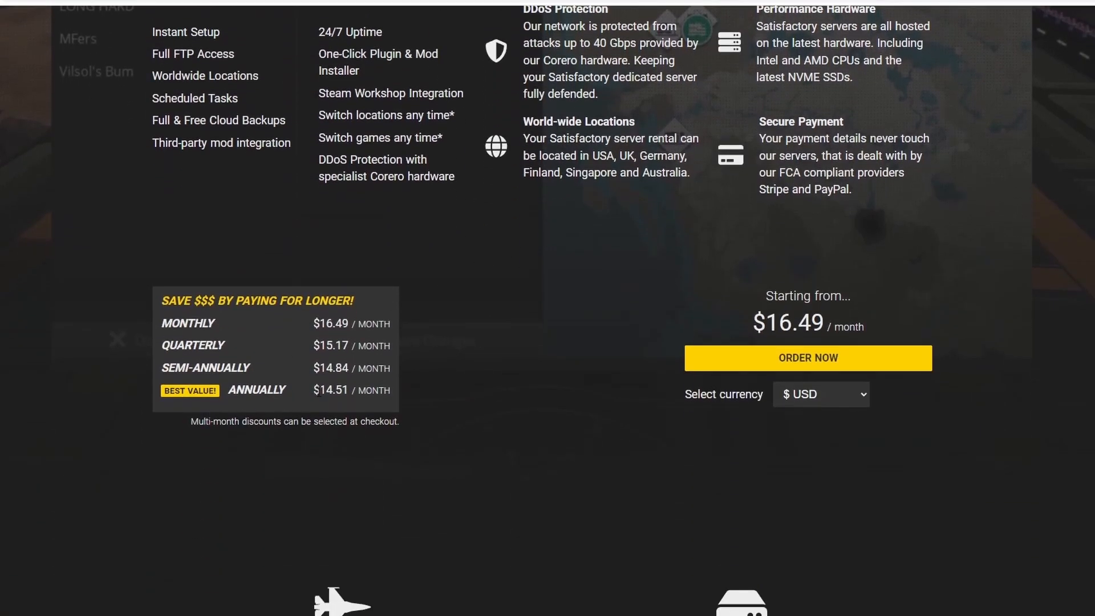
mouse_move(937, 436)
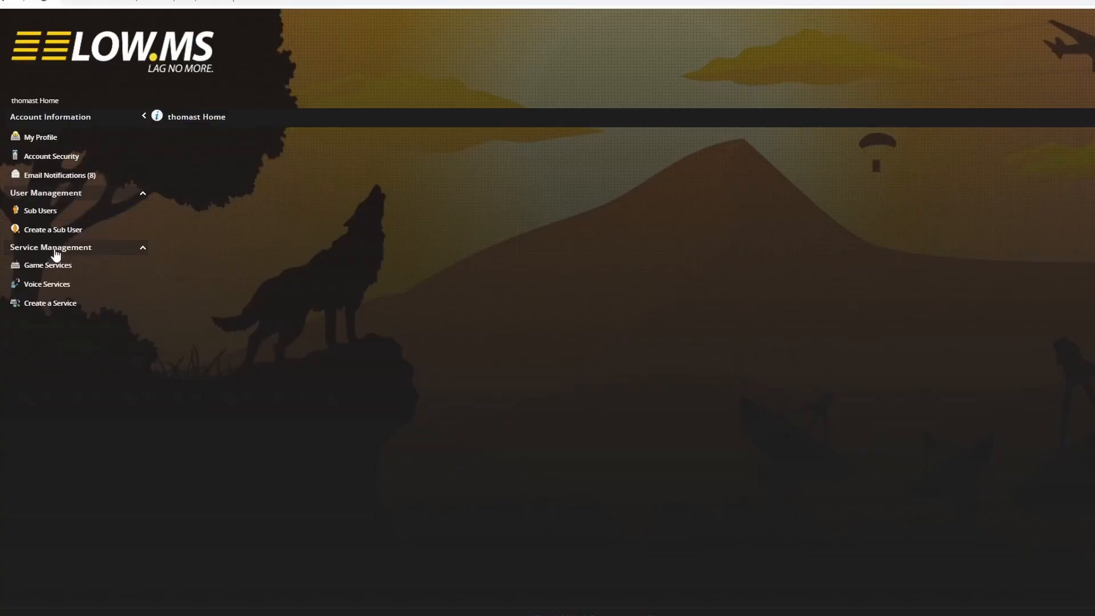
Review a Satisfactory service, then start creating a new service on the dedicated server
left_click(48, 264)
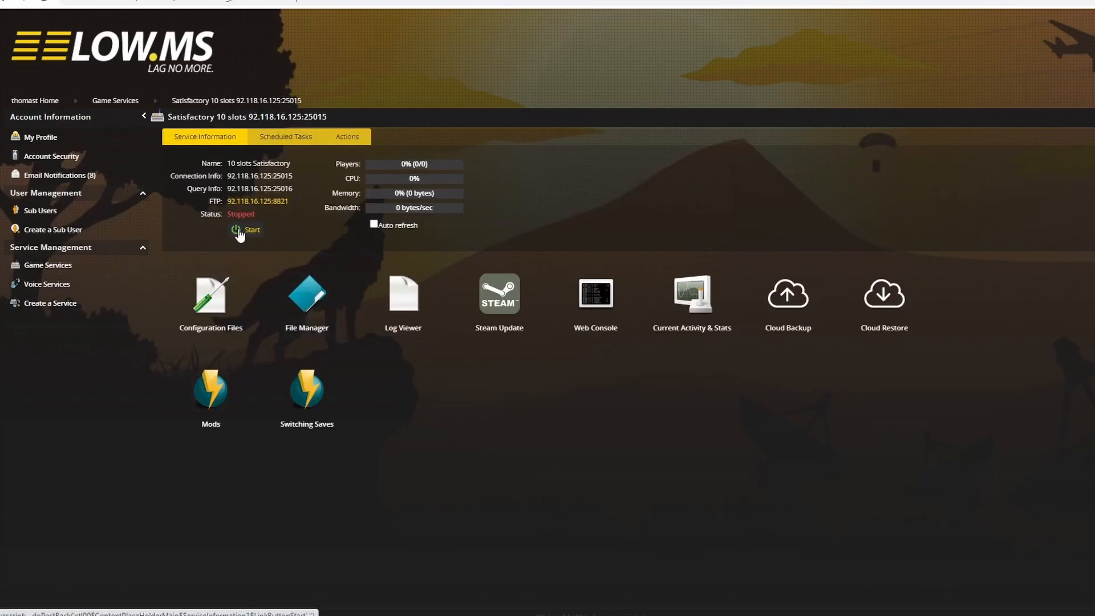
left_click(46, 264)
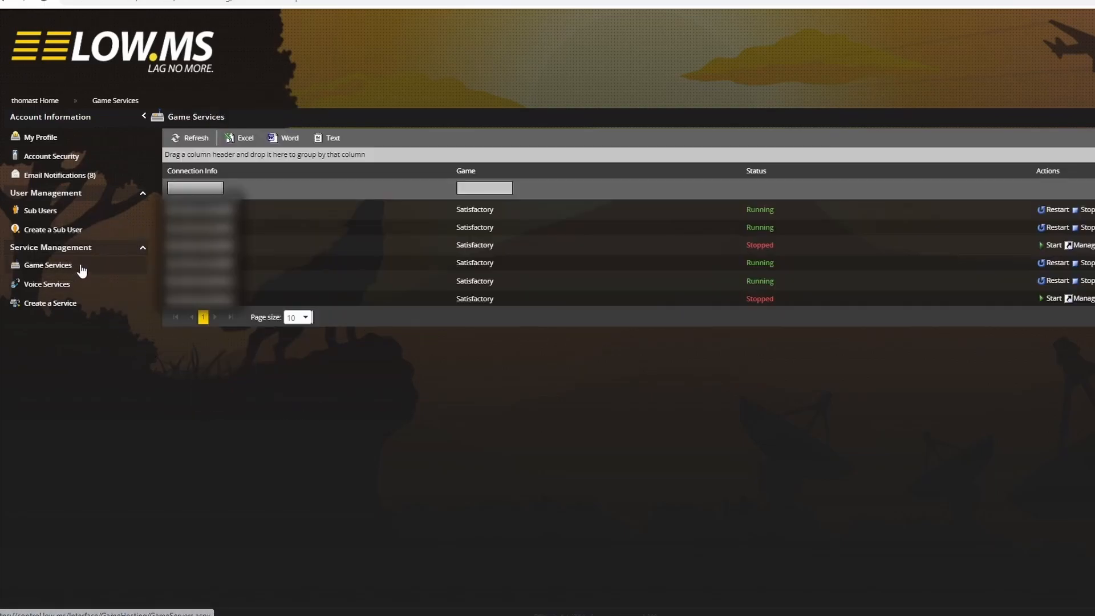
mouse_move(50, 302)
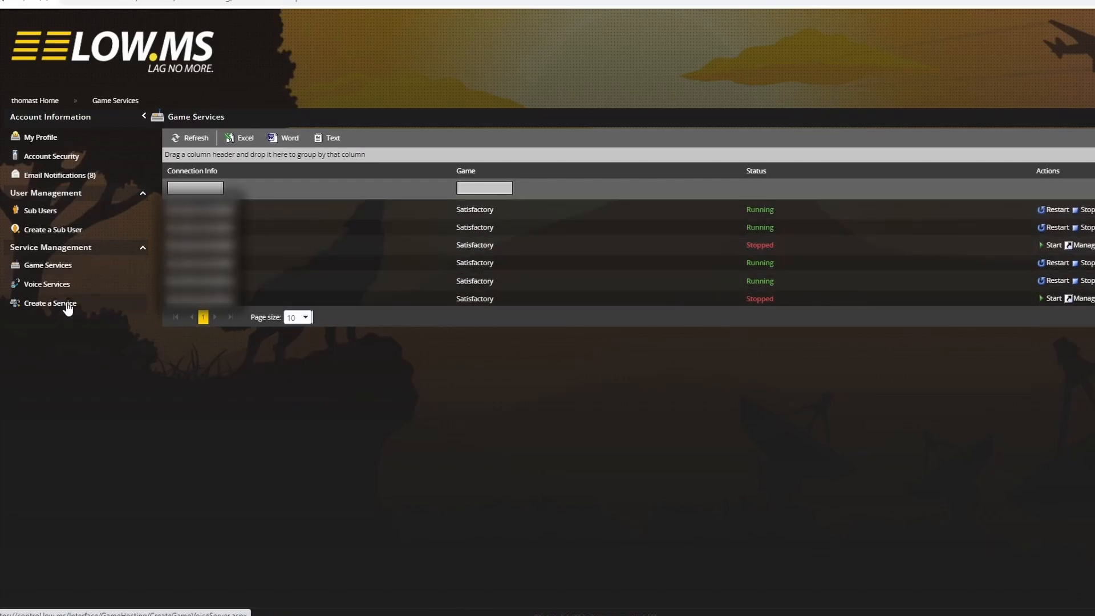
left_click(49, 302)
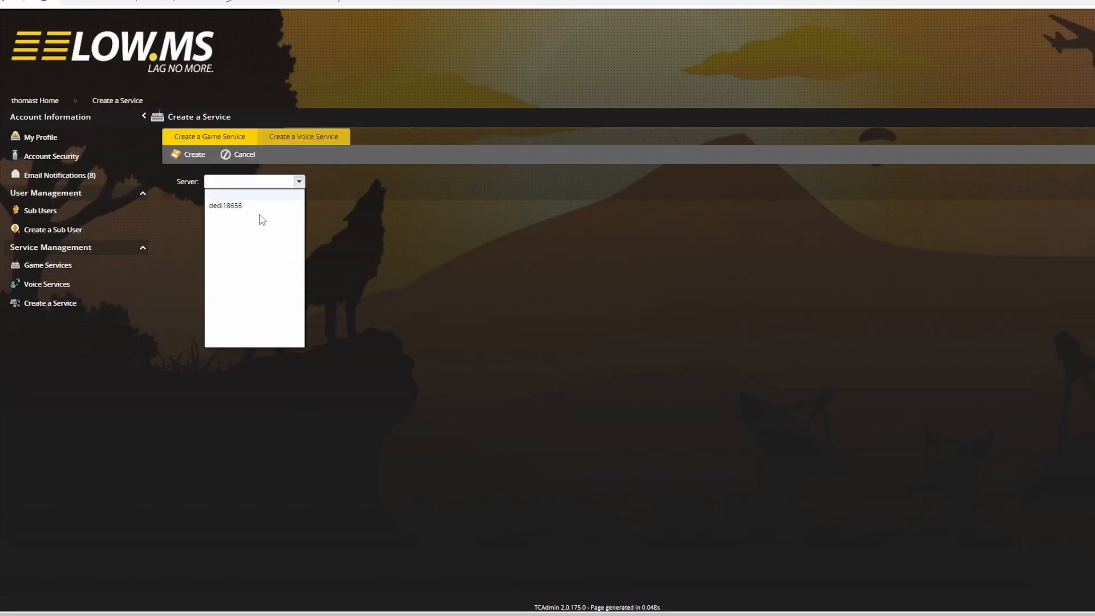
left_click(224, 205)
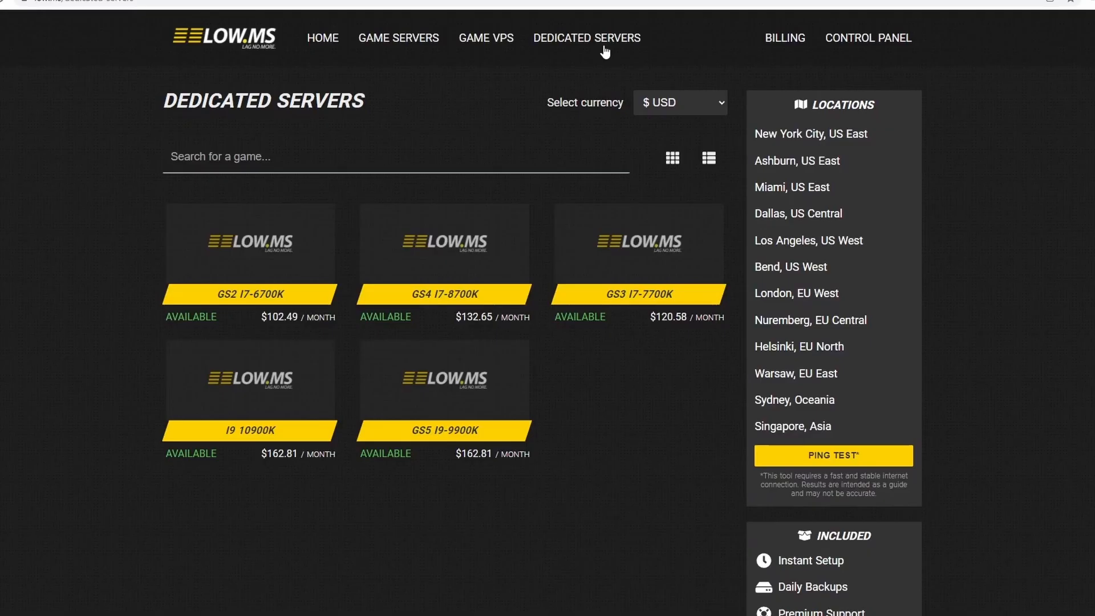
mouse_move(592, 338)
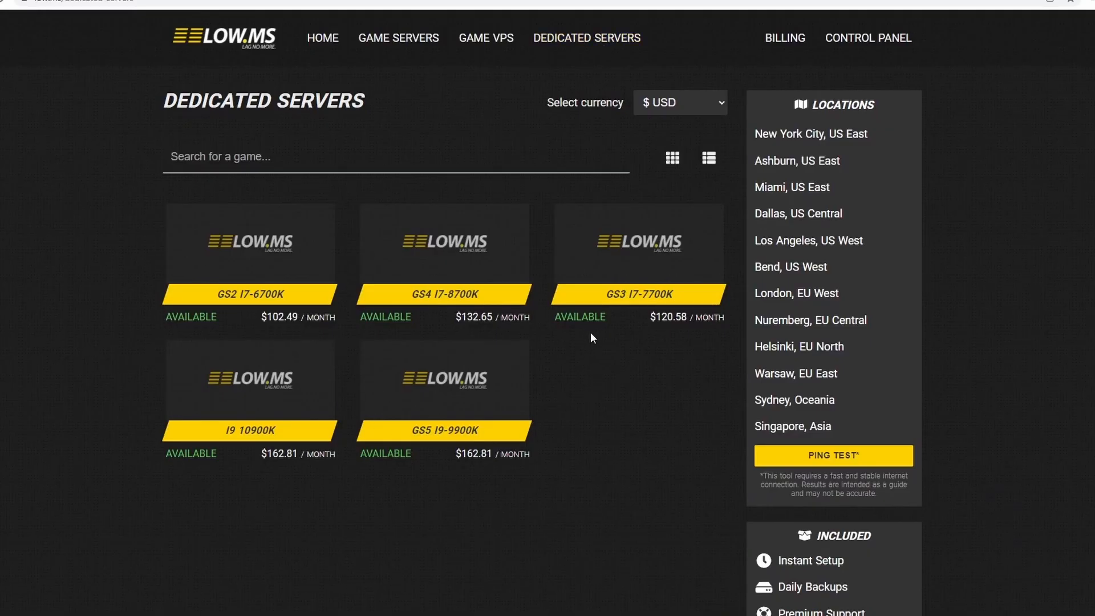
mouse_move(472, 424)
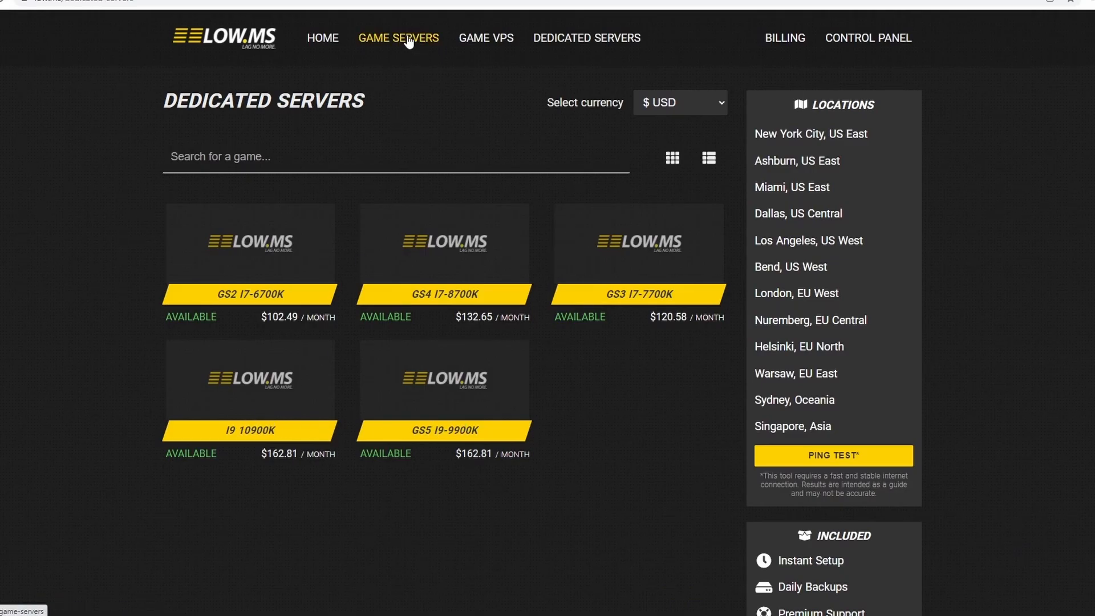
Locate the Satisfactory tile in the Game Servers catalogue and view its hosting details
left_click(398, 37)
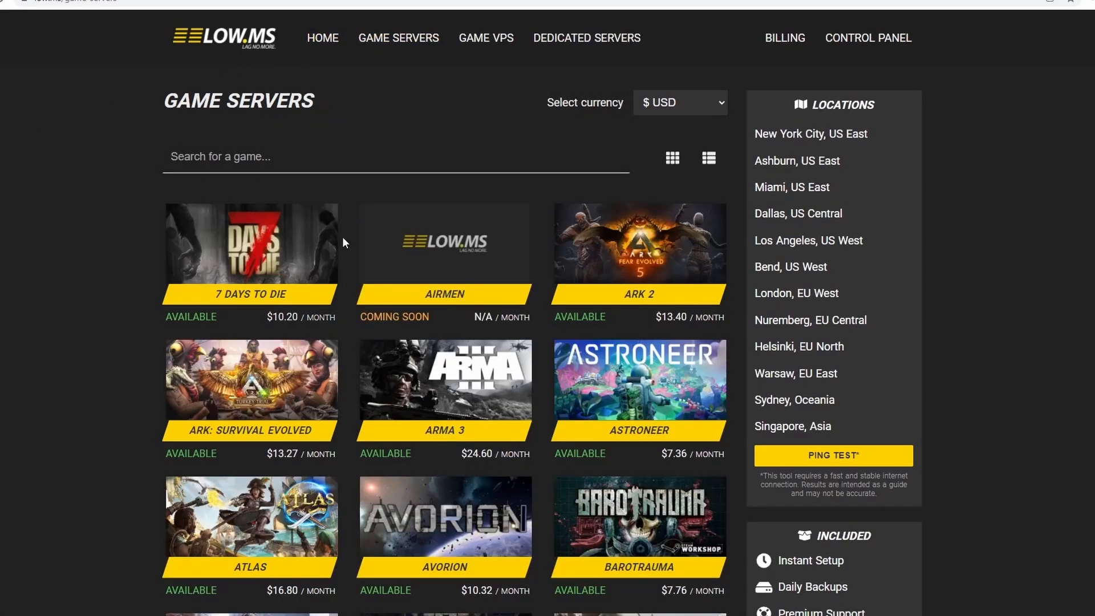
scroll("down", 3)
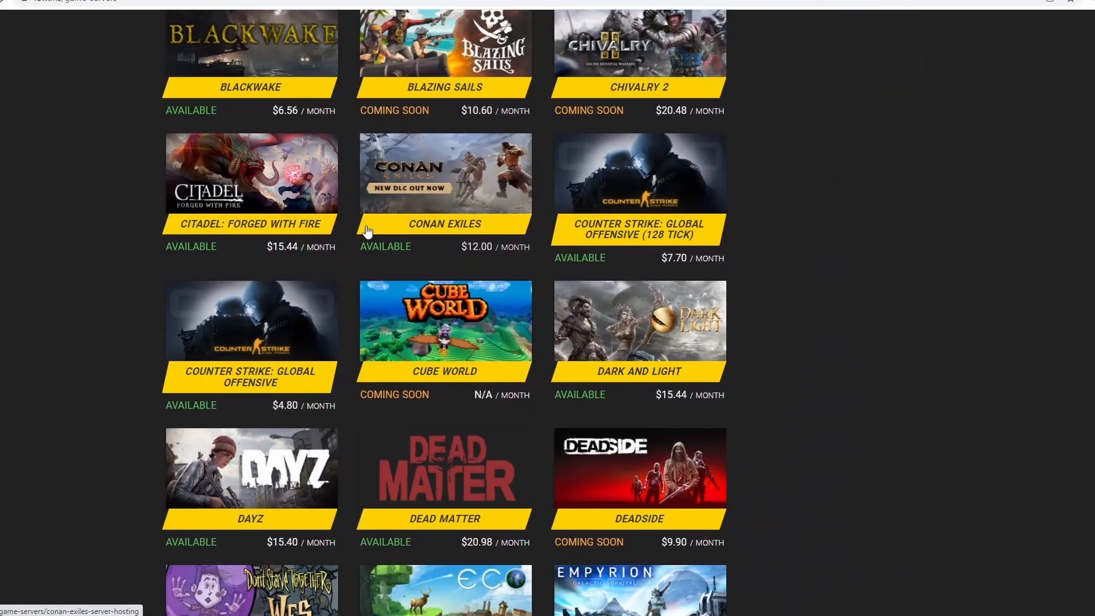
scroll("down", 3)
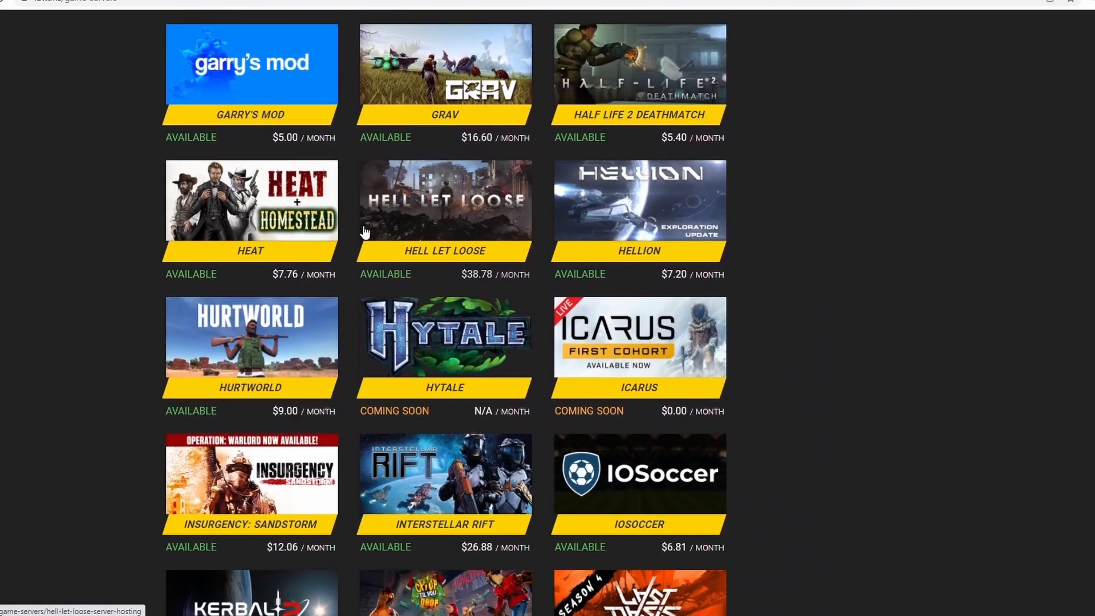
scroll("down", 3)
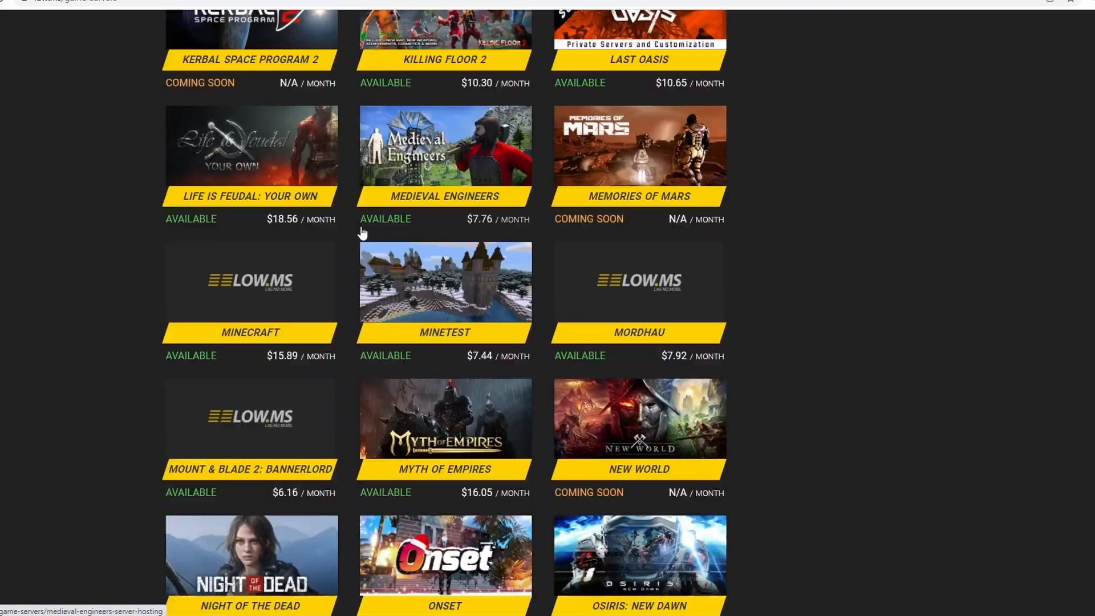
scroll("down", 3)
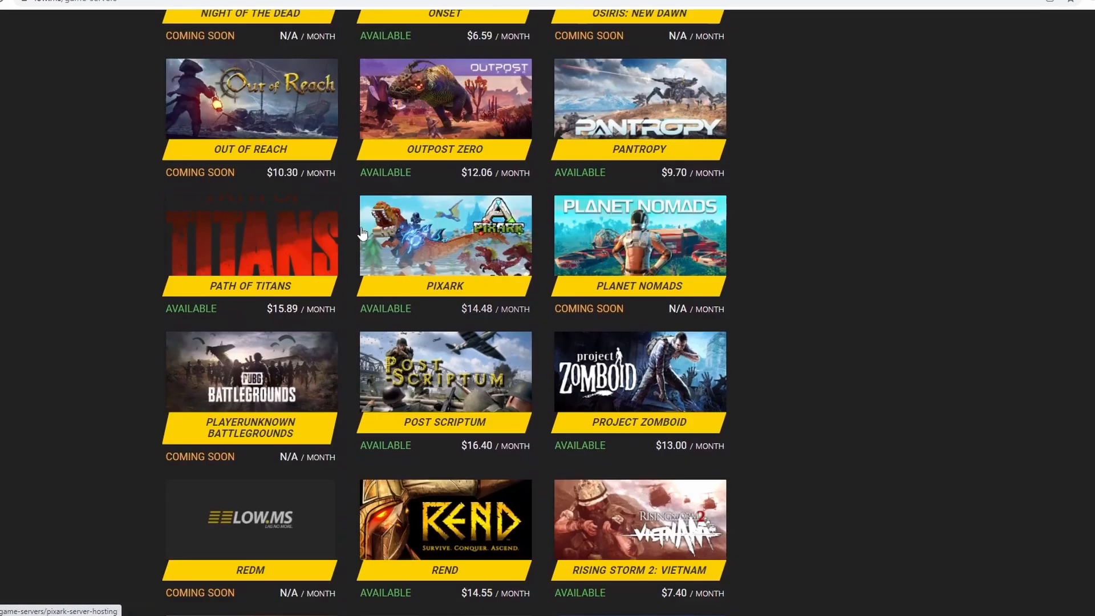
scroll("down", 3)
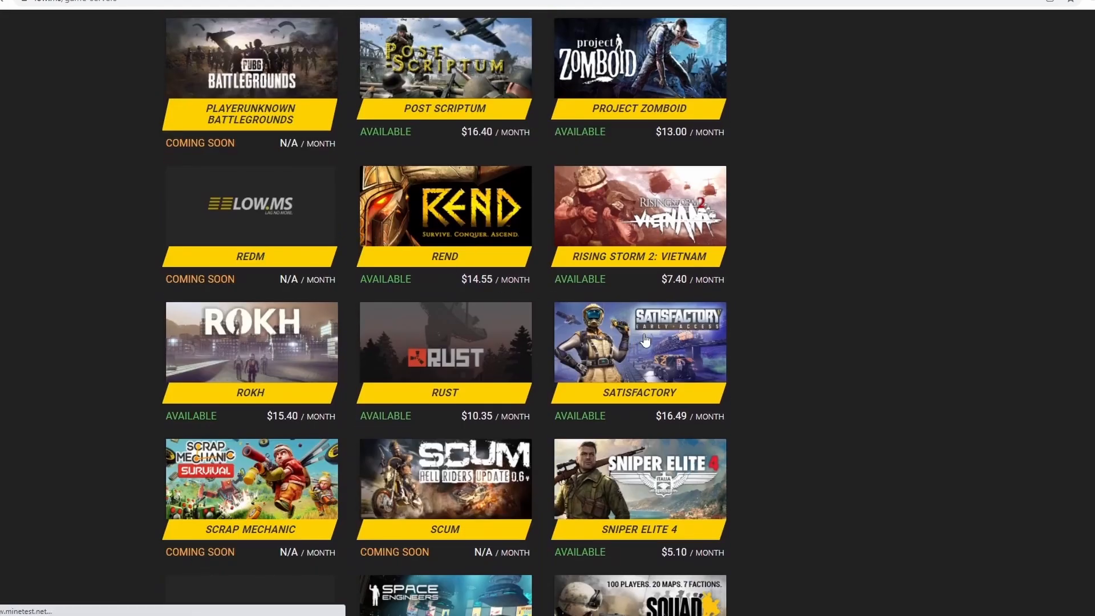
left_click(639, 341)
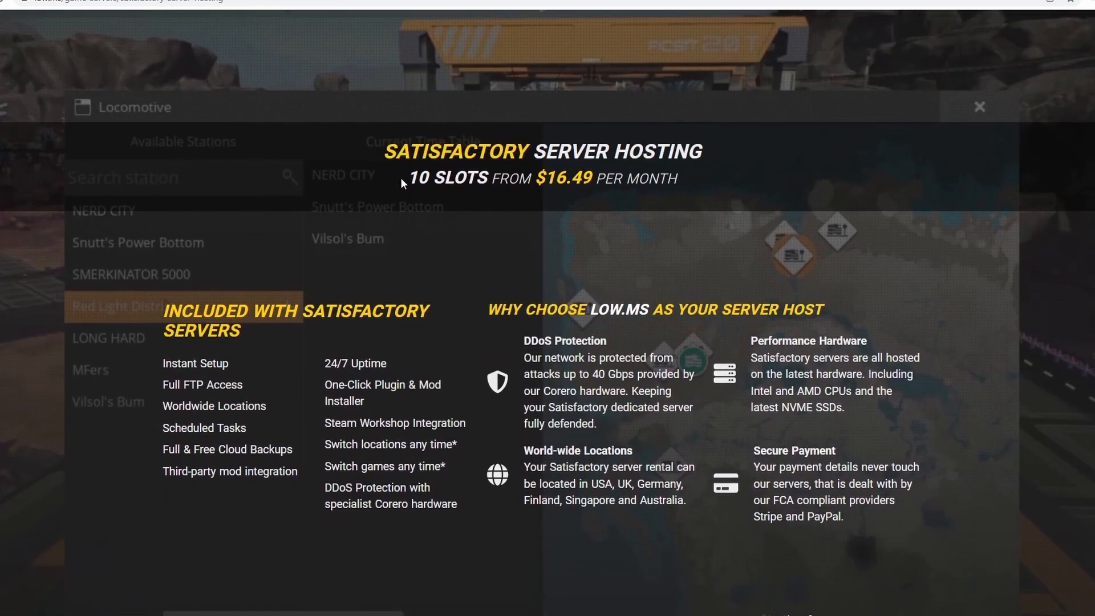
scroll("down", 3)
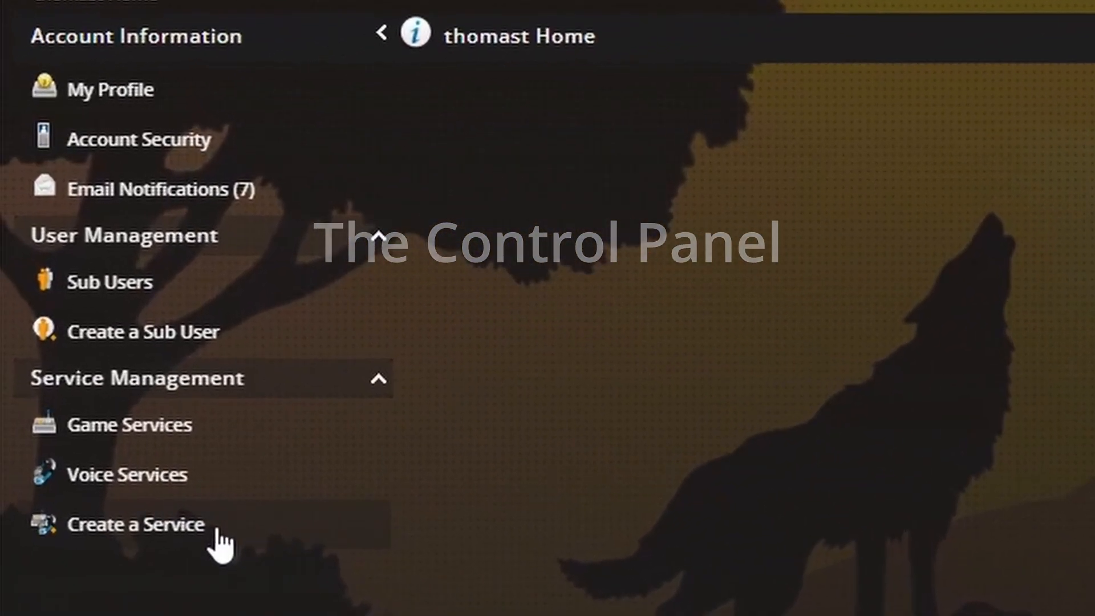
Start a new service on dedi18656 with Satisfactory as the hosted game
left_click(137, 524)
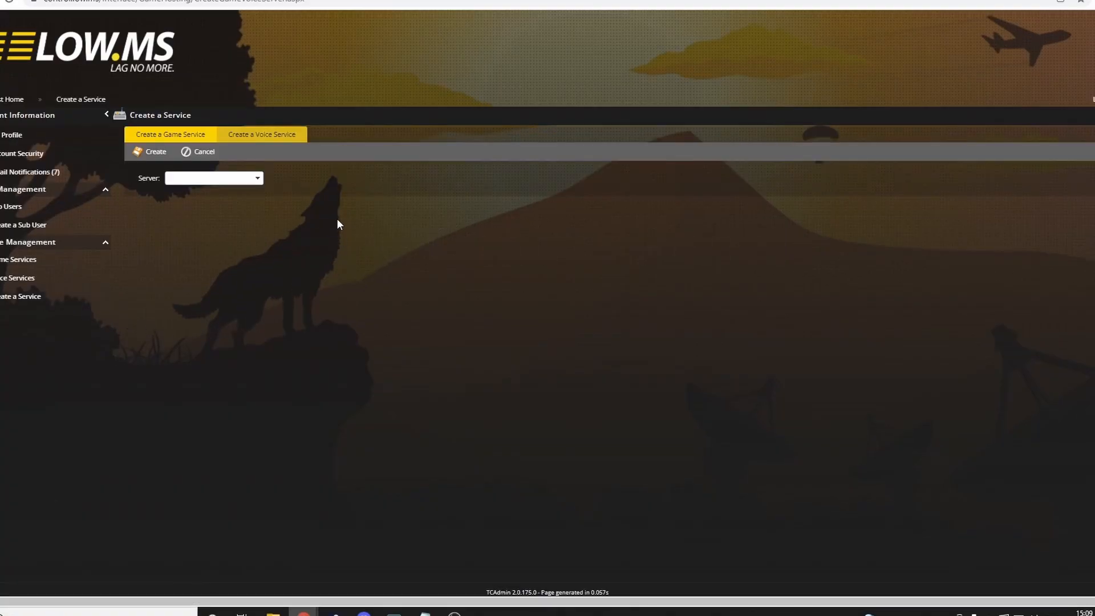
mouse_move(248, 181)
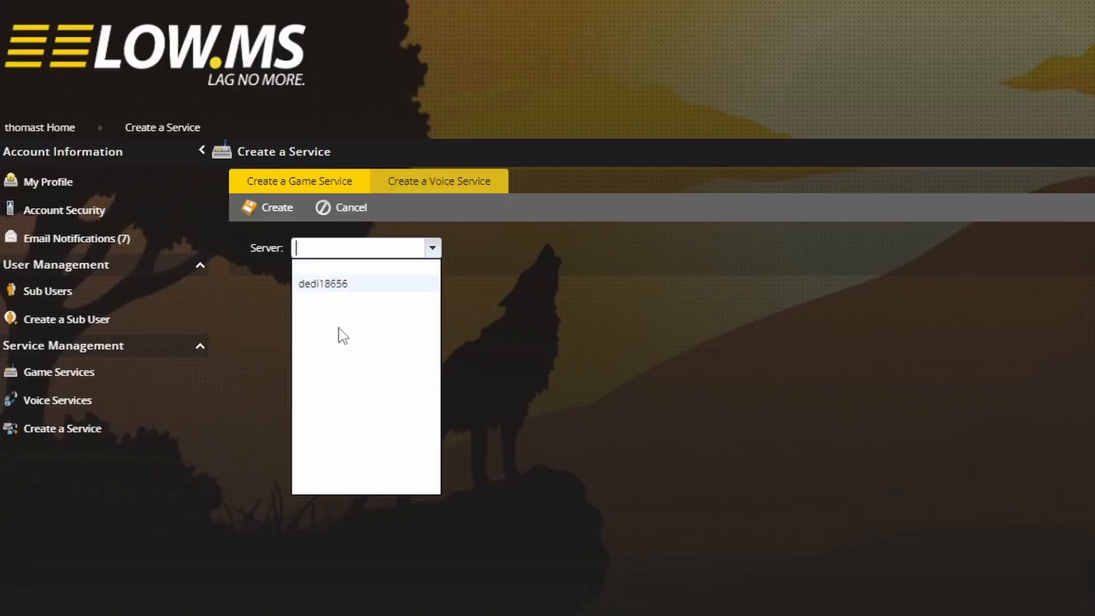
left_click(322, 283)
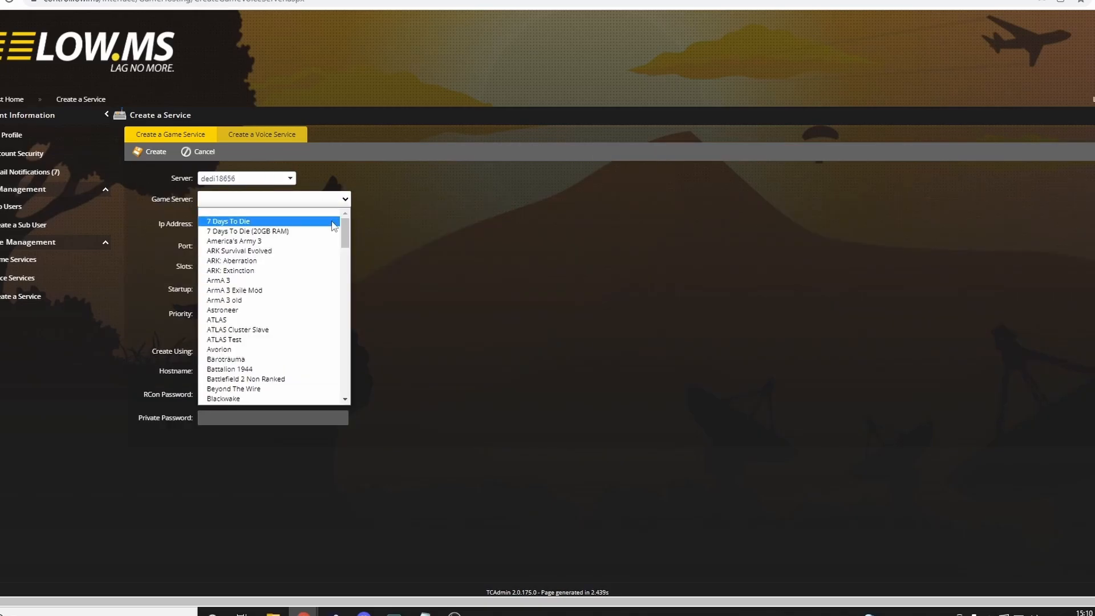
scroll("down", 3)
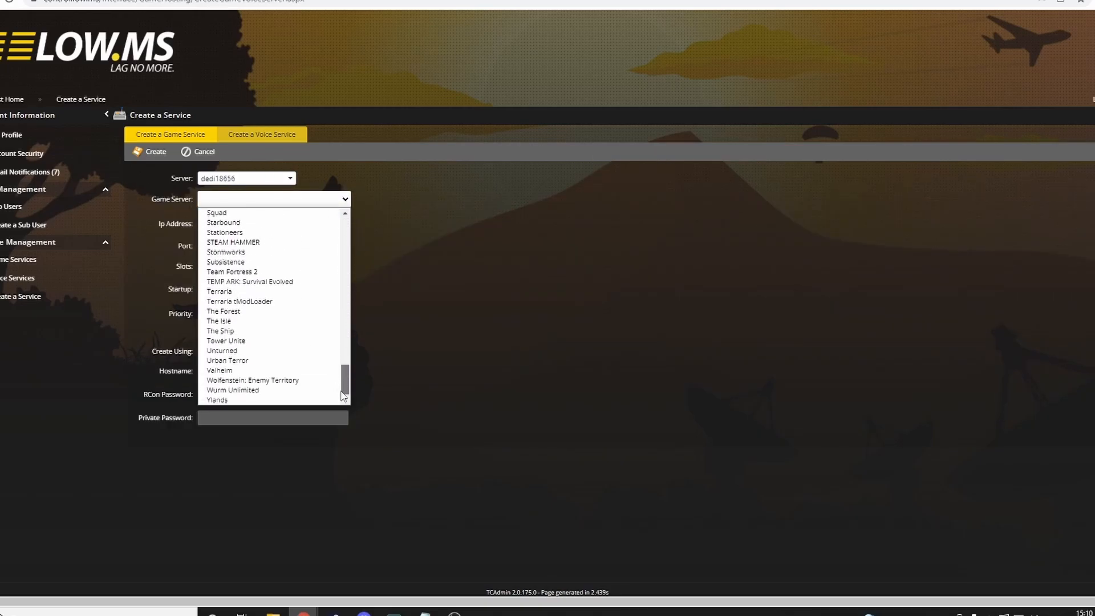
scroll("up", 3)
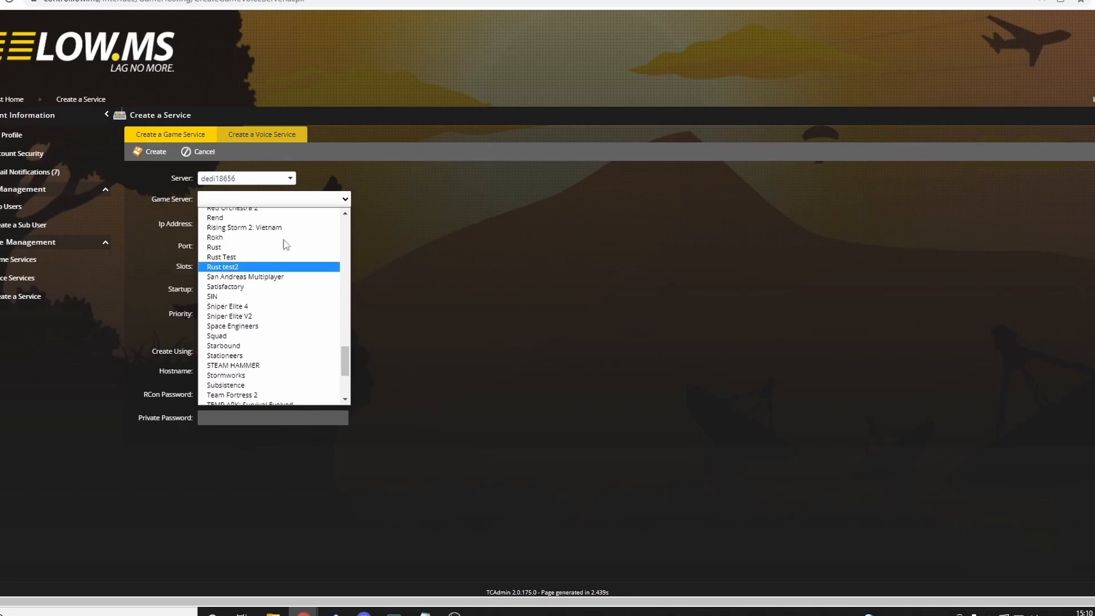
left_click(225, 286)
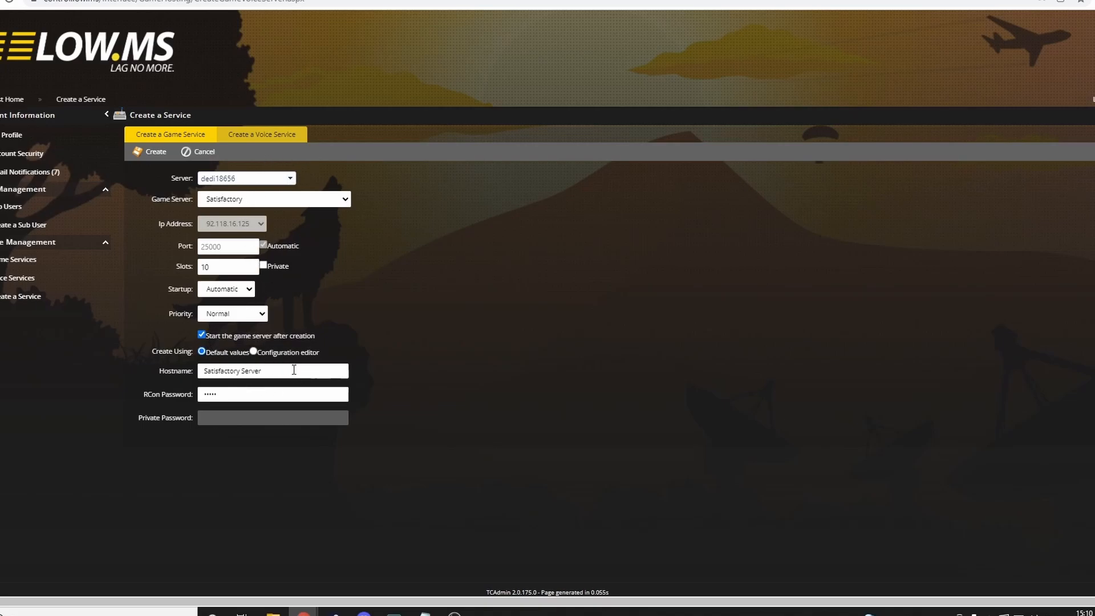
Name the hostname 'Satisfactory Server Multiplayer' and keep priority Normal
left_click(273, 370)
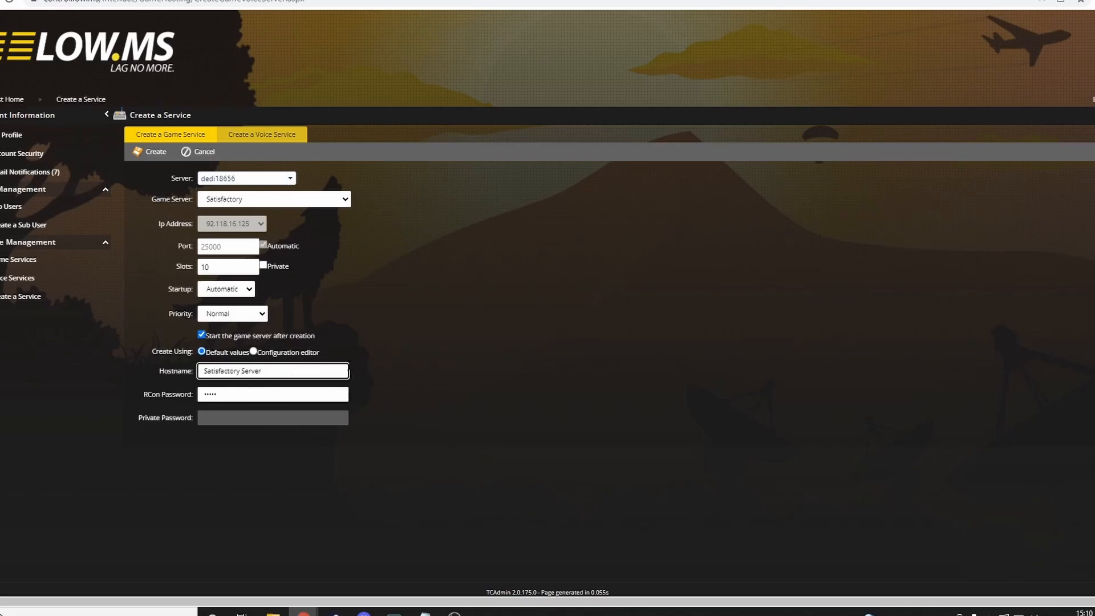
type("Multiplay")
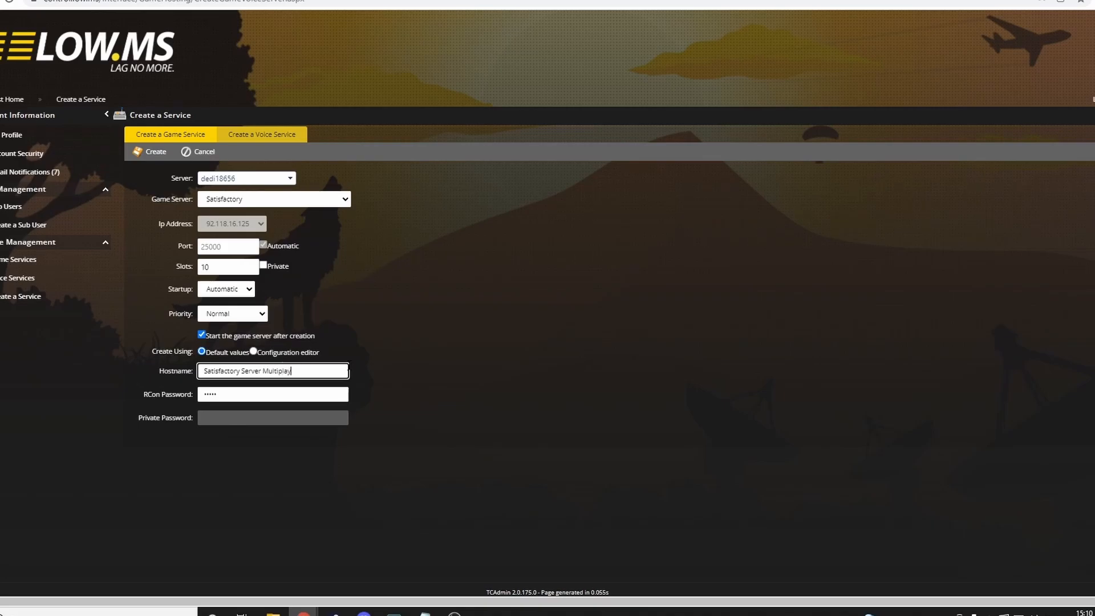
left_click(233, 312)
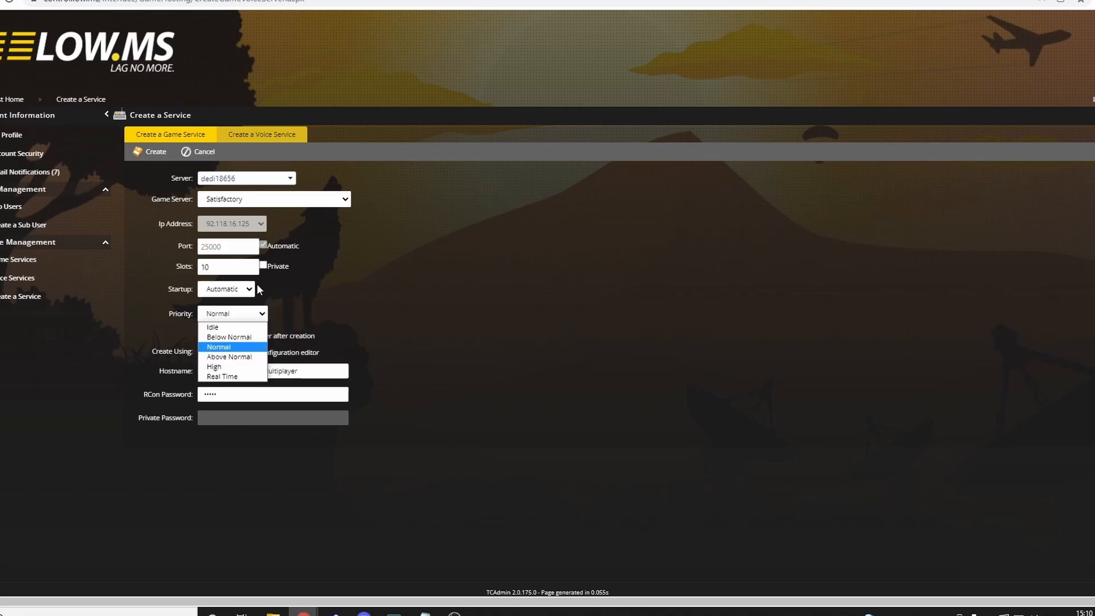
mouse_move(254, 348)
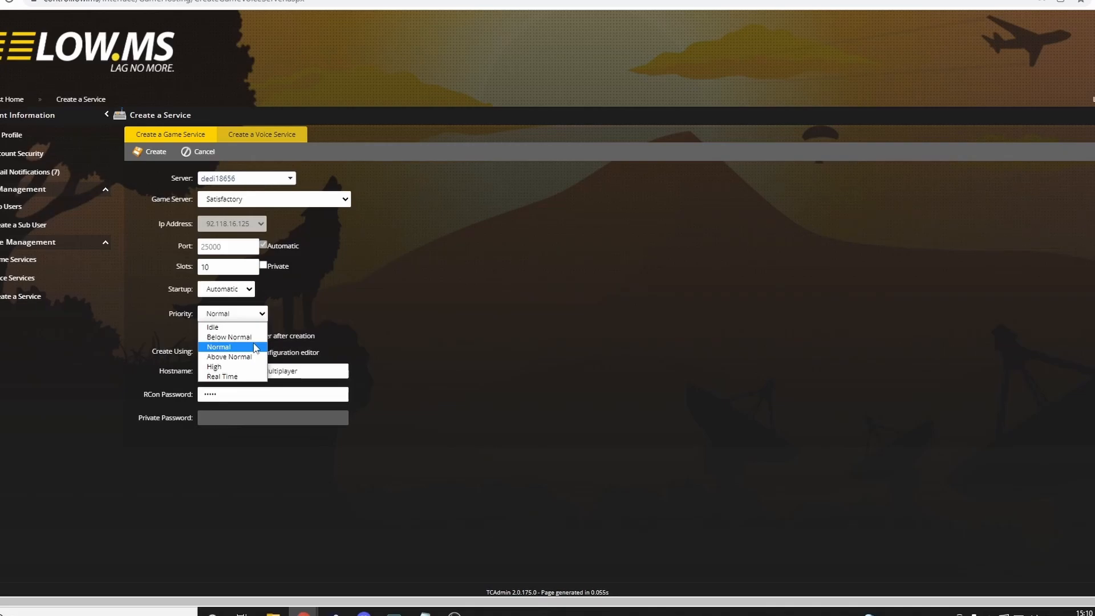
left_click(218, 347)
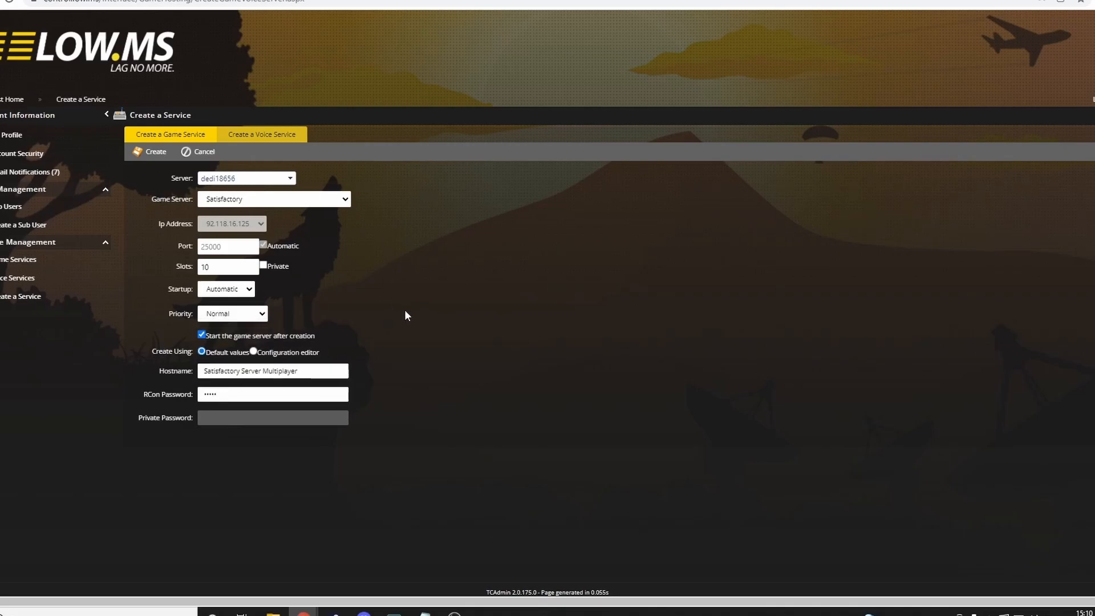
mouse_move(426, 342)
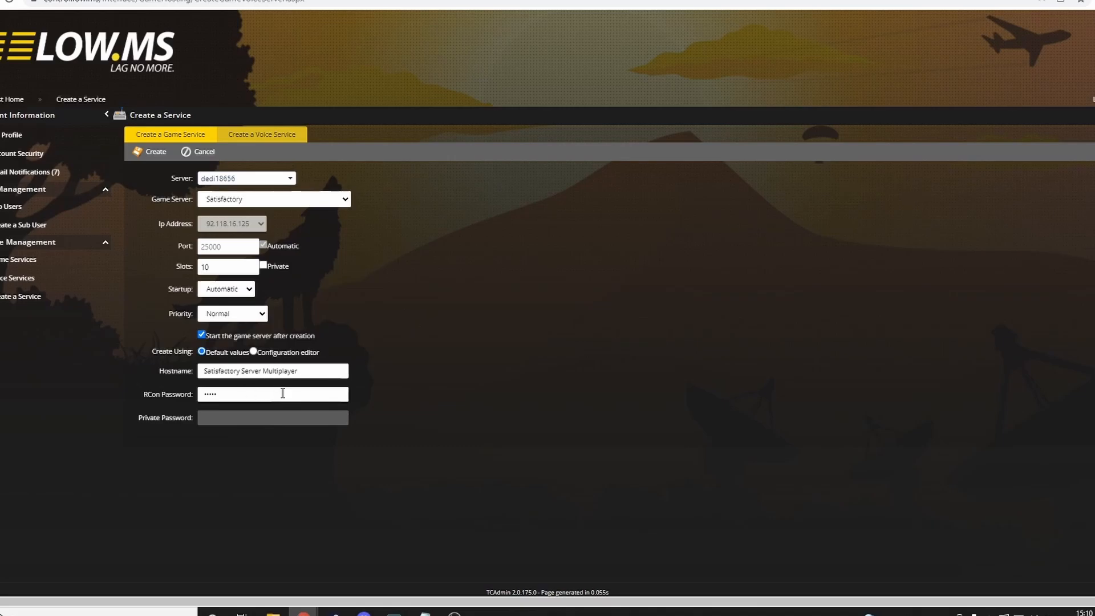
mouse_move(369, 144)
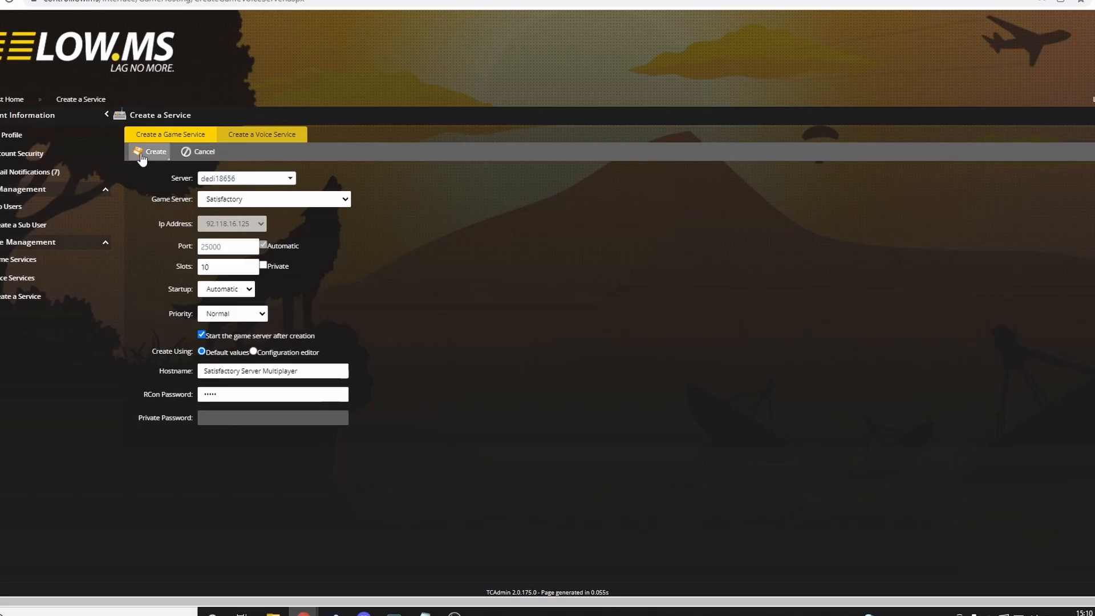
Create the Satisfactory service and start its installation from the LOW.MS Control window
left_click(150, 152)
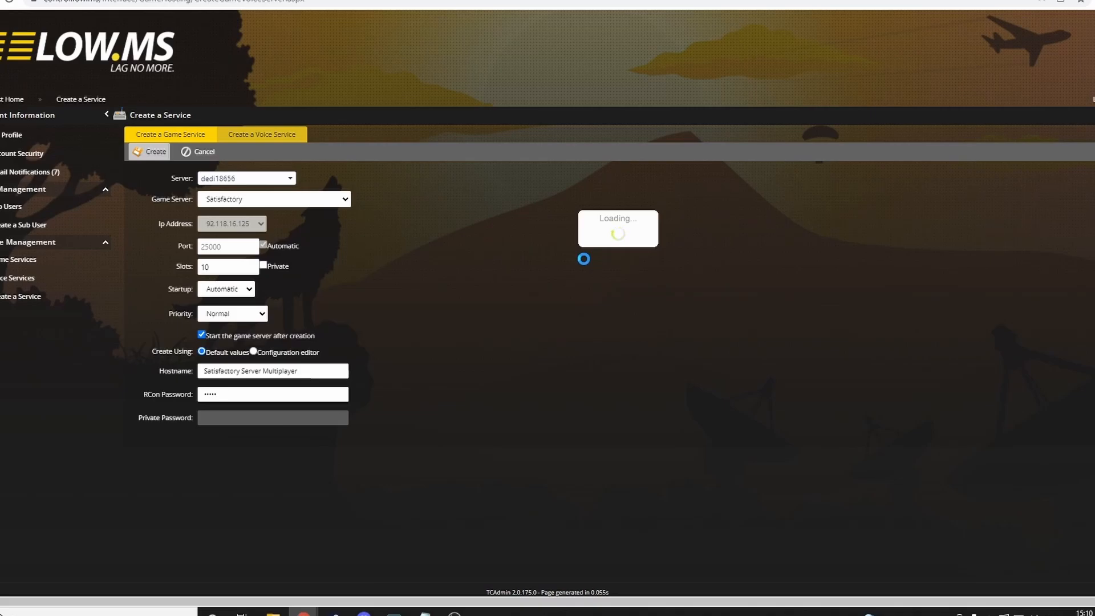
left_click(154, 152)
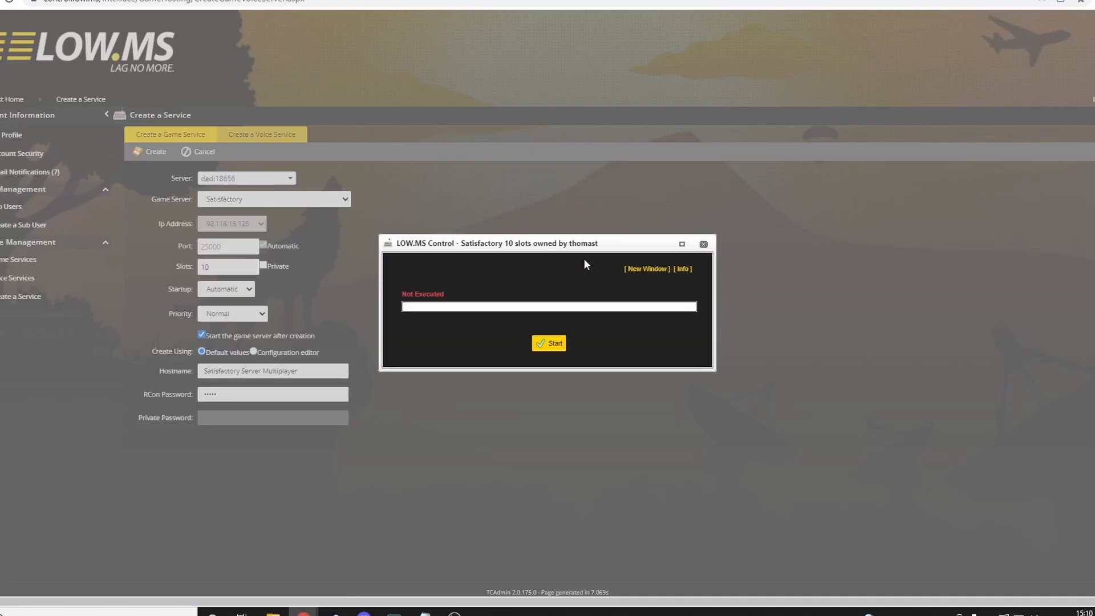
left_click(549, 344)
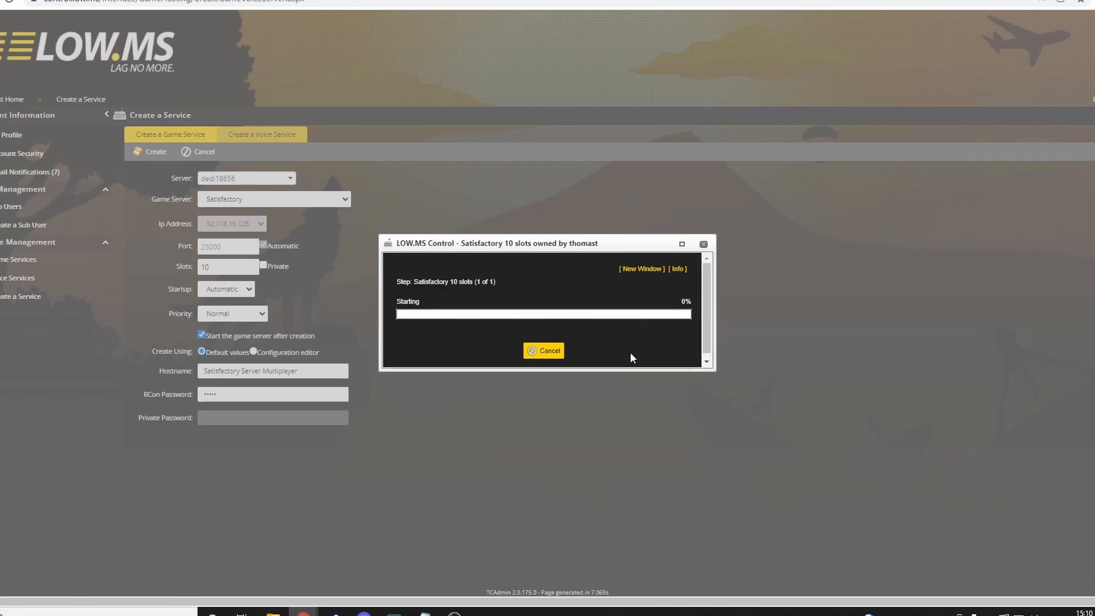
mouse_move(639, 366)
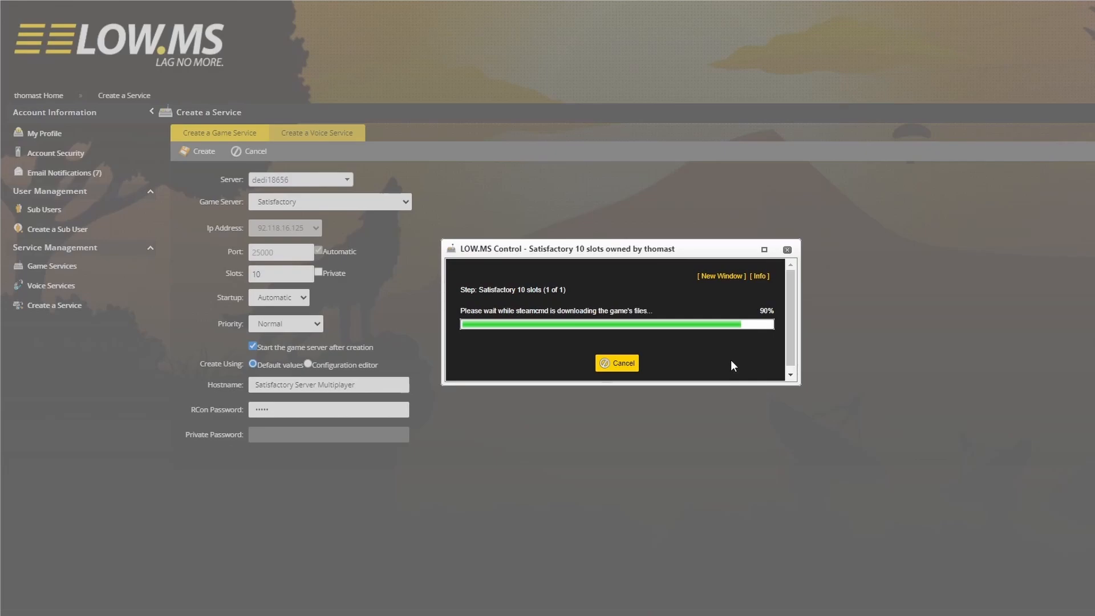
mouse_move(738, 365)
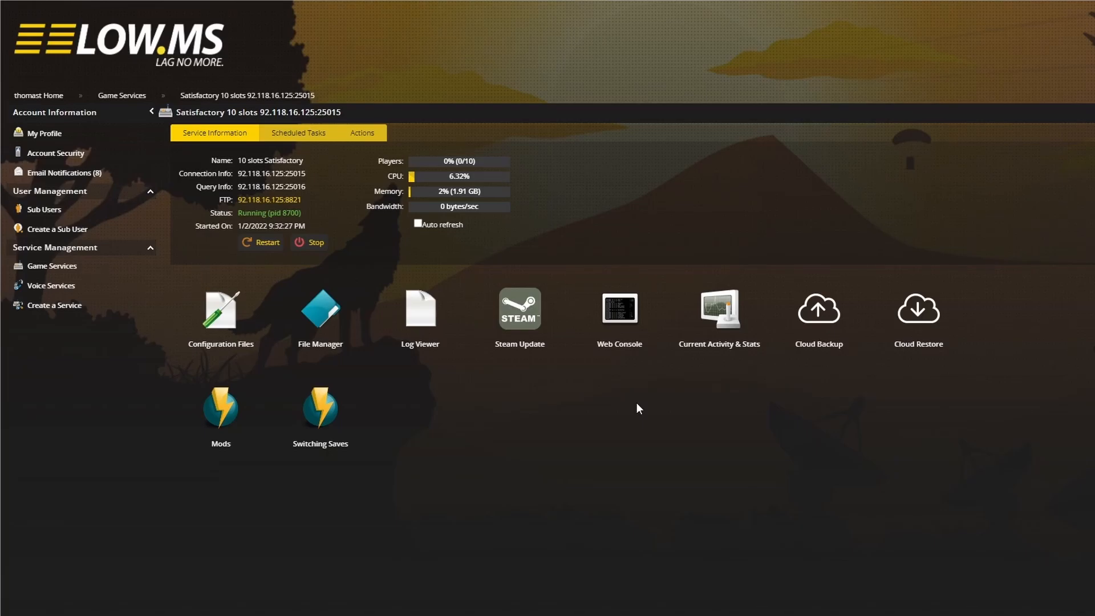
mouse_move(606, 207)
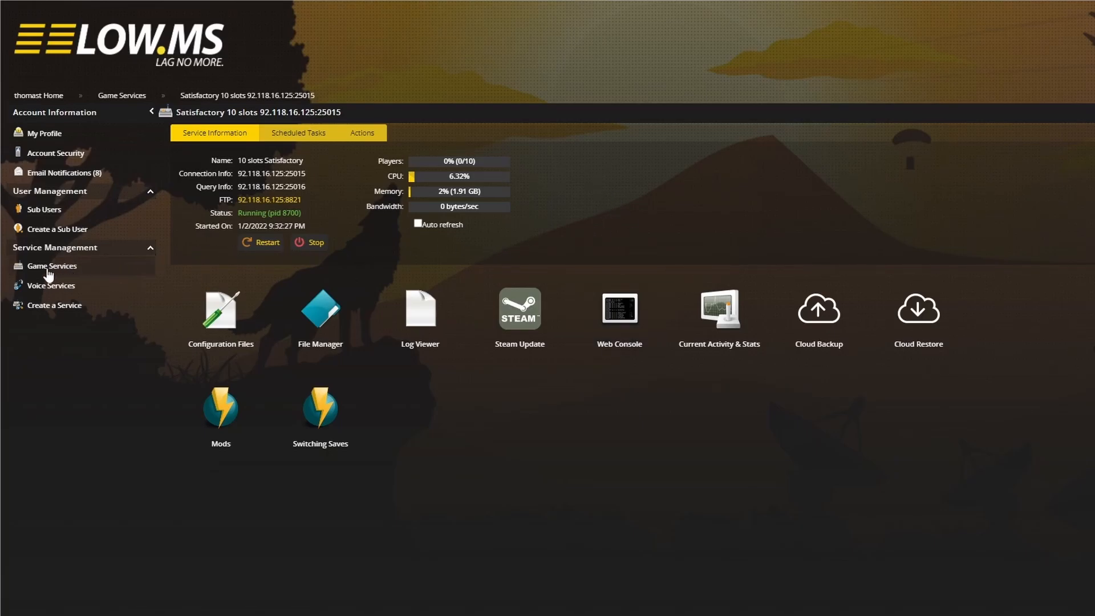
Return to the Game Services list in the sidebar
left_click(52, 265)
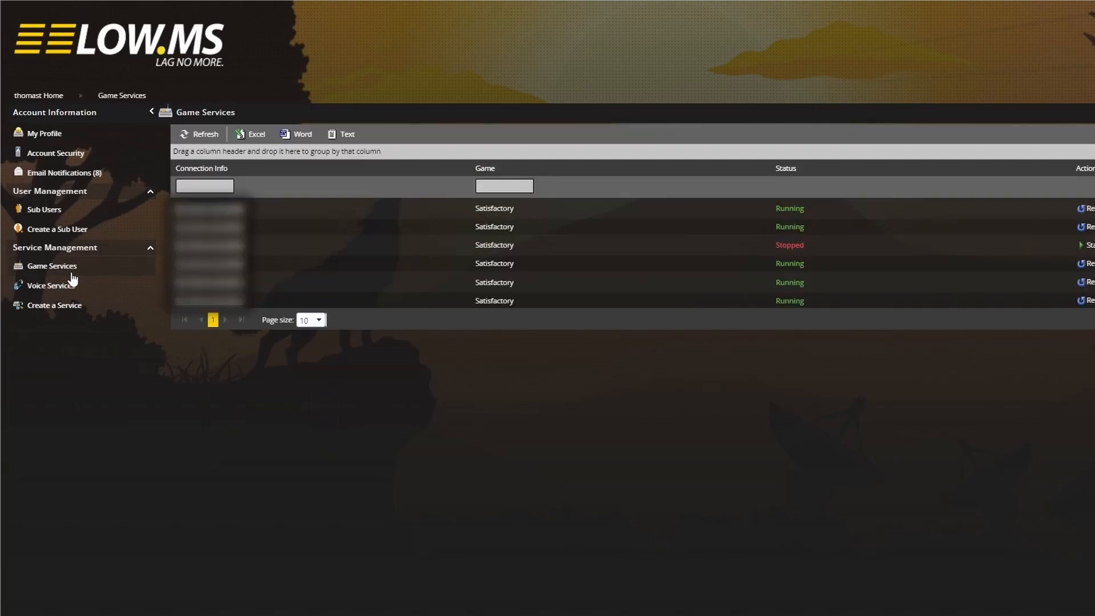
mouse_move(167, 297)
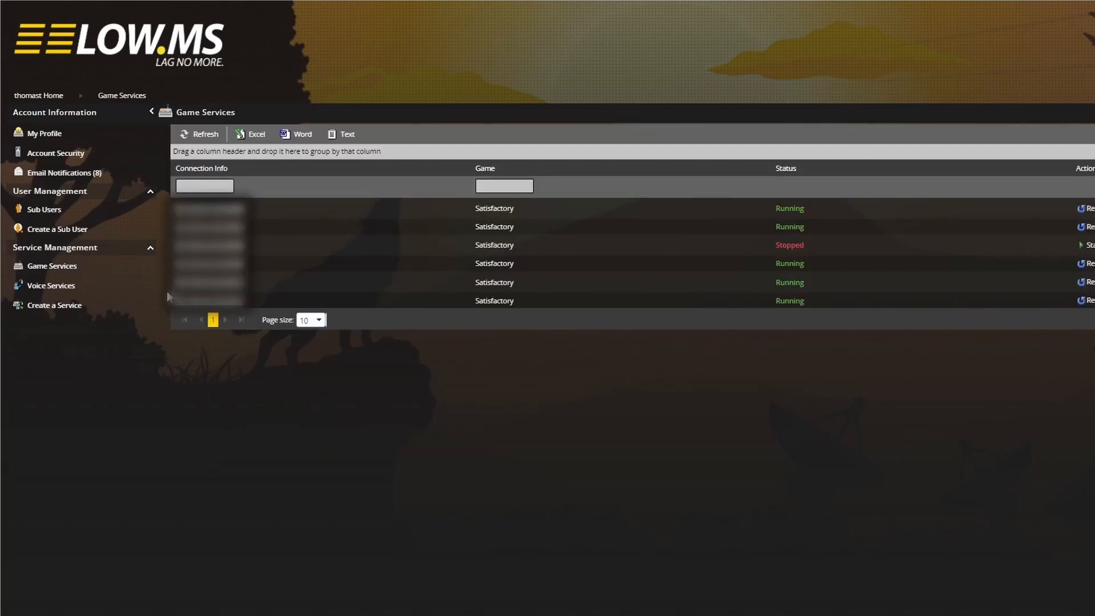
mouse_move(795, 306)
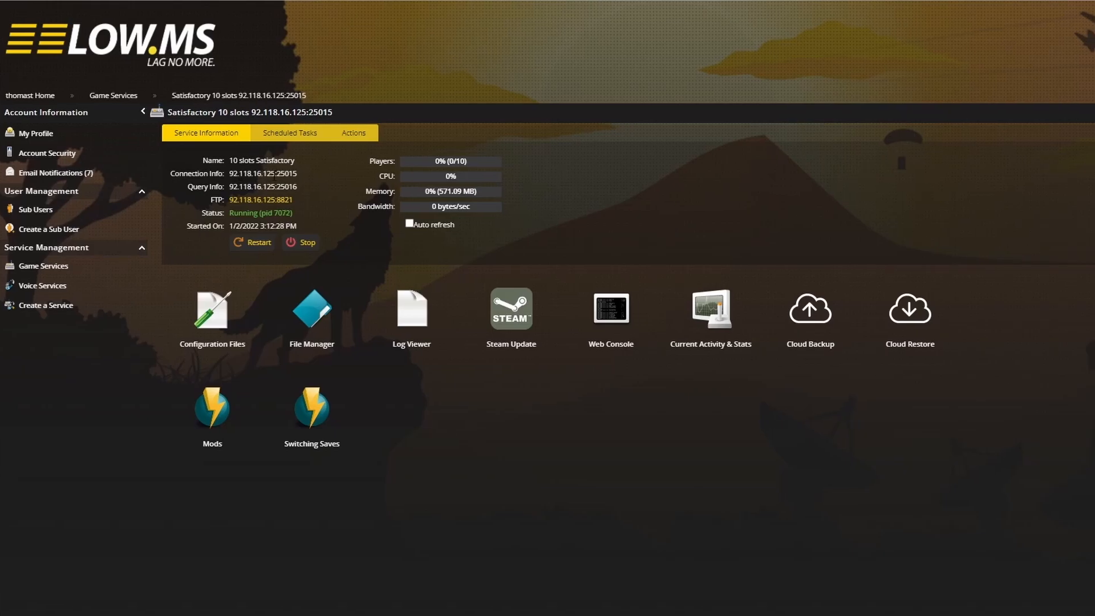
double_click(251, 173)
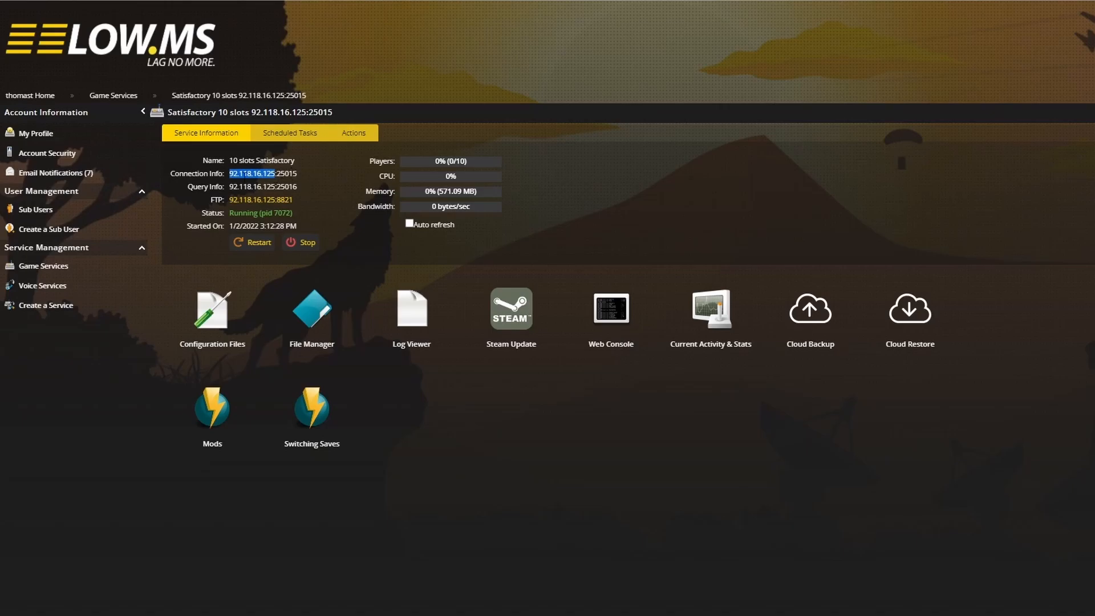
mouse_move(227, 184)
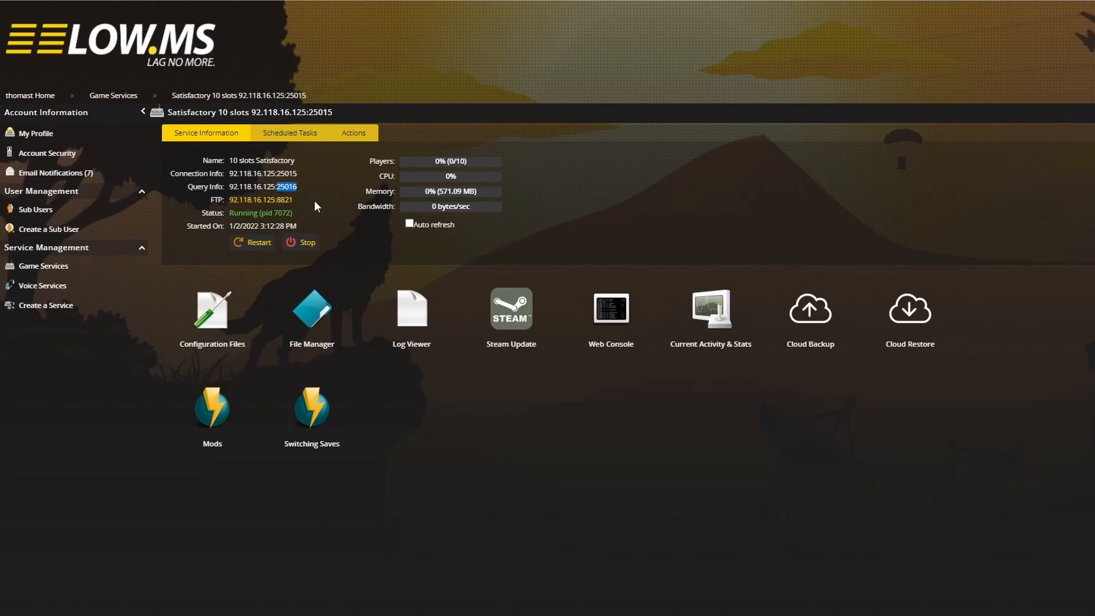
mouse_move(352, 228)
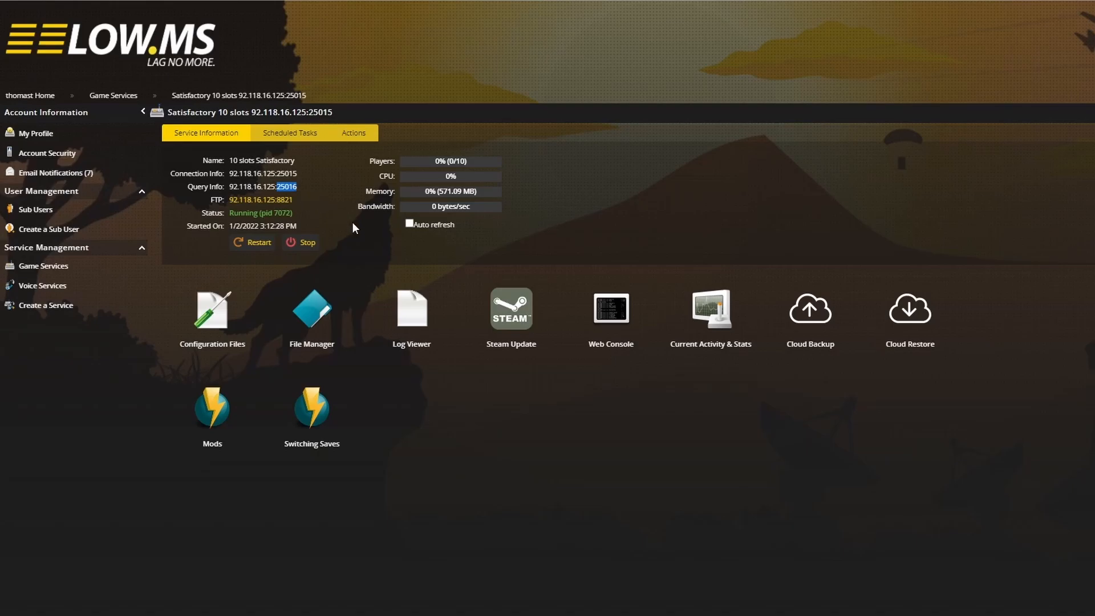
mouse_move(328, 216)
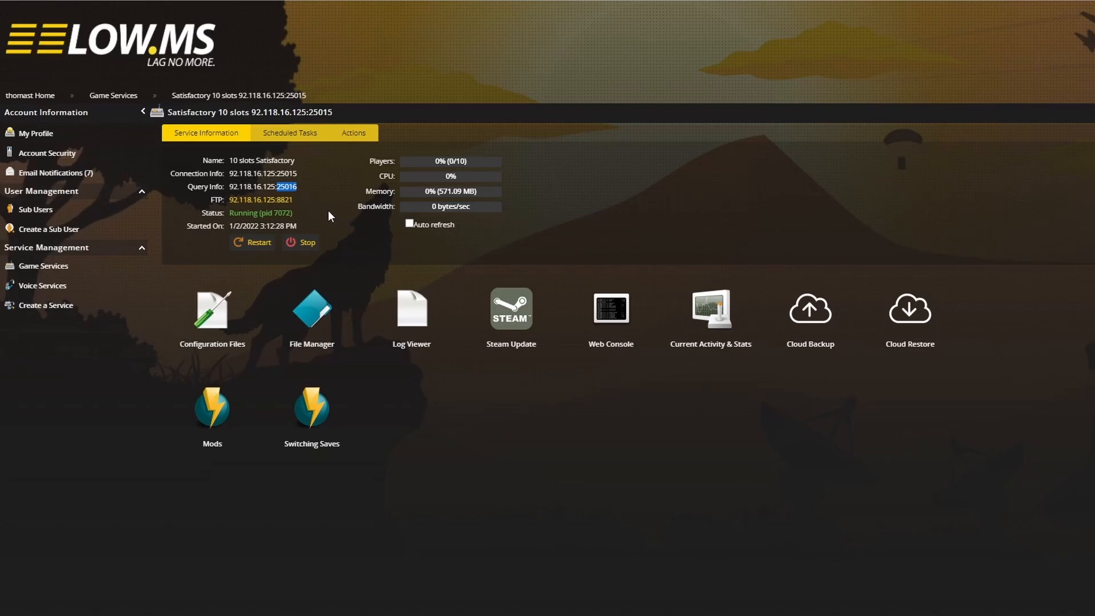
mouse_move(357, 222)
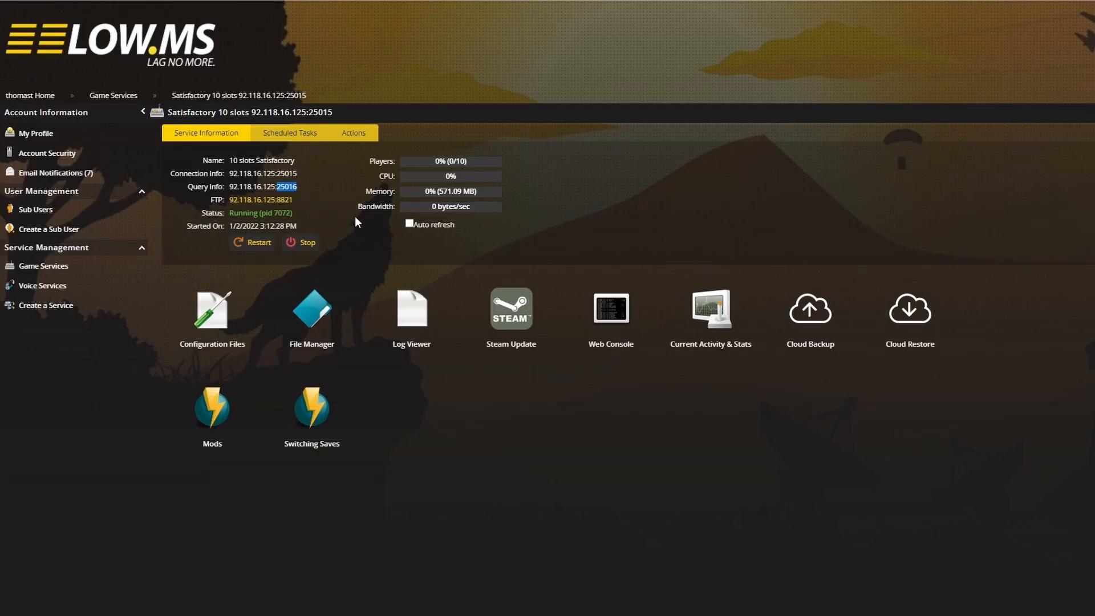
mouse_move(212, 310)
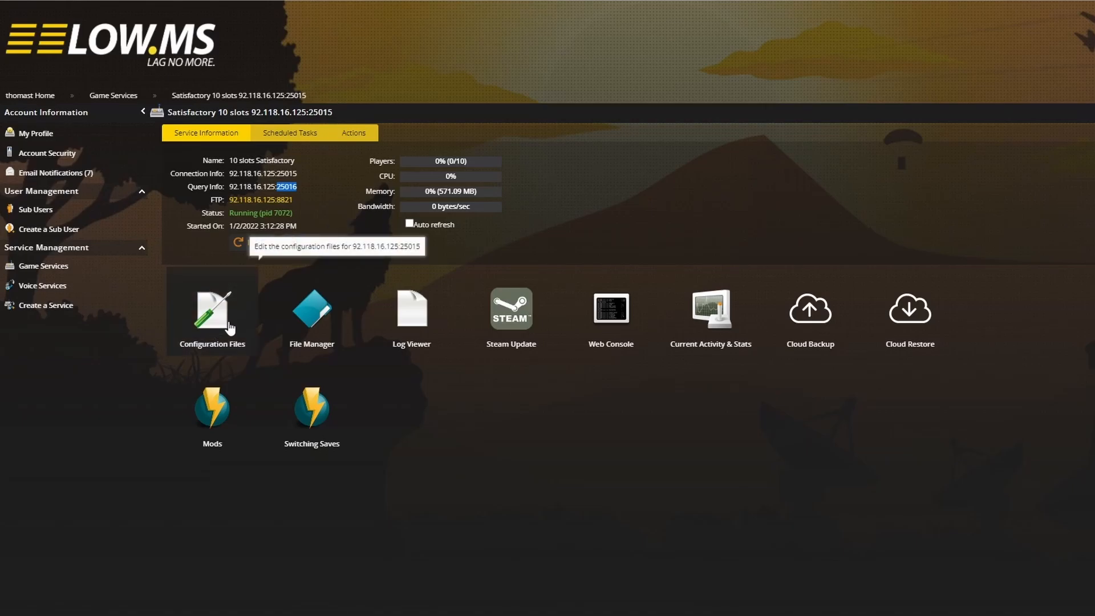
left_click(311, 309)
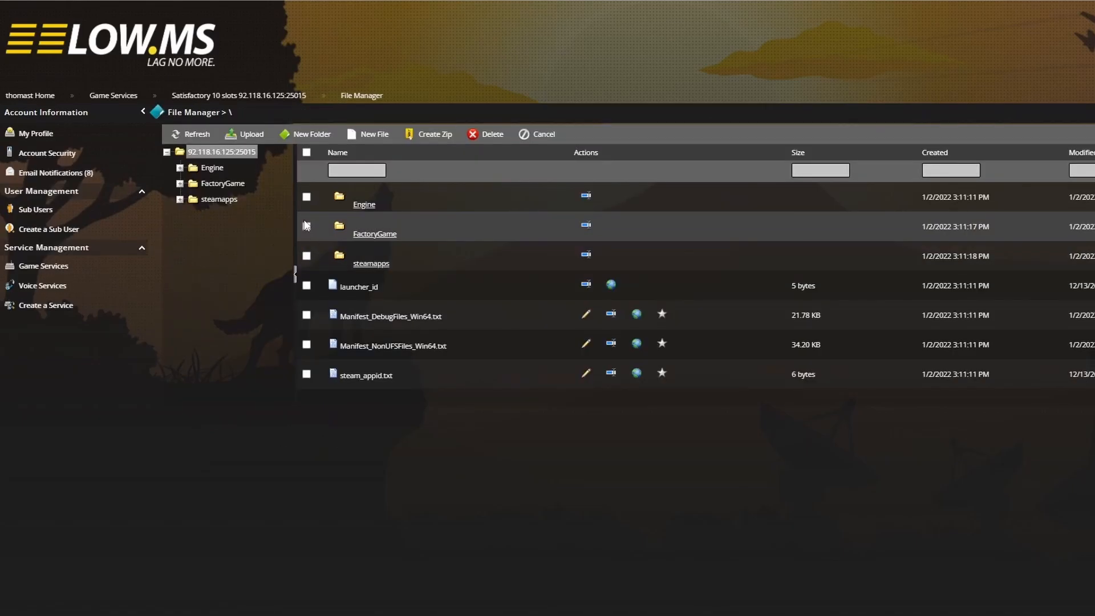
mouse_move(360, 425)
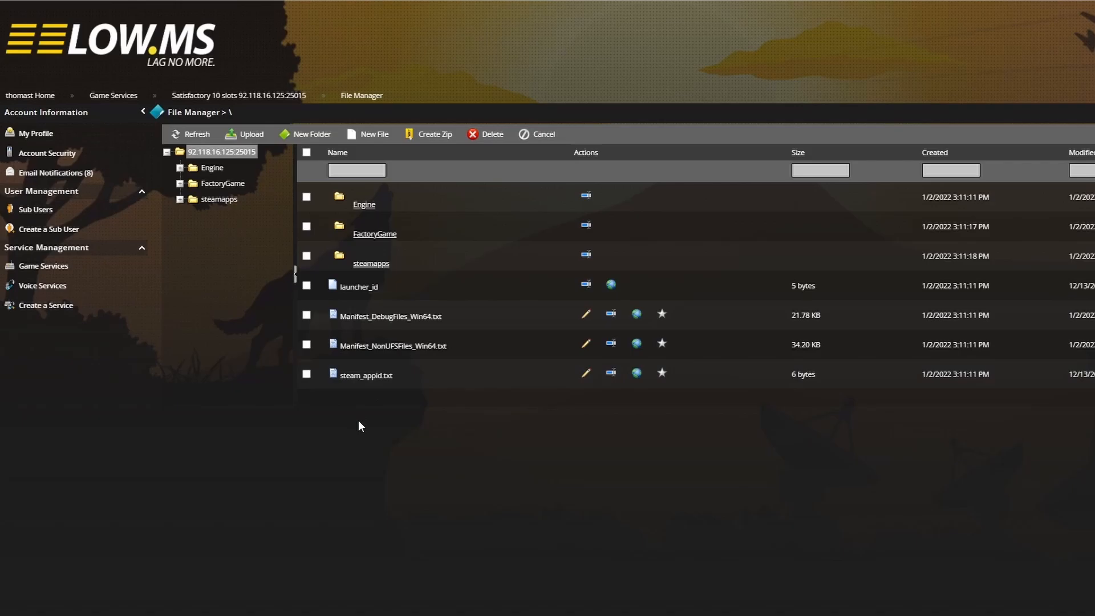
mouse_move(158, 179)
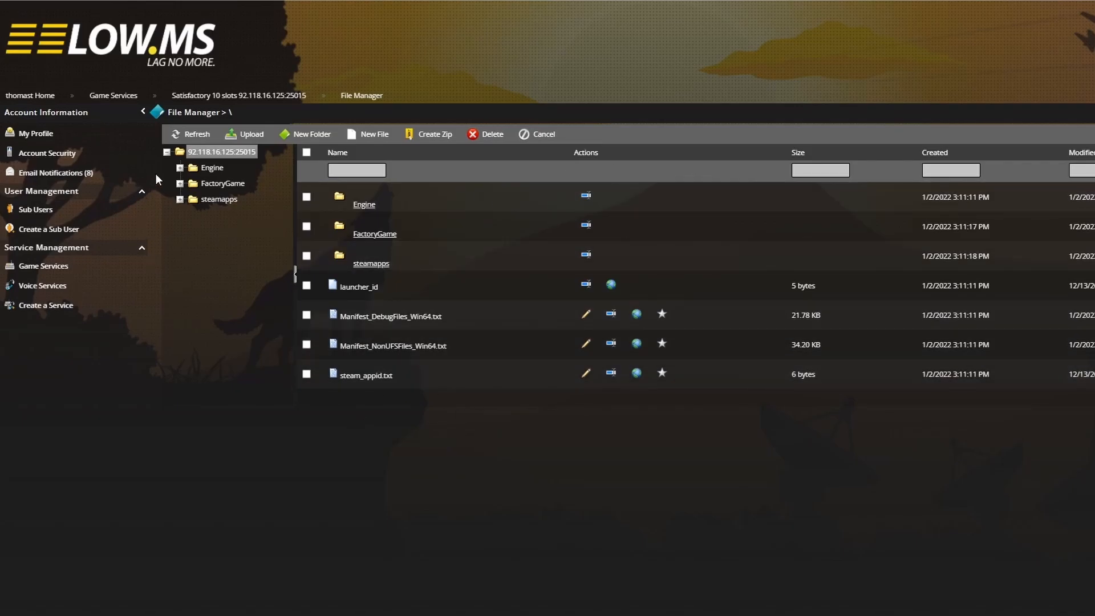
left_click(237, 95)
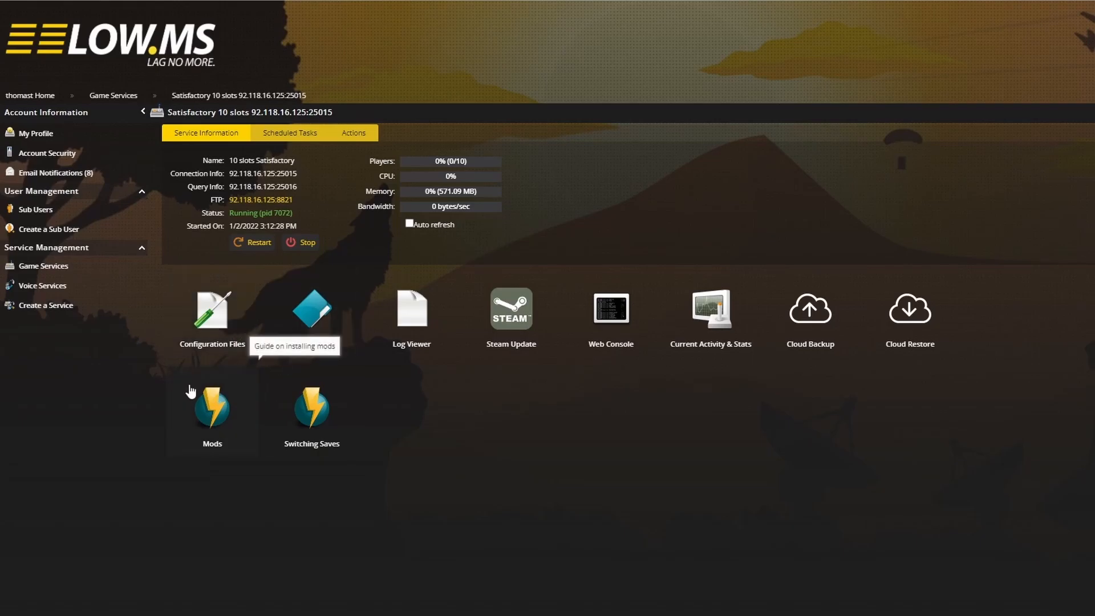
mouse_move(220, 404)
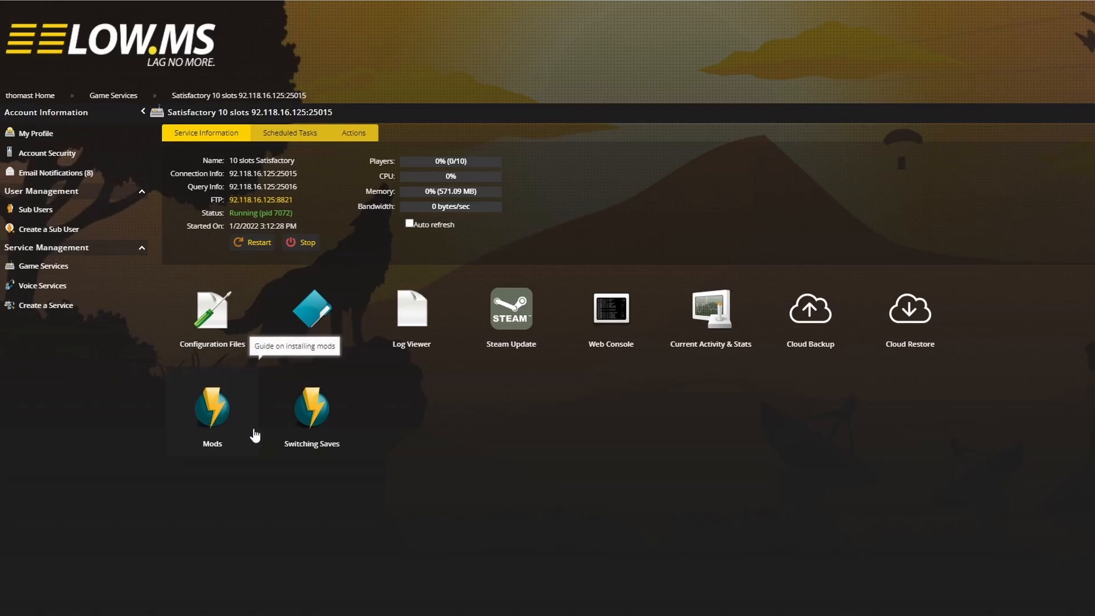
mouse_move(244, 431)
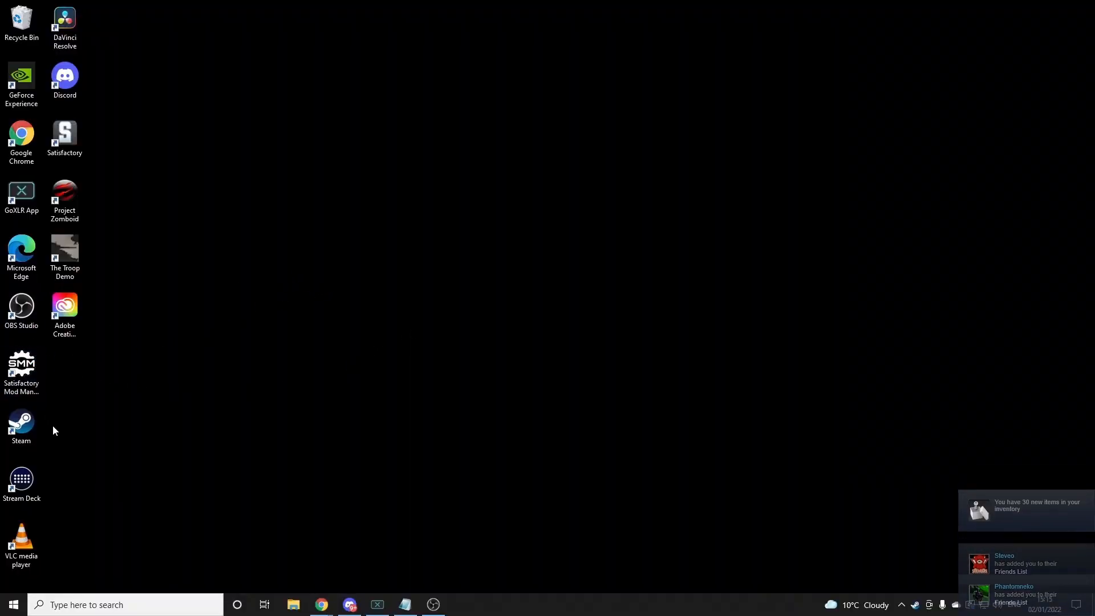
Switch mods OFF in Satisfactory Mod Manager and launch the game unmodded
double_click(20, 366)
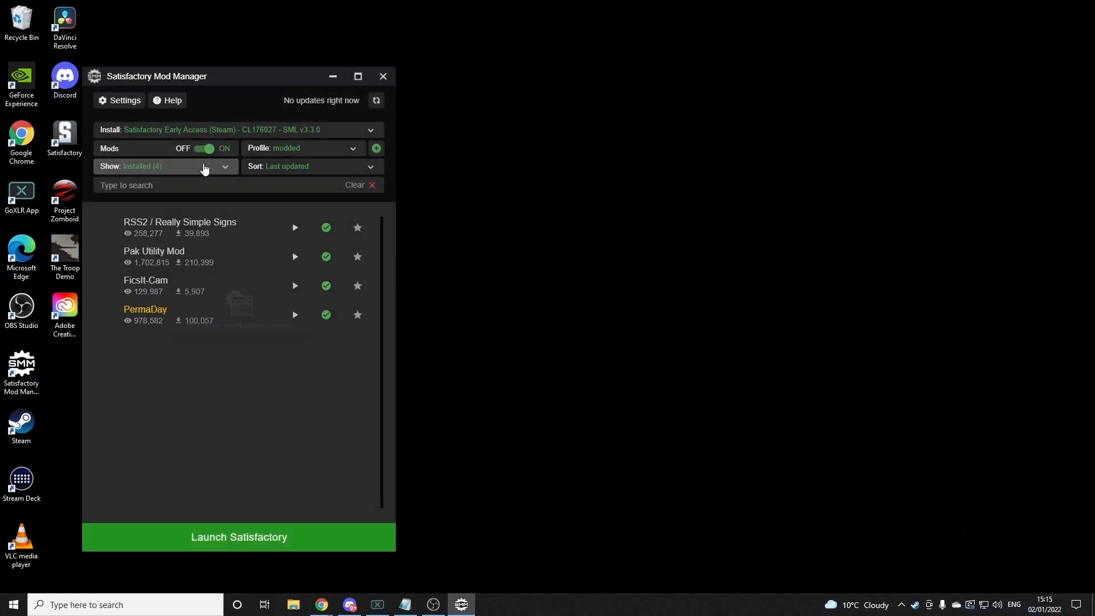
left_click(208, 148)
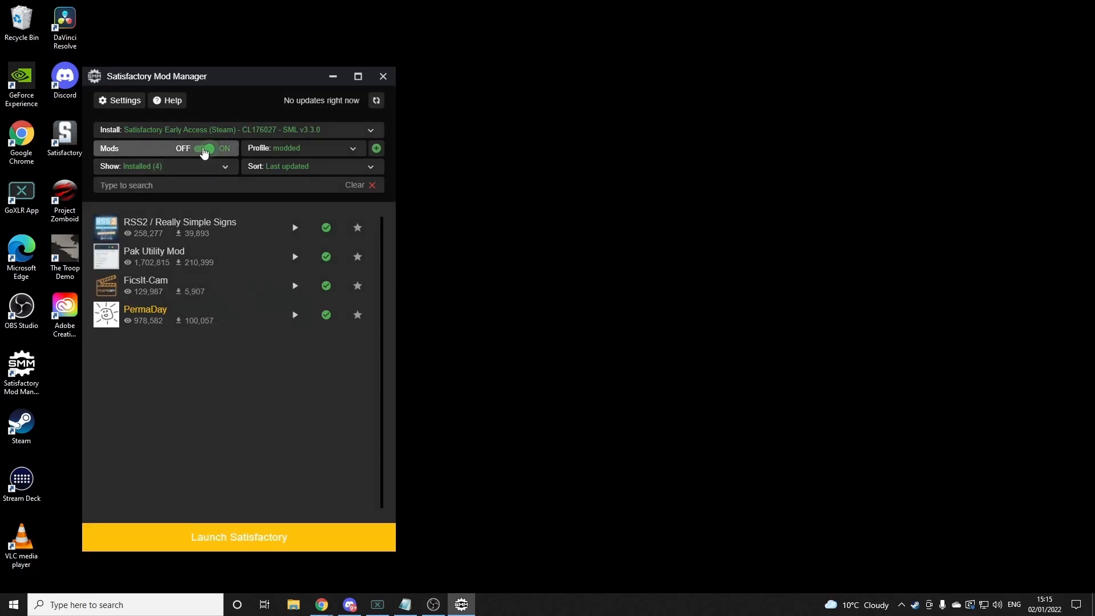
left_click(203, 149)
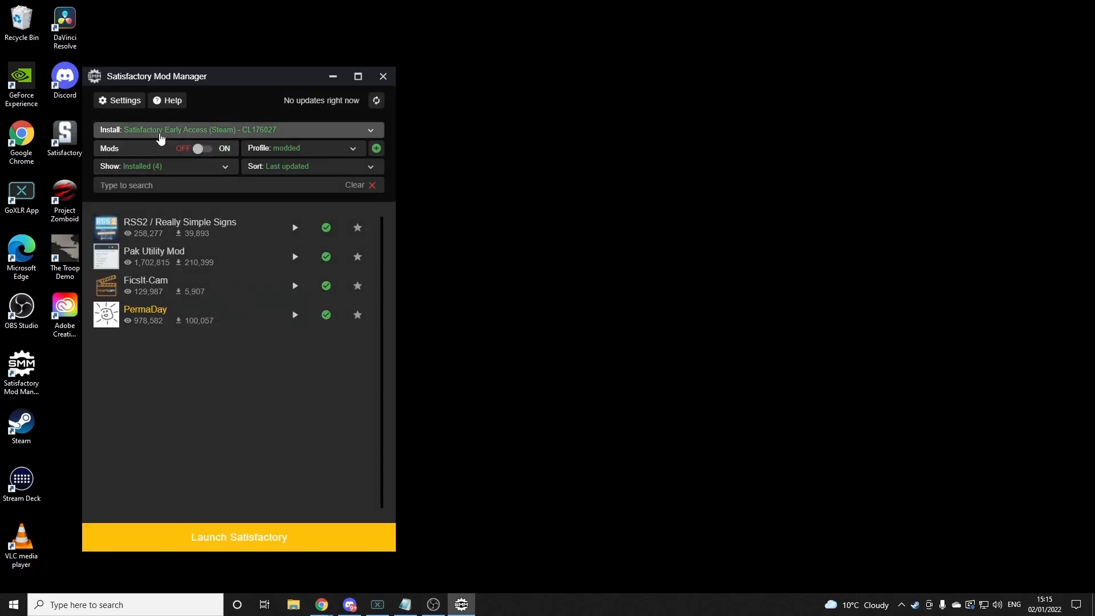
mouse_move(251, 137)
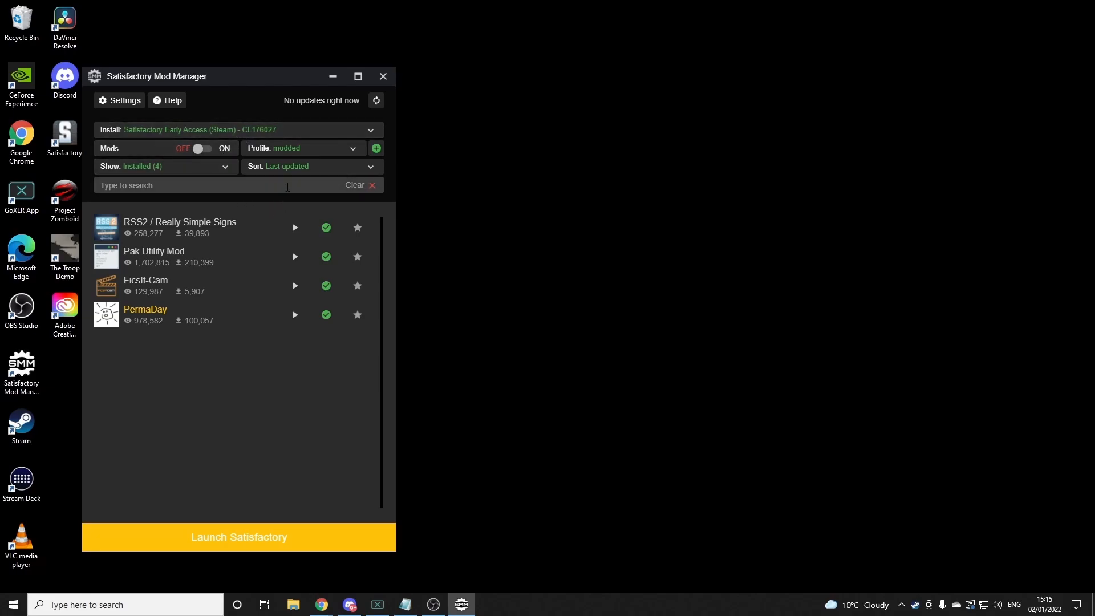
mouse_move(342, 257)
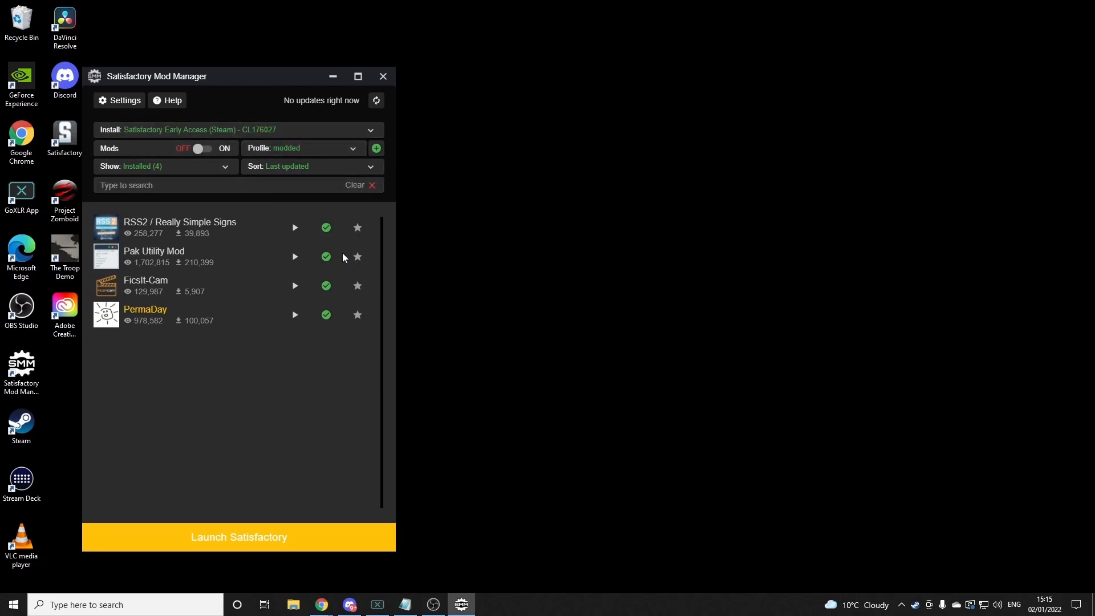
mouse_move(303, 499)
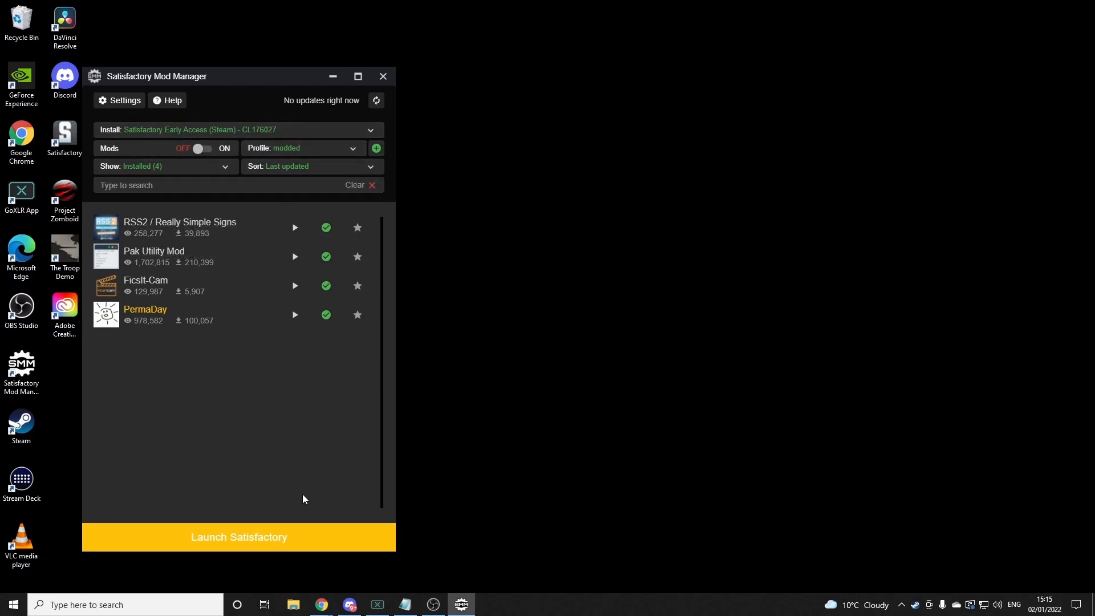
left_click(239, 536)
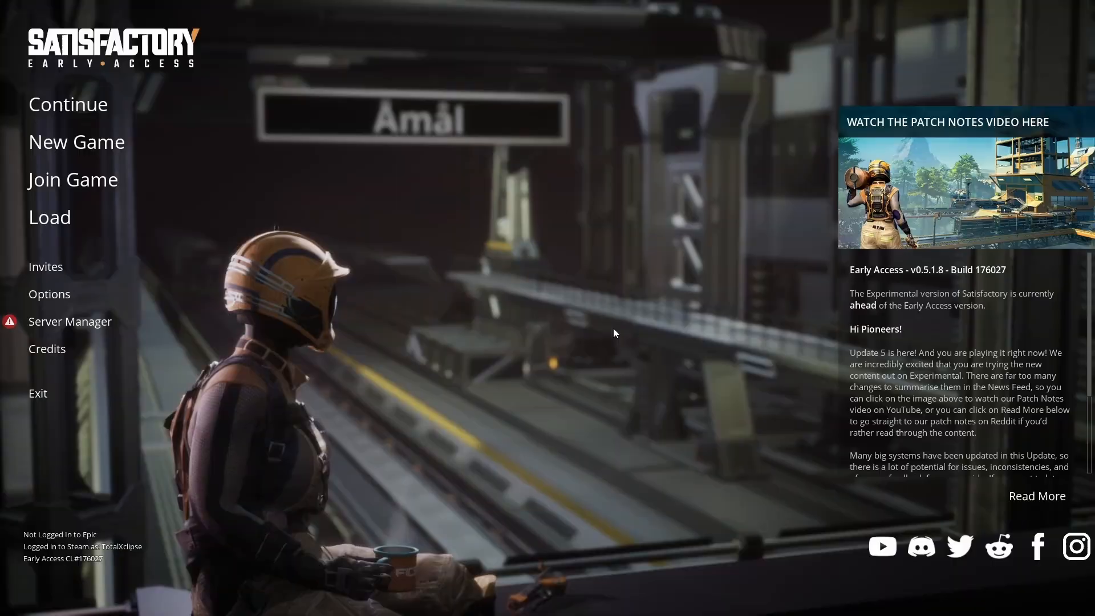
mouse_move(552, 316)
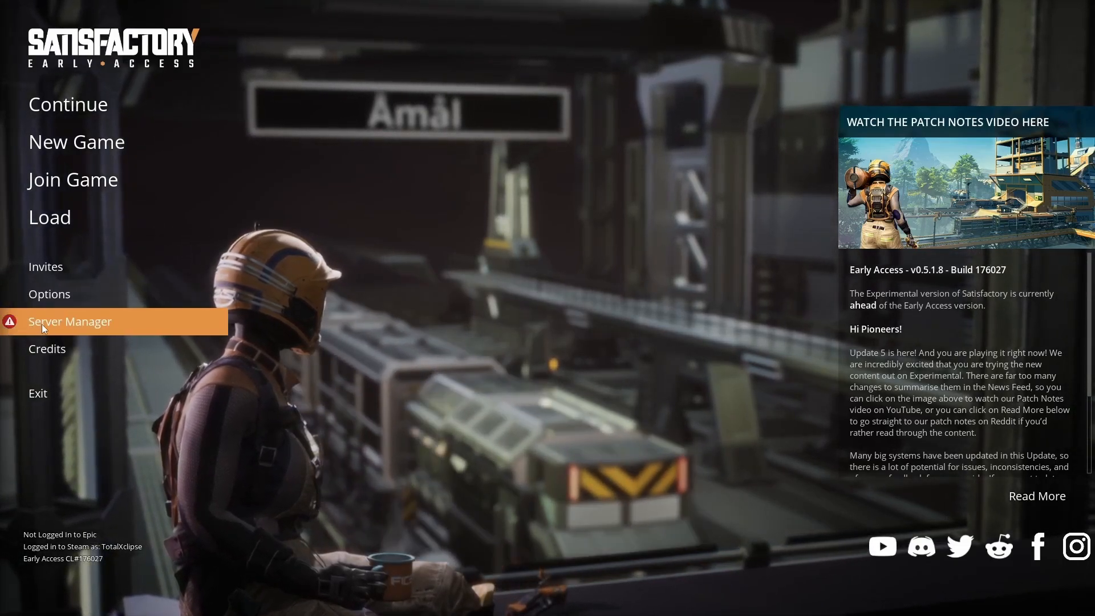
Enter Server Manager from the main menu and begin adding a new server
left_click(70, 322)
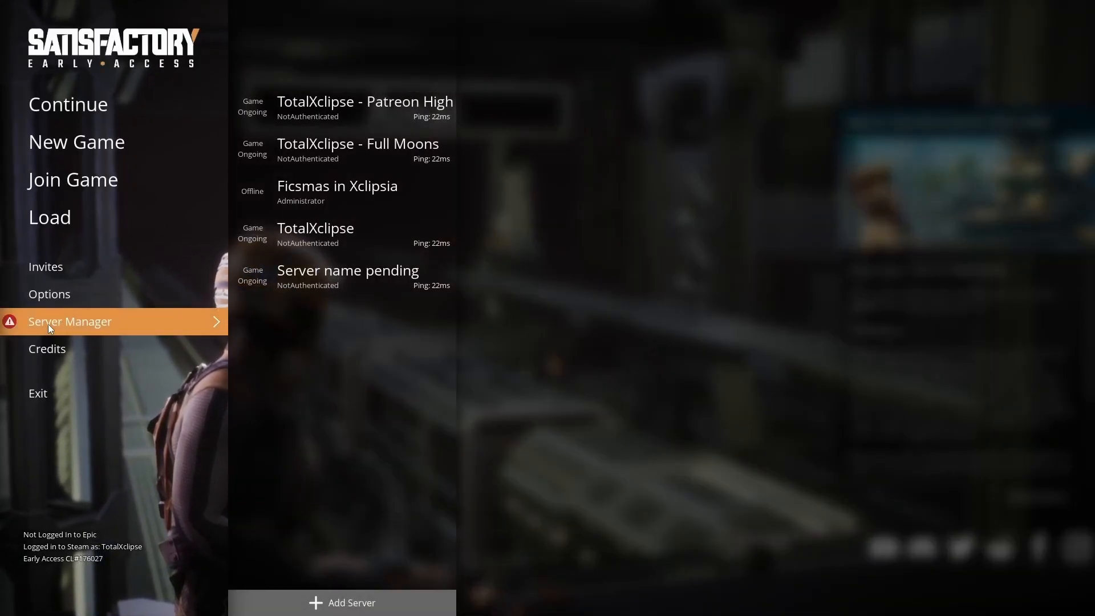
mouse_move(309, 592)
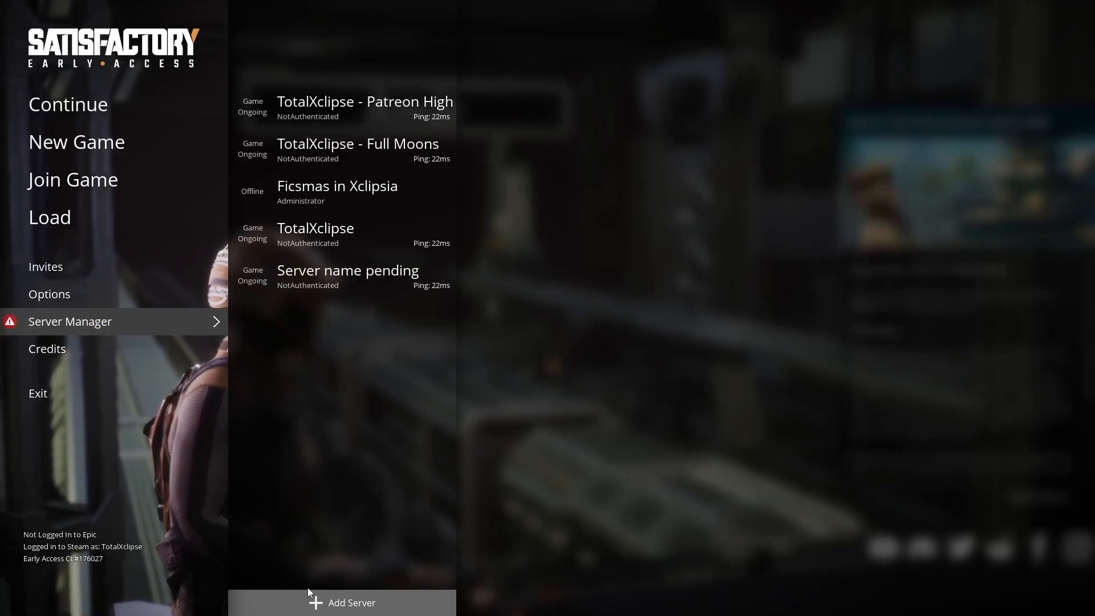
left_click(341, 602)
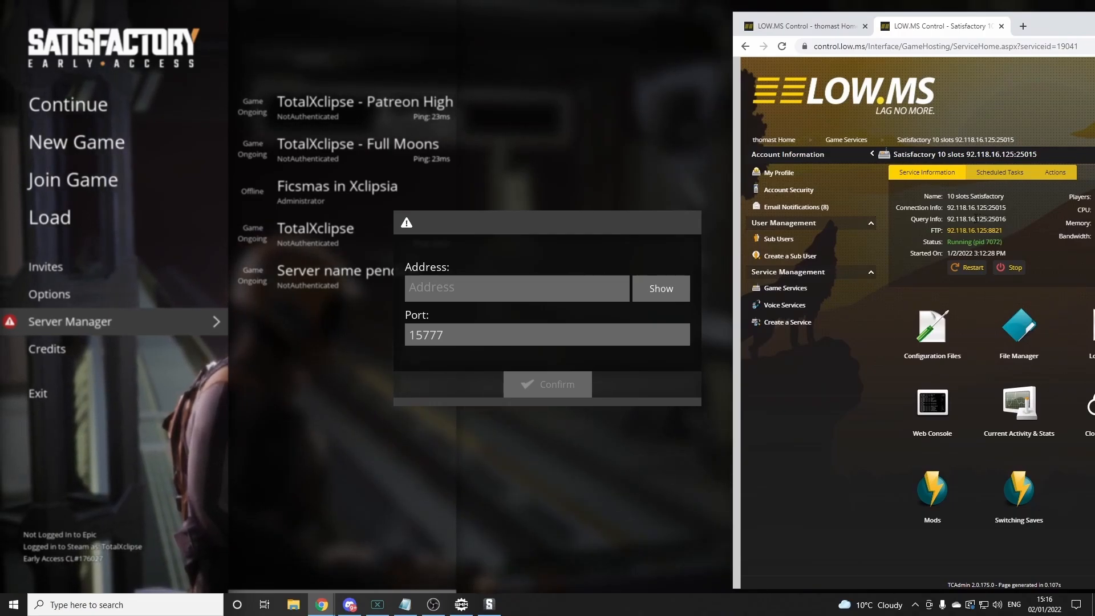
Enter address 92.118.16.125 and port 25016, copied from the control panel's Query Info
double_click(961, 219)
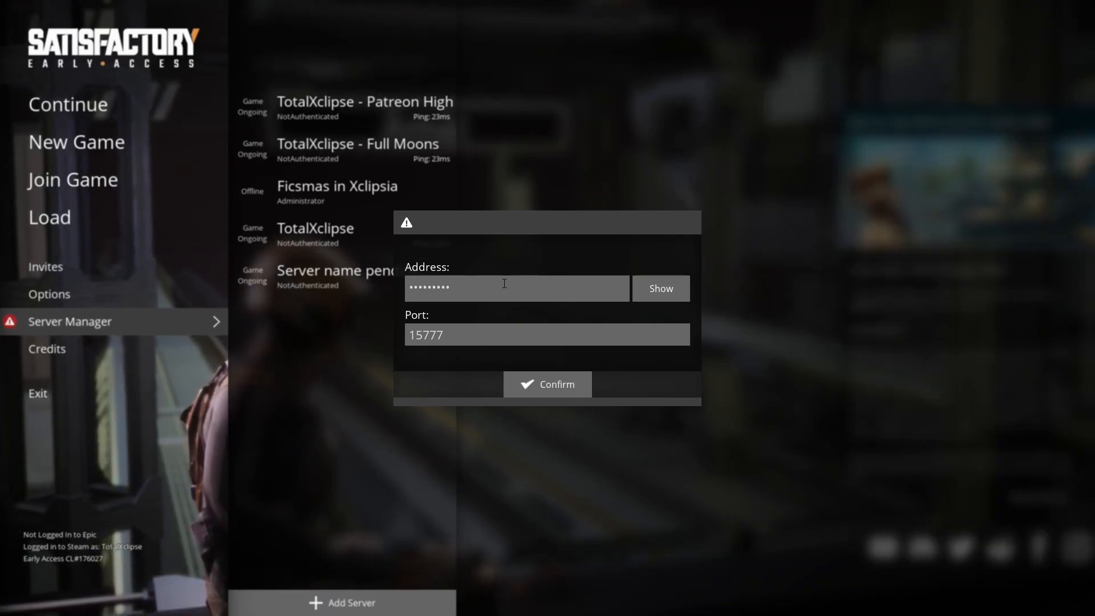
mouse_move(492, 469)
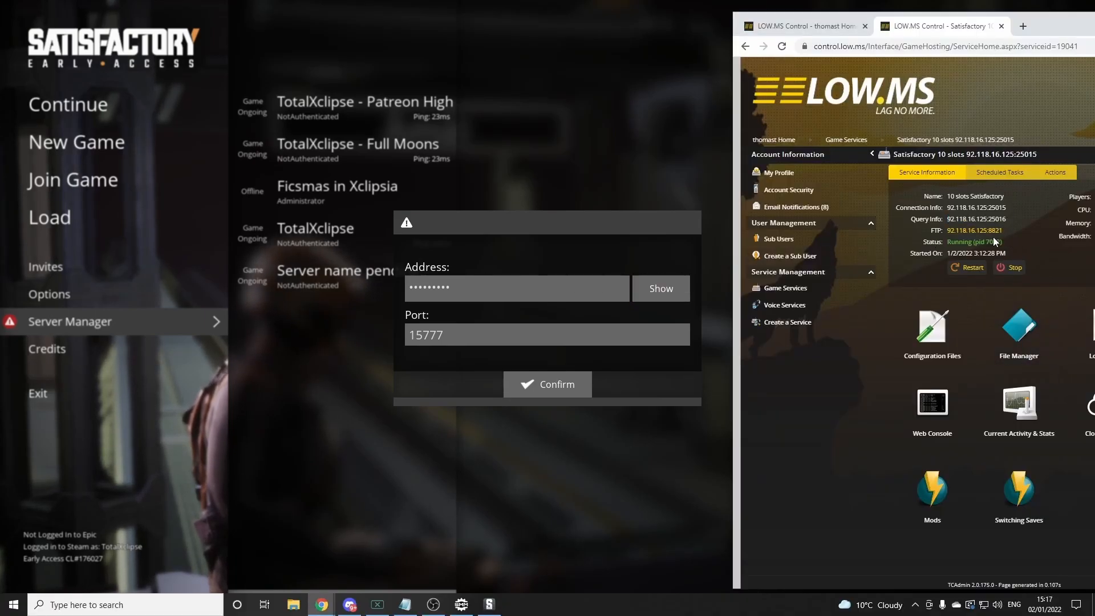
double_click(996, 219)
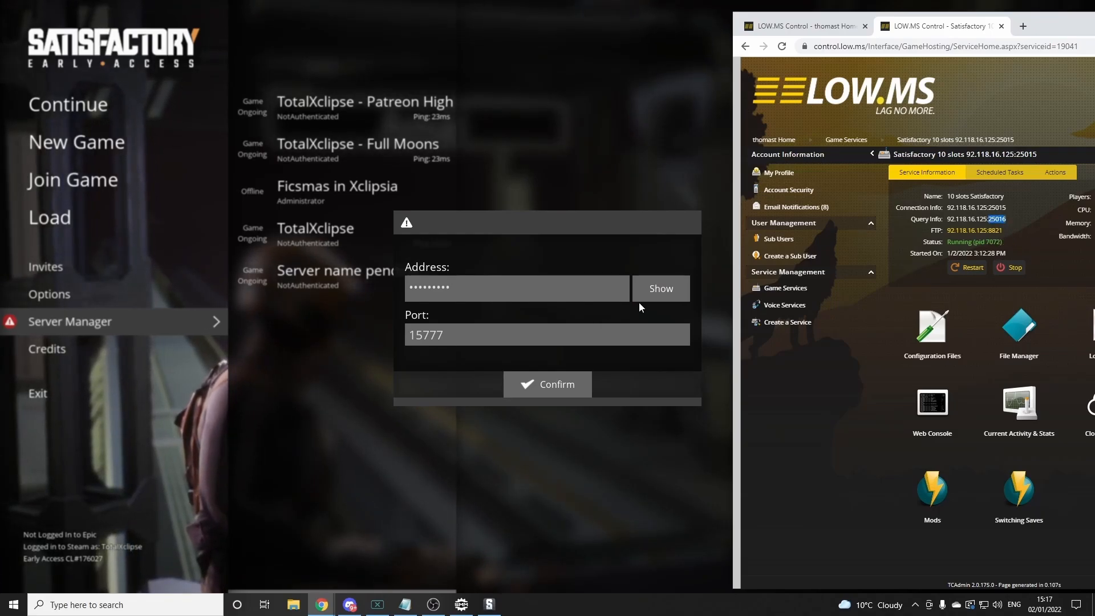
left_click(659, 289)
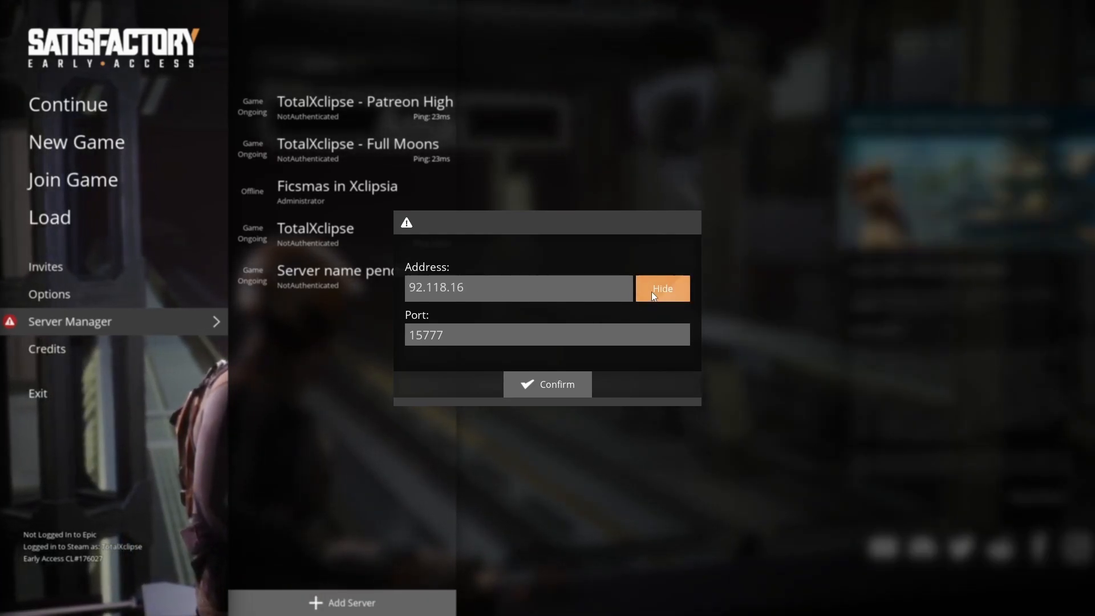
left_click(660, 289)
type("25016")
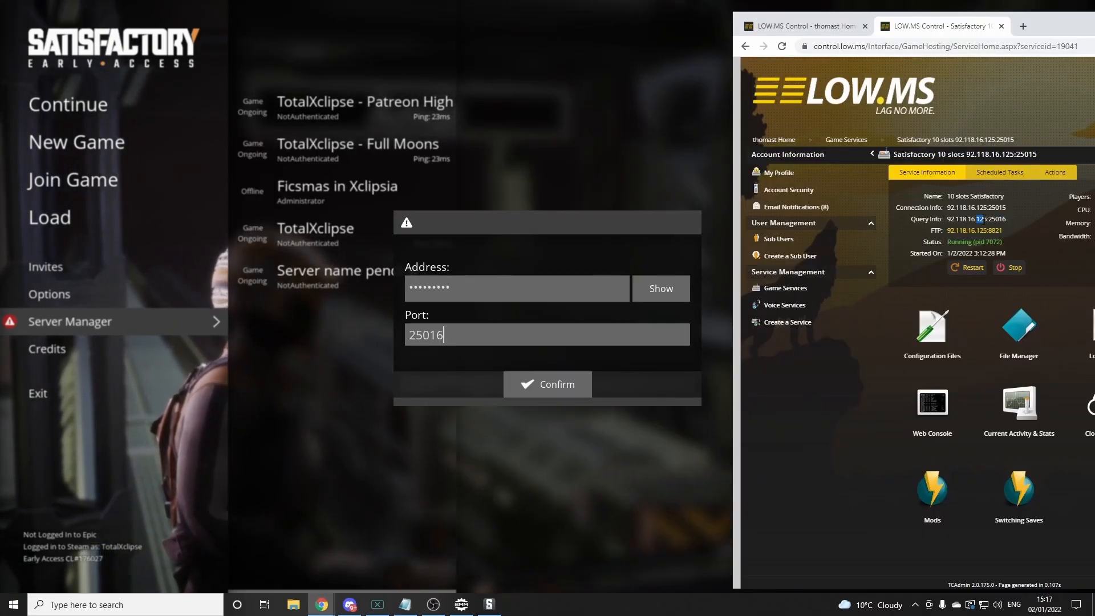
mouse_move(585, 306)
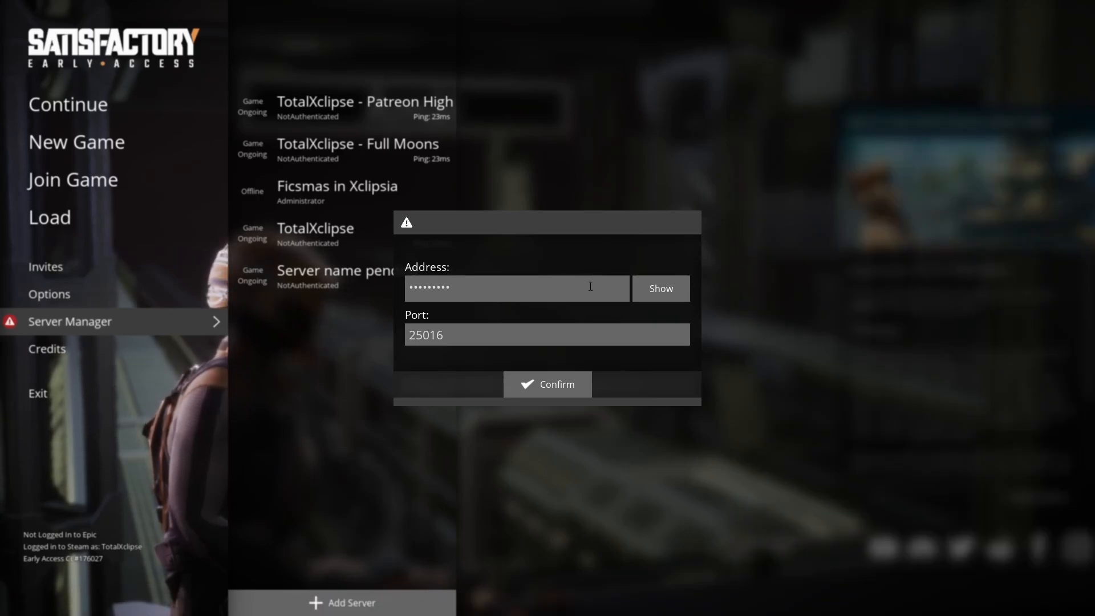
left_click(659, 289)
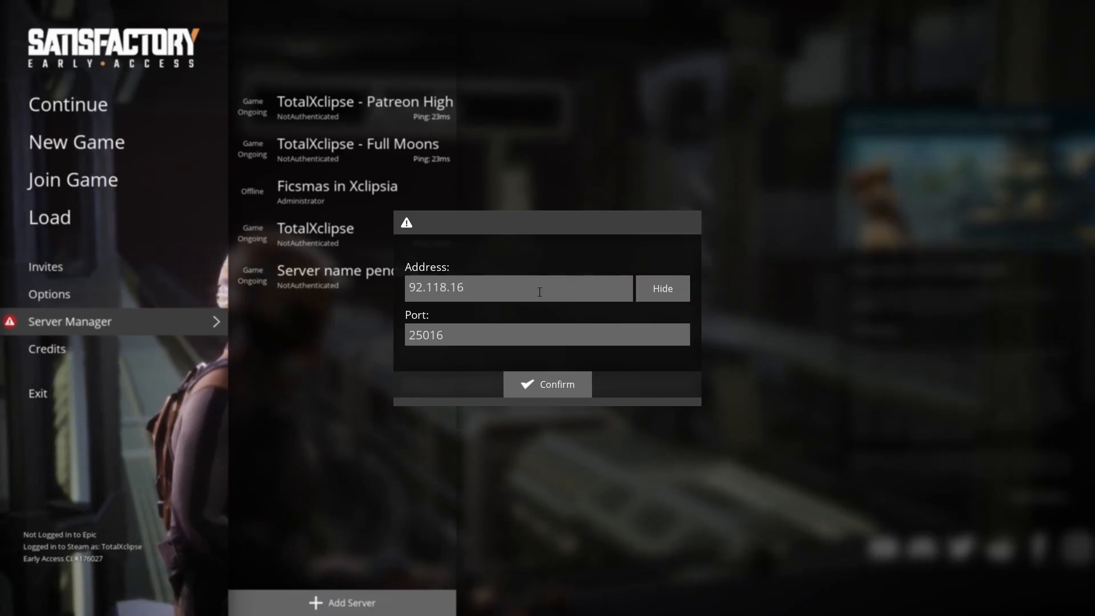
type(".125")
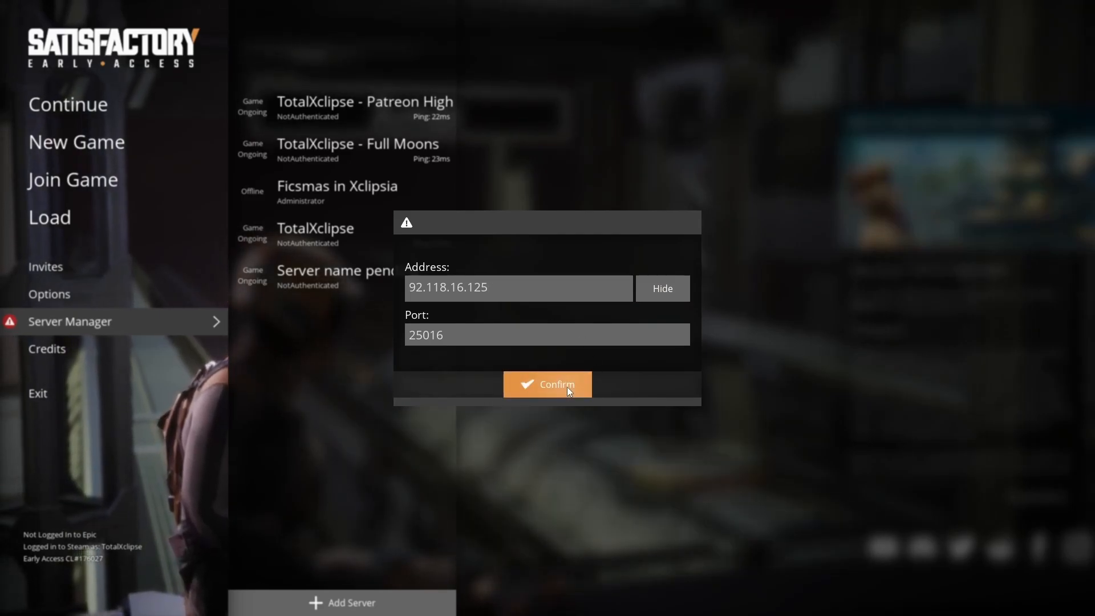
Confirm the server, claim it as 'Multiplayer Test Server' and confirm the admin password
left_click(546, 384)
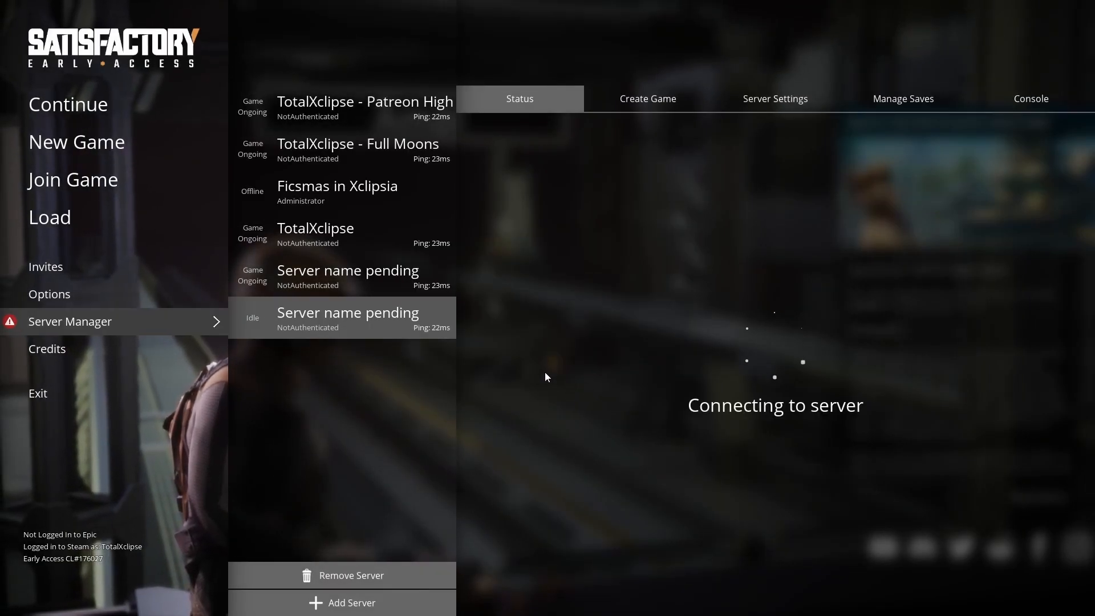
mouse_move(685, 371)
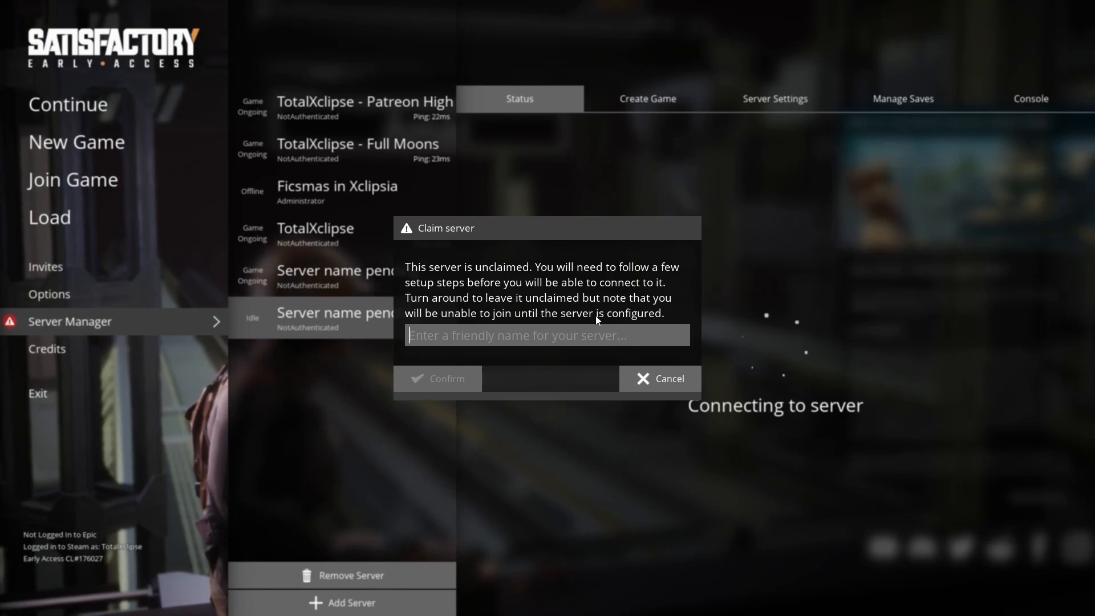
type("M")
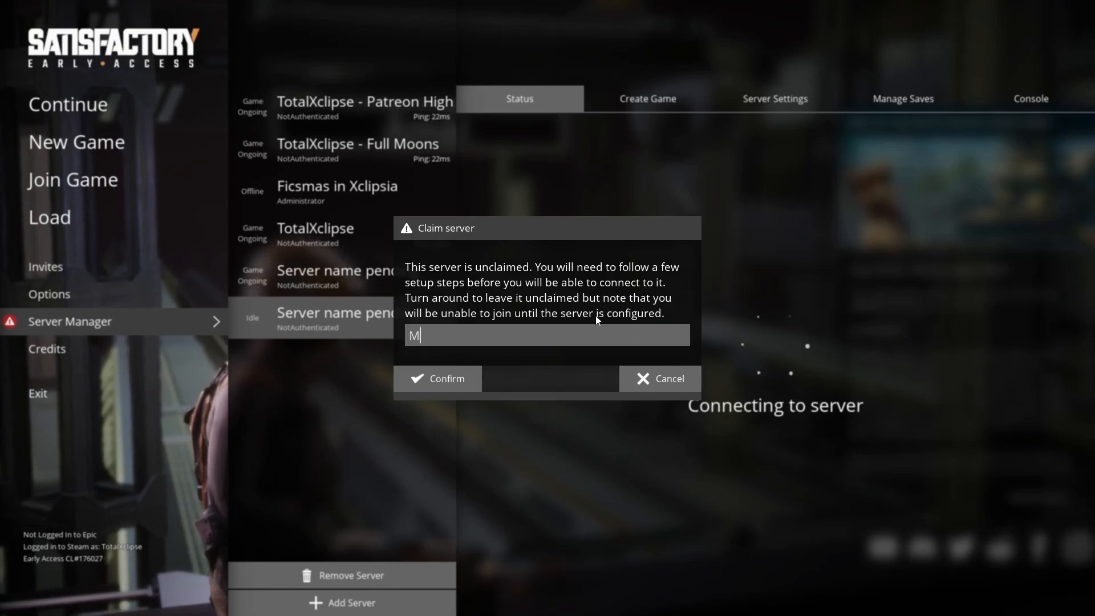
type("ultiplayer Test Server")
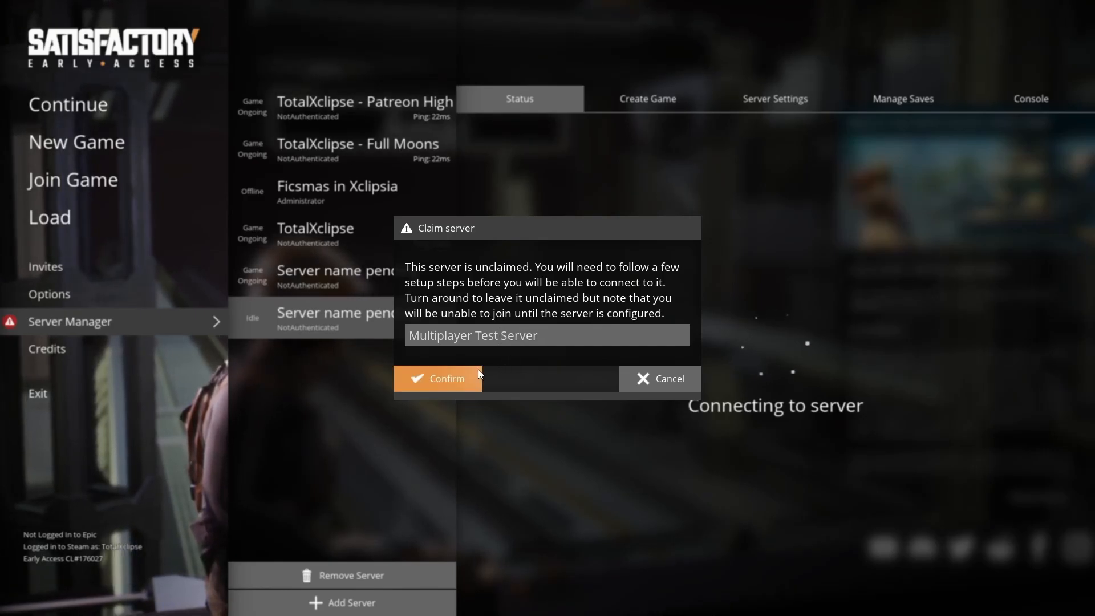
left_click(438, 379)
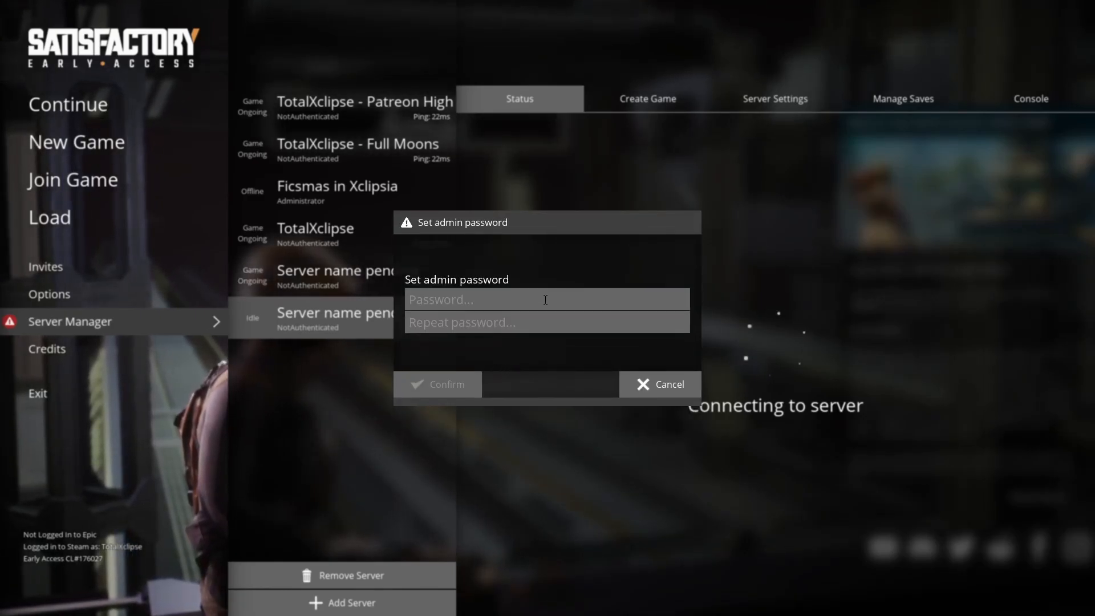
mouse_move(653, 299)
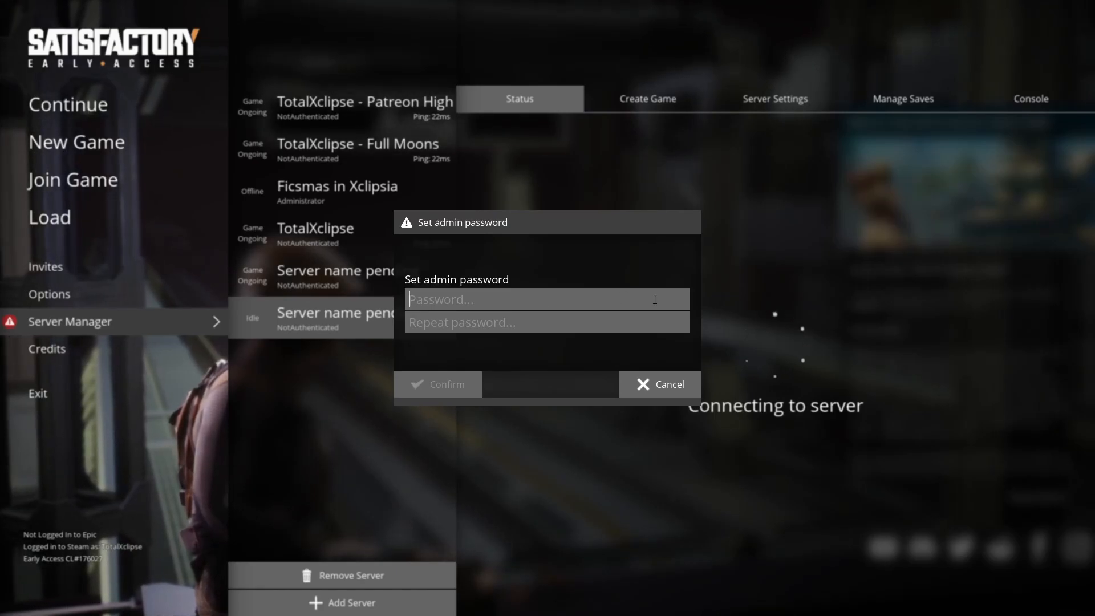
left_click(658, 385)
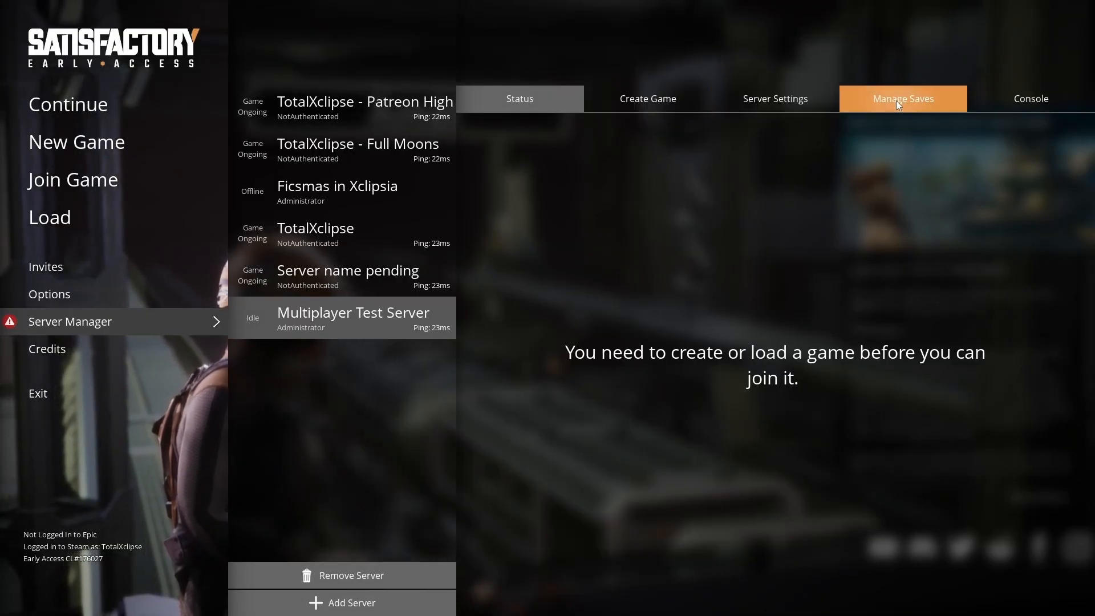
Upload the Basic Factory _autosave_1 save to the server via Manage Saves and confirm
left_click(901, 98)
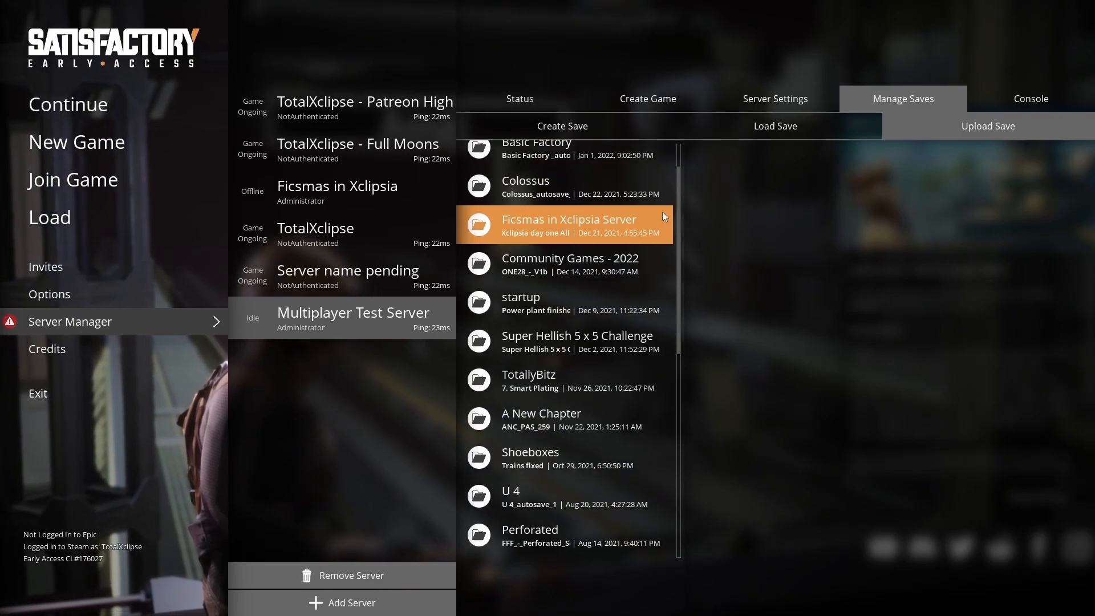
scroll("up", 3)
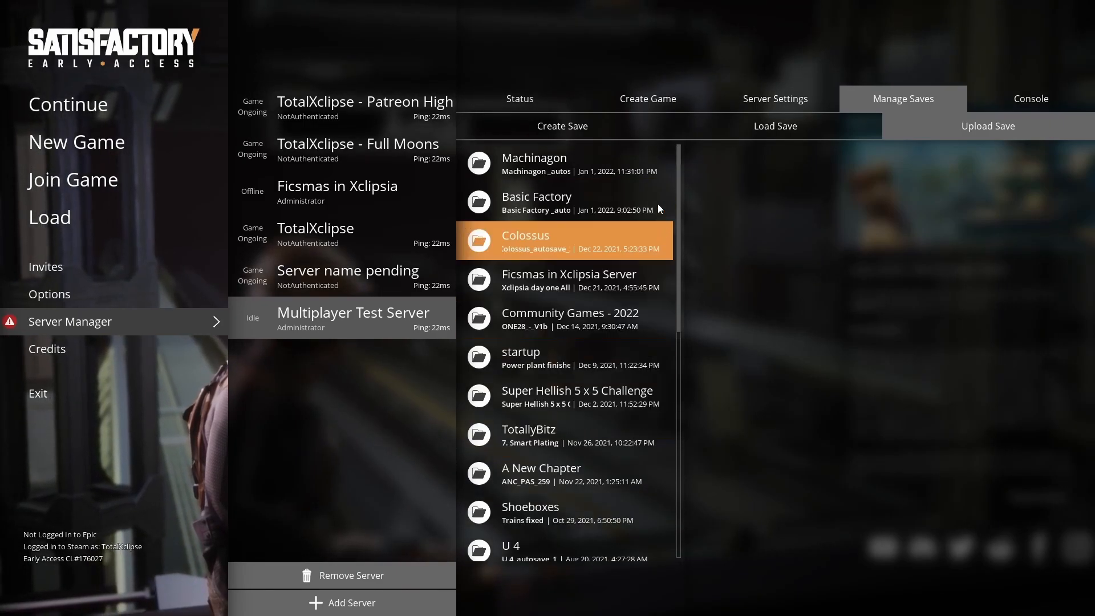
left_click(536, 202)
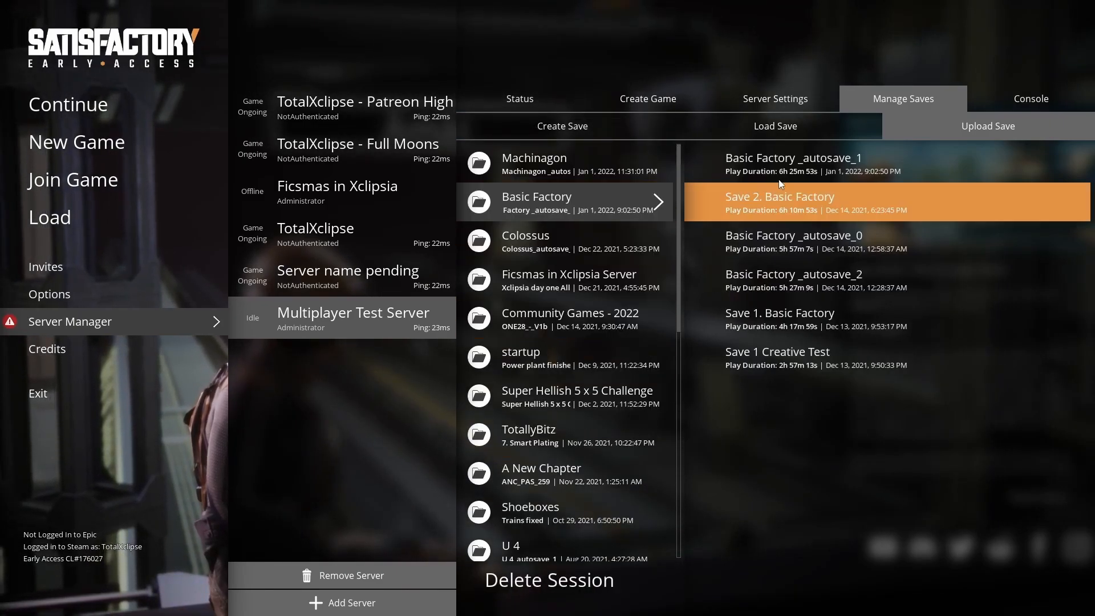
left_click(792, 165)
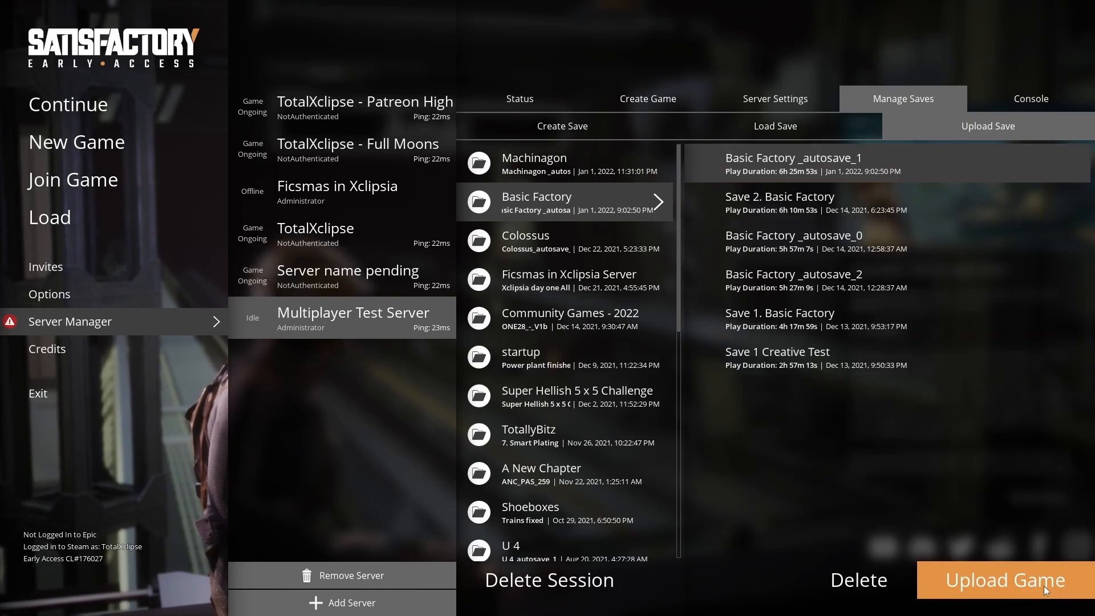
left_click(1004, 580)
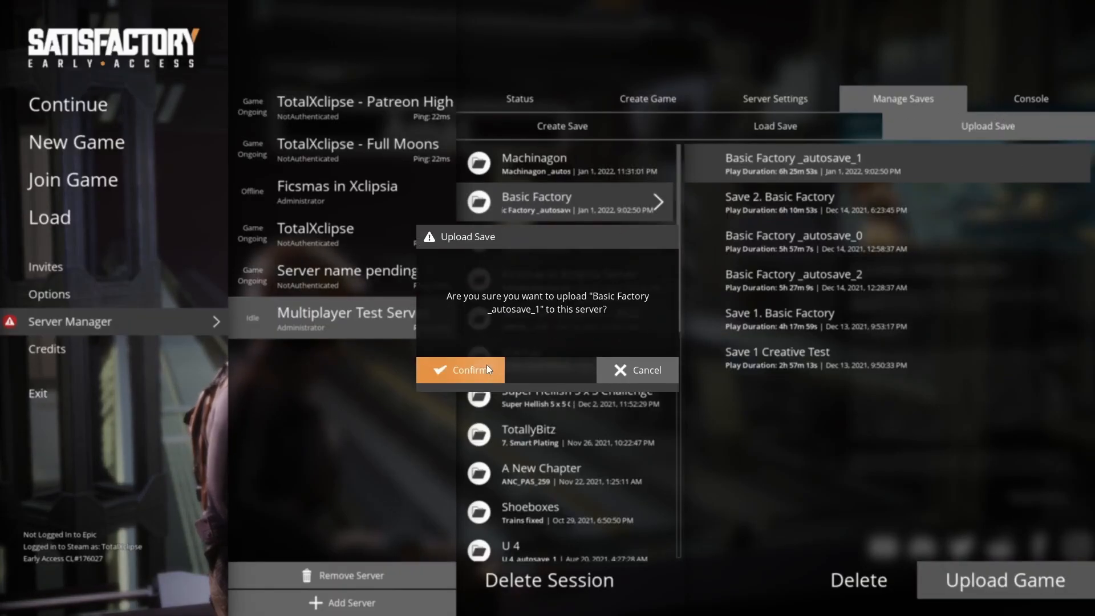
left_click(460, 369)
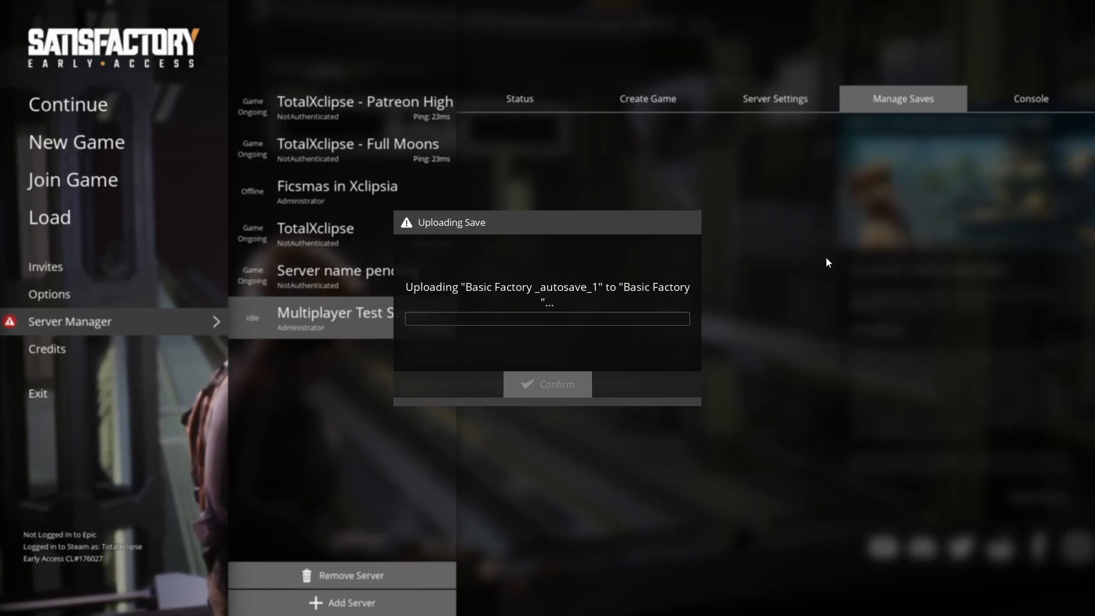
mouse_move(721, 460)
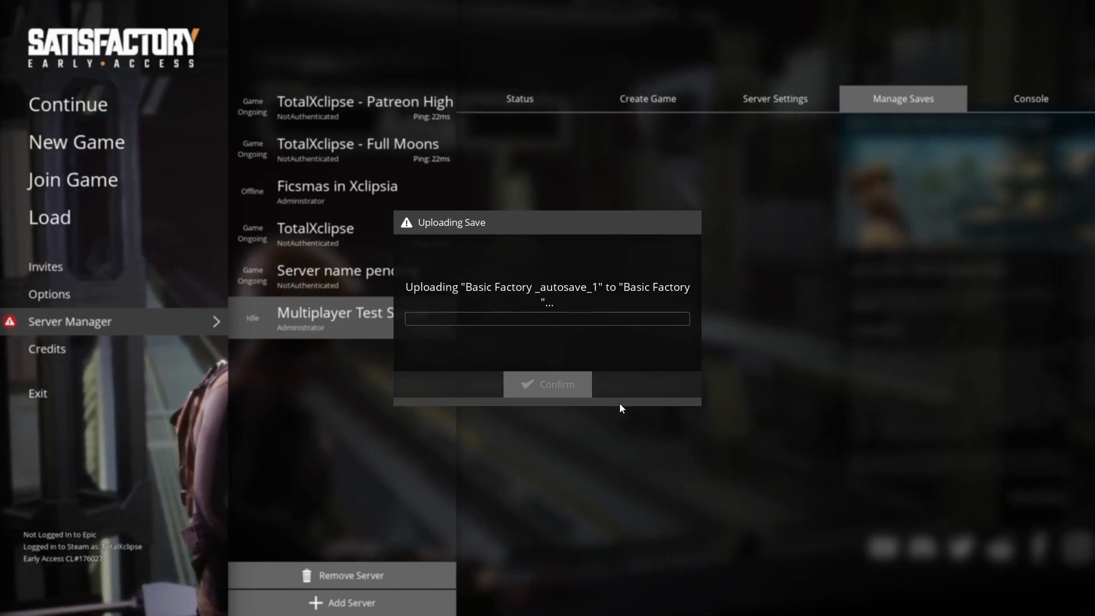
mouse_move(561, 395)
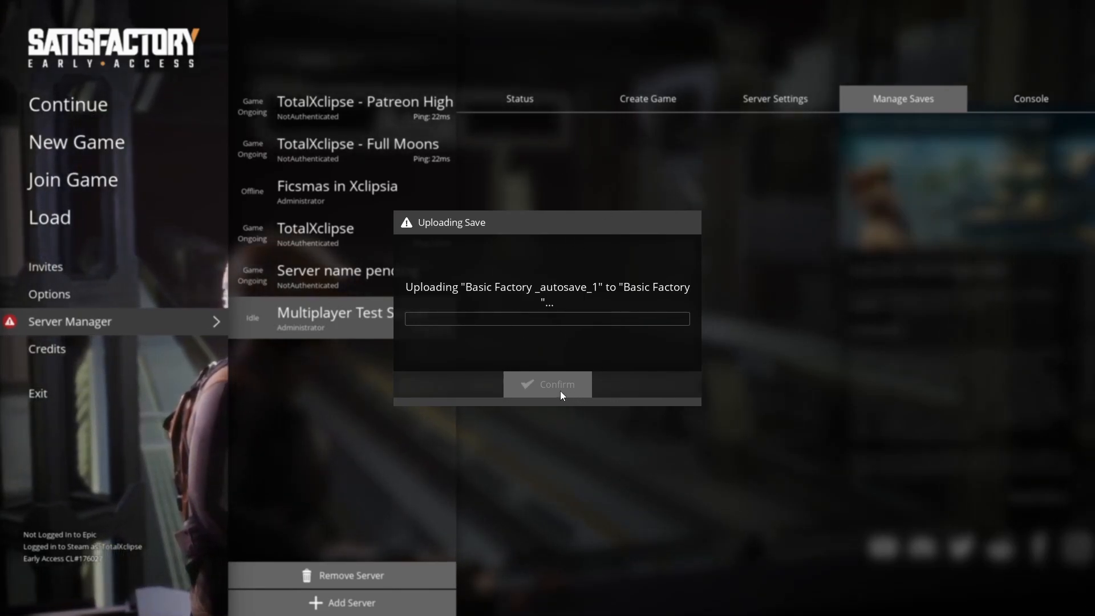
mouse_move(700, 391)
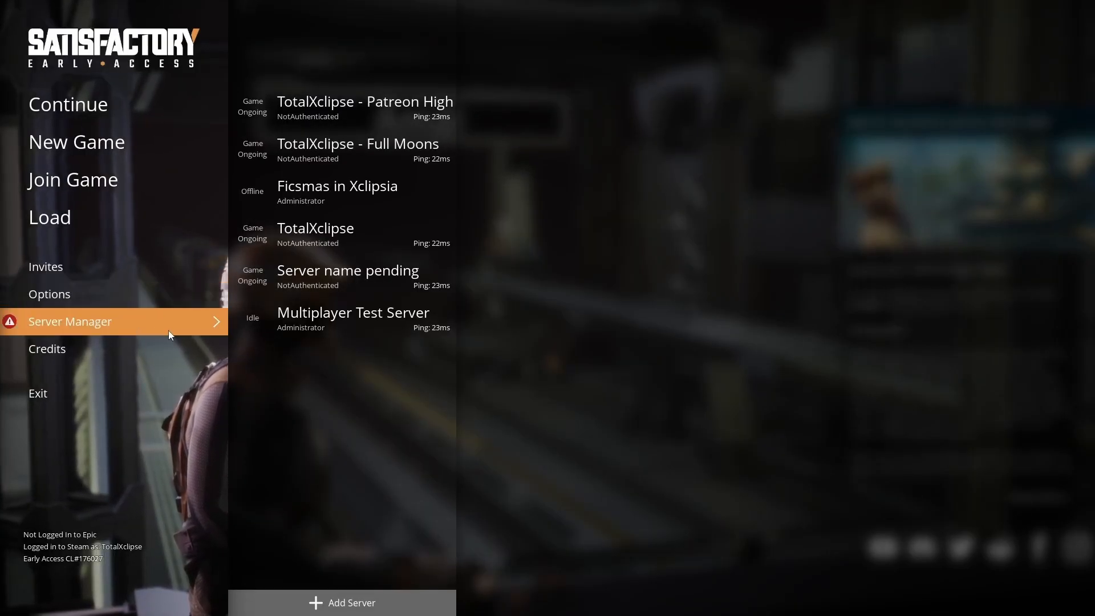
Upload the startup session's Power plant finished save to Multiplayer Test Server and confirm
left_click(352, 317)
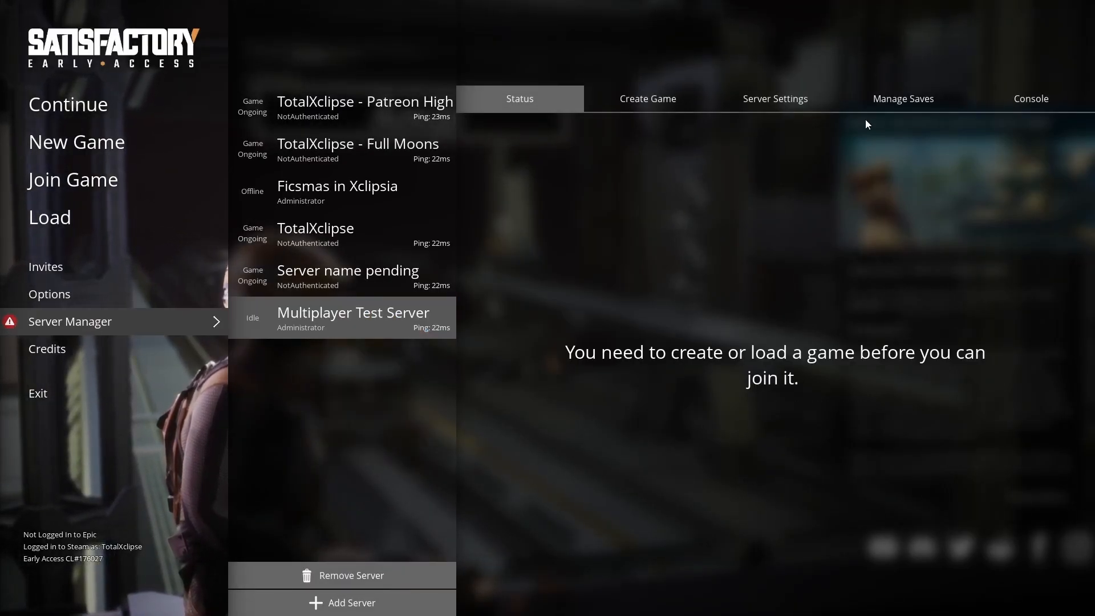
left_click(901, 98)
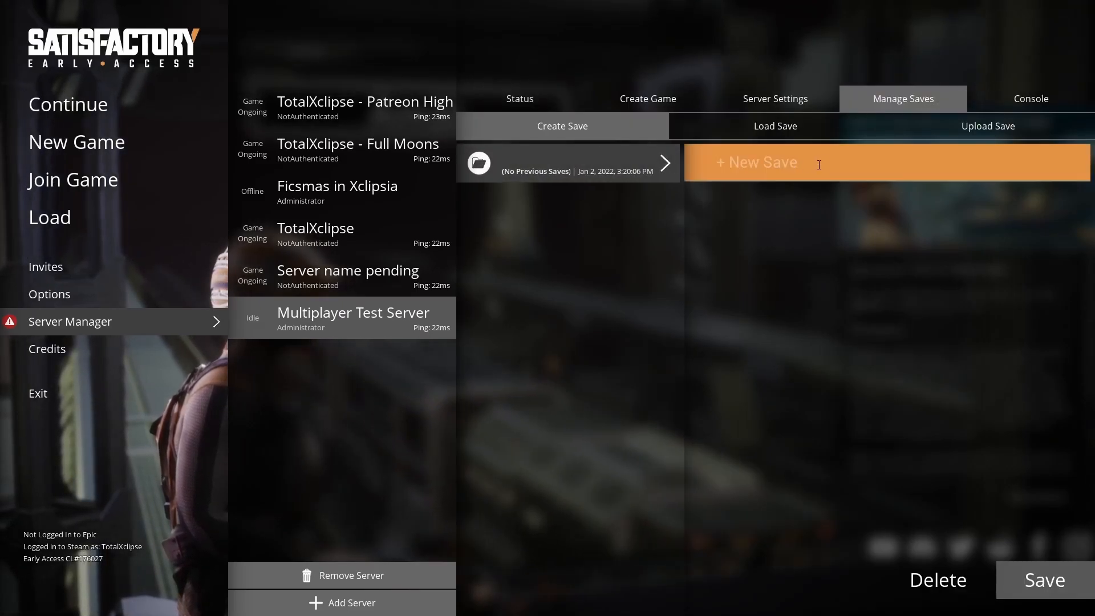
left_click(773, 126)
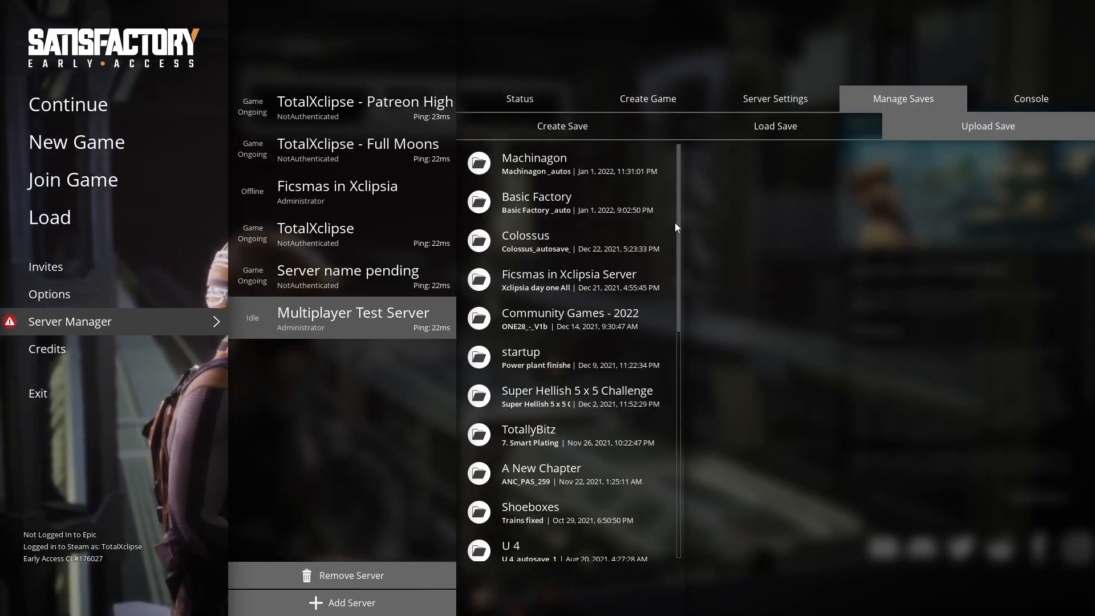
left_click(563, 357)
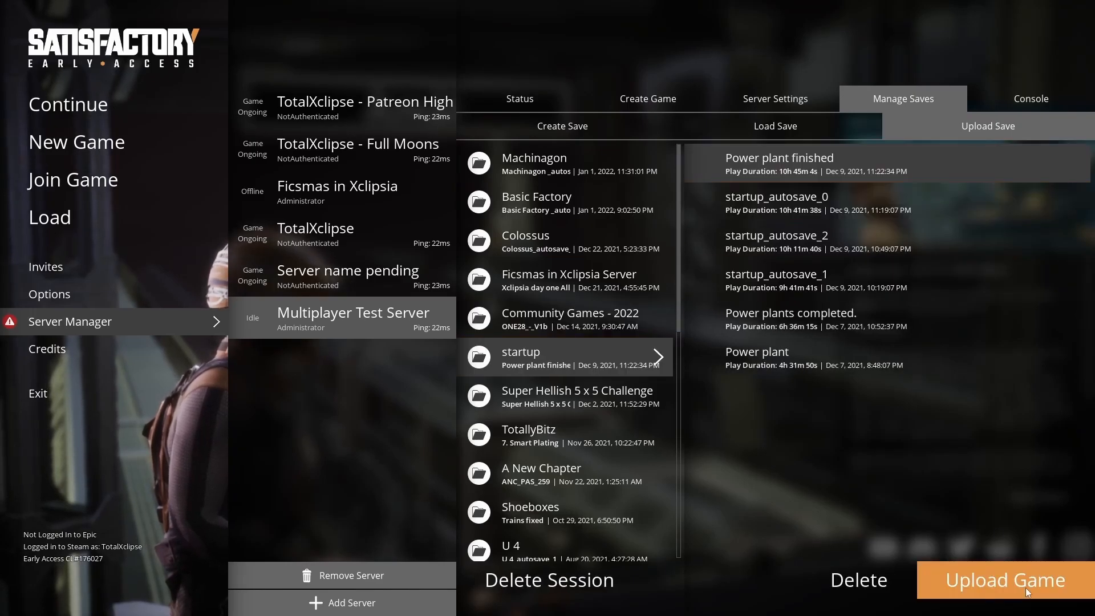
left_click(1004, 580)
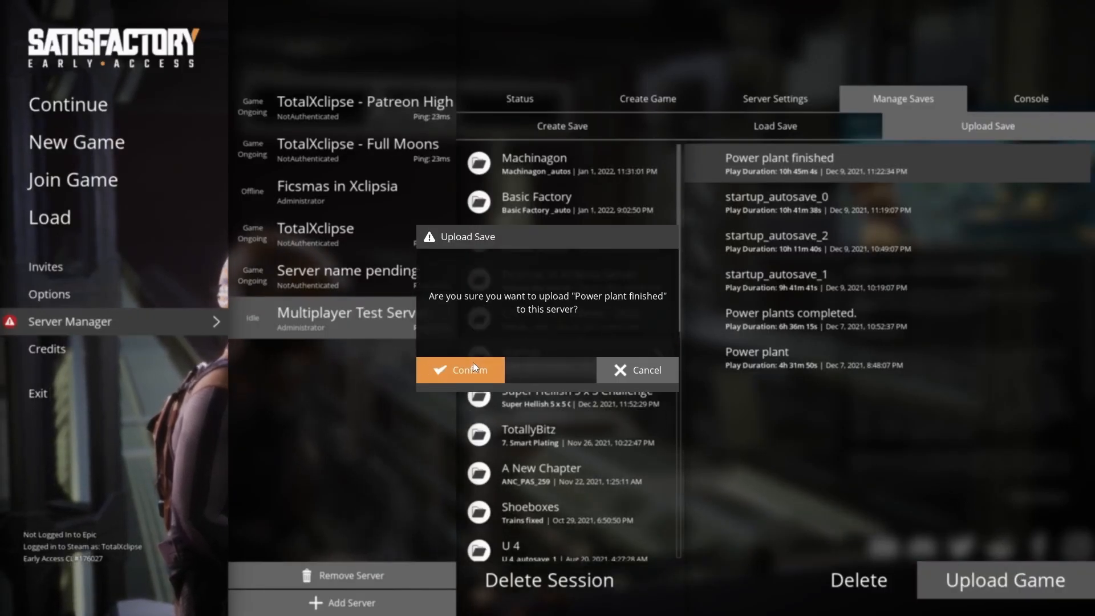
left_click(460, 370)
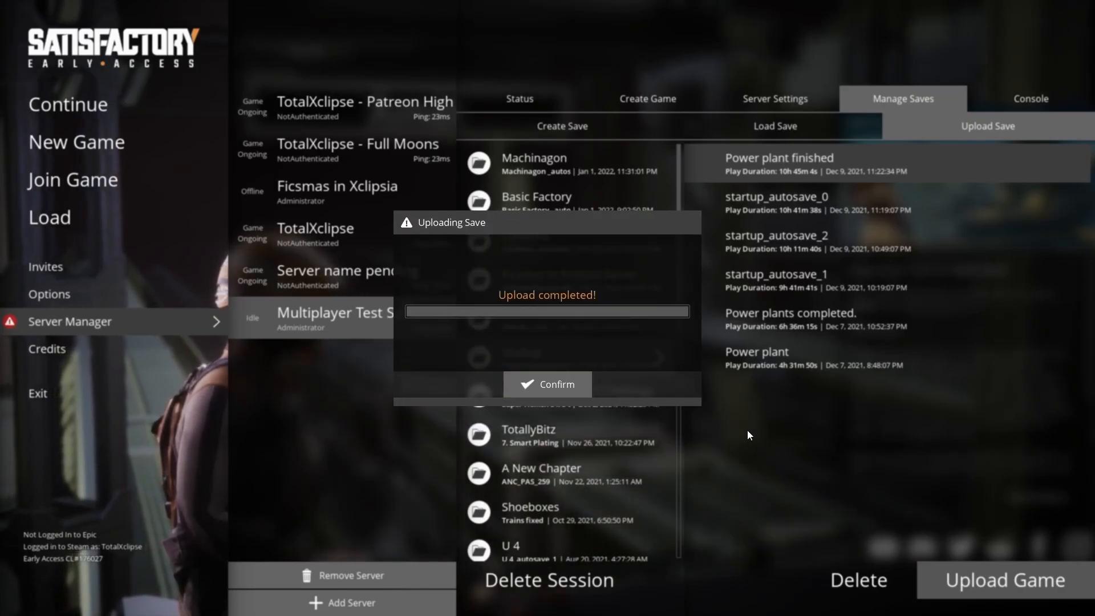
left_click(547, 384)
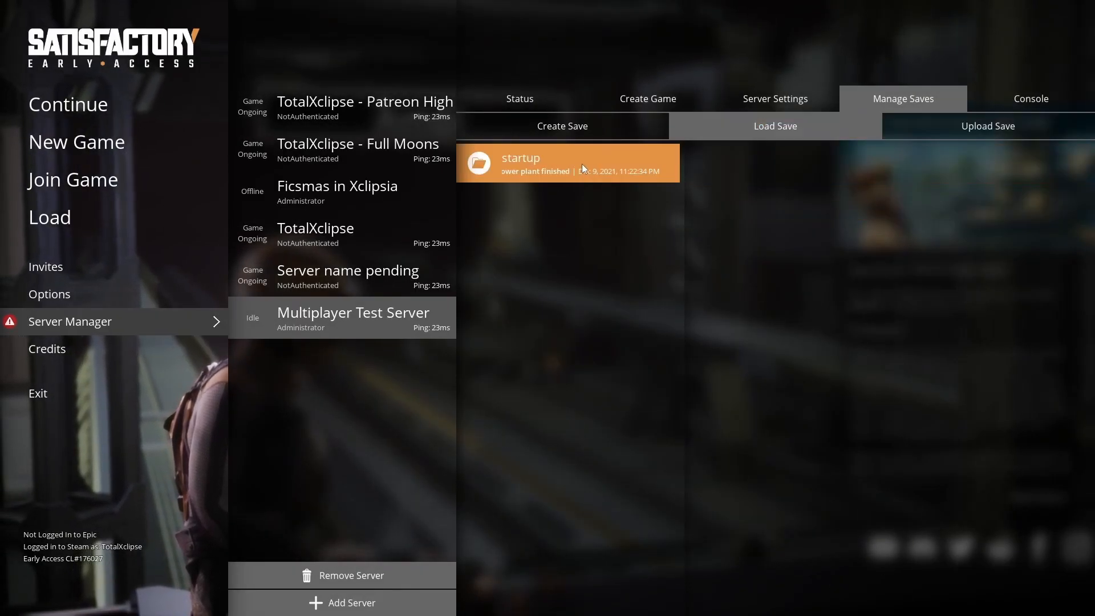
Load the Power plant finished save from the startup session on the server
left_click(566, 163)
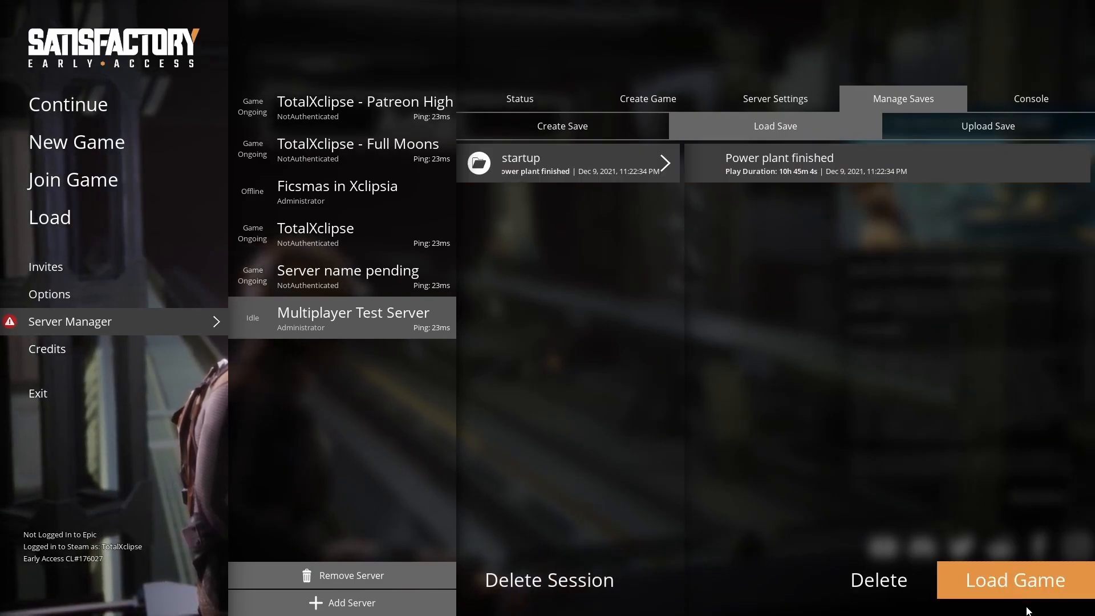
left_click(1012, 580)
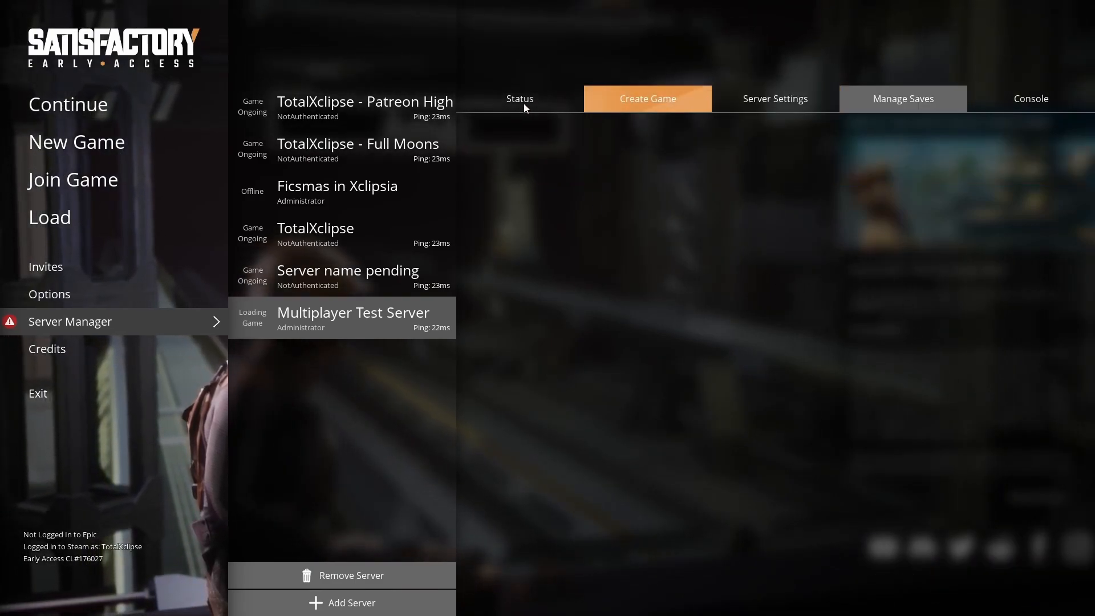
Watch the Status view until the startup session shows Game Ongoing
left_click(517, 98)
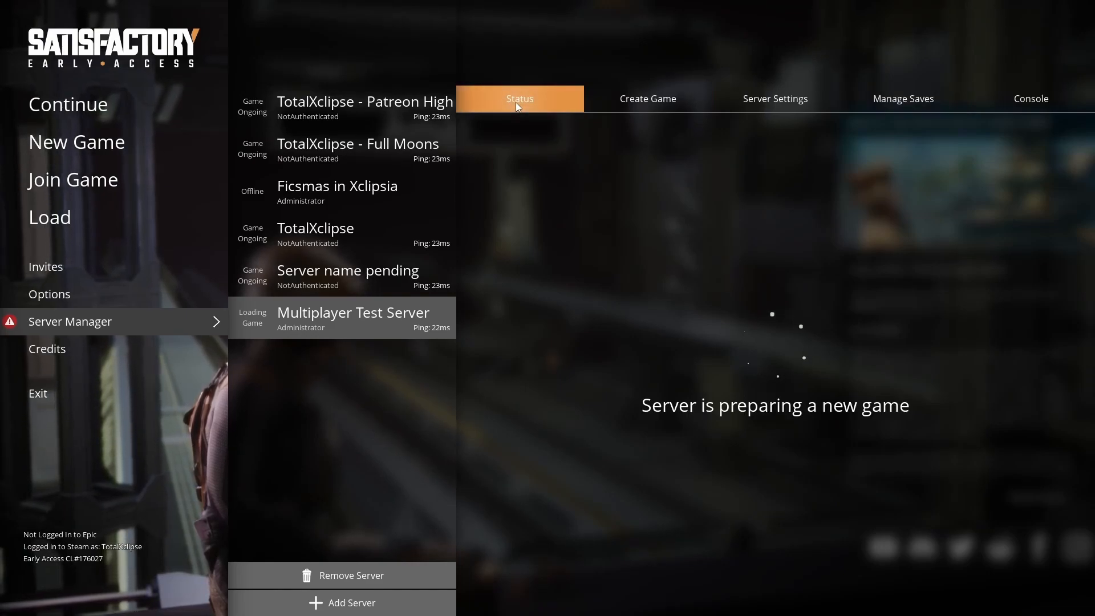
mouse_move(564, 130)
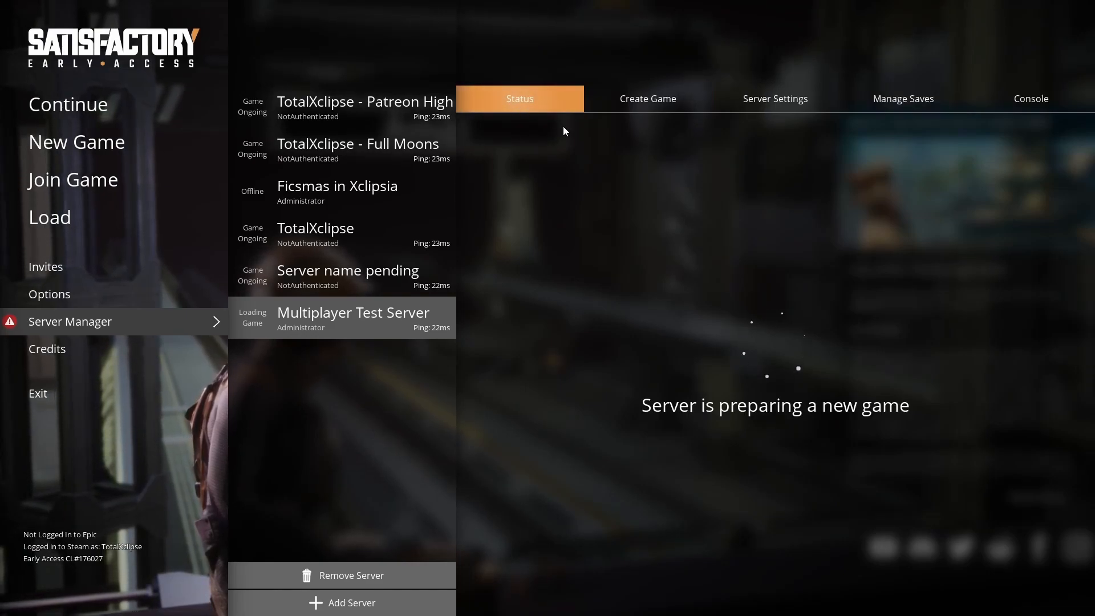
mouse_move(896, 477)
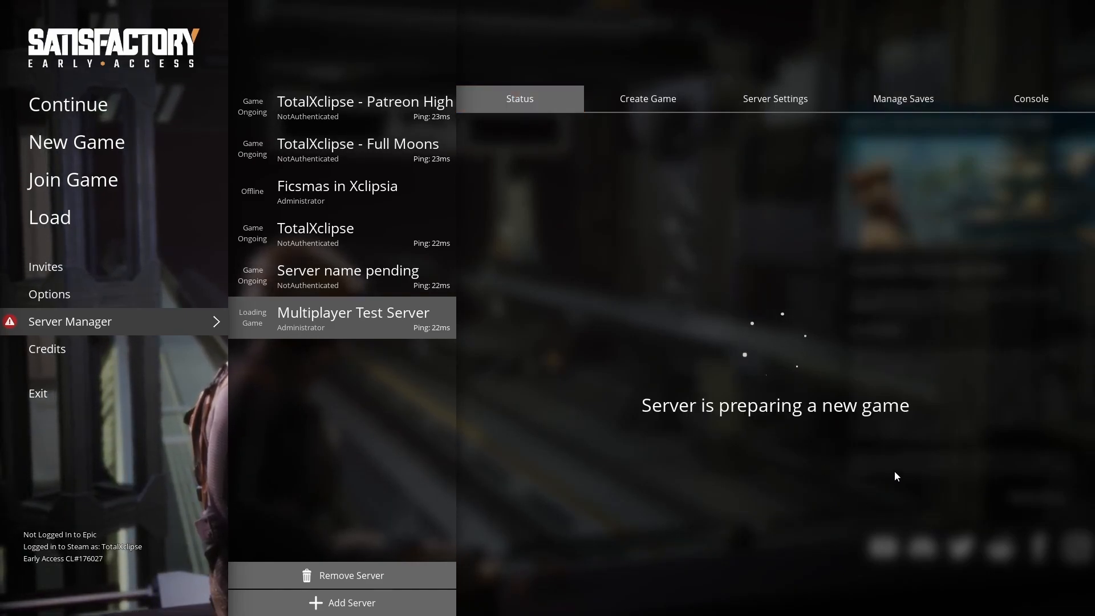
mouse_move(866, 491)
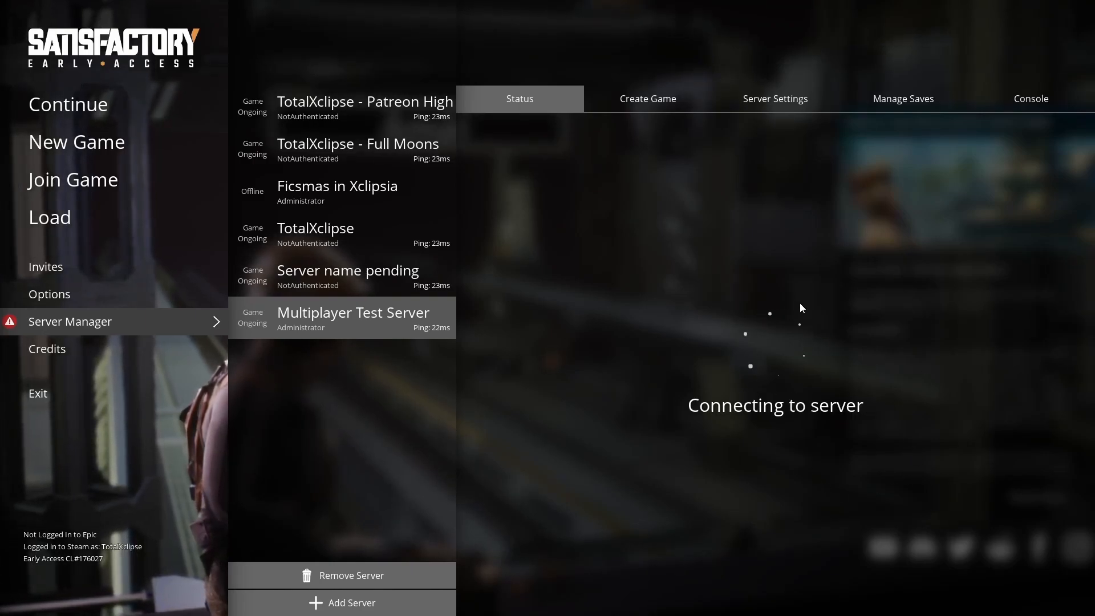
mouse_move(1005, 477)
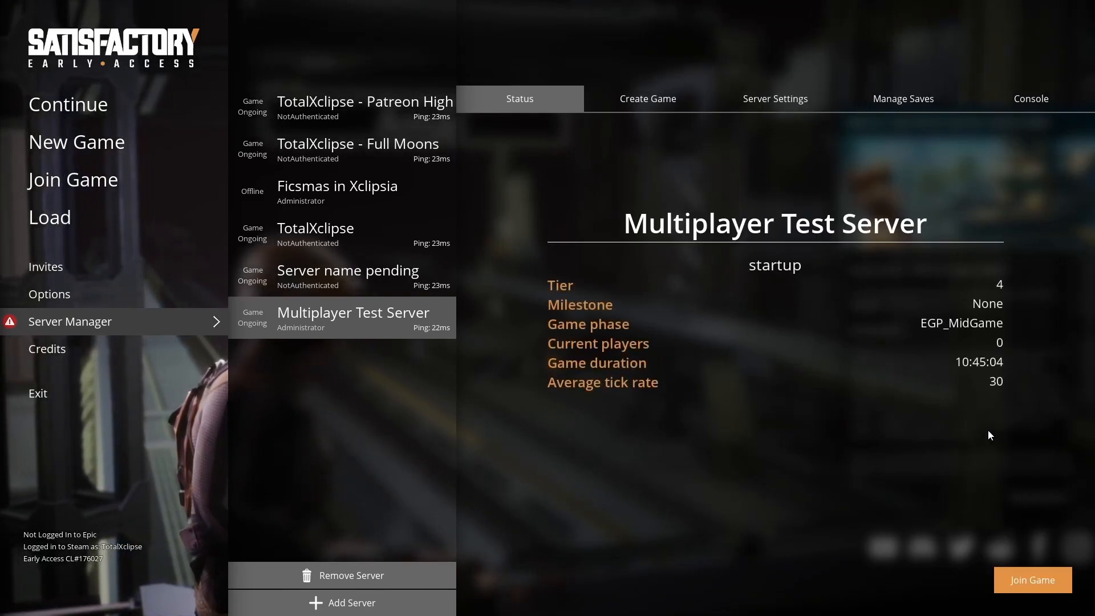
mouse_move(646, 98)
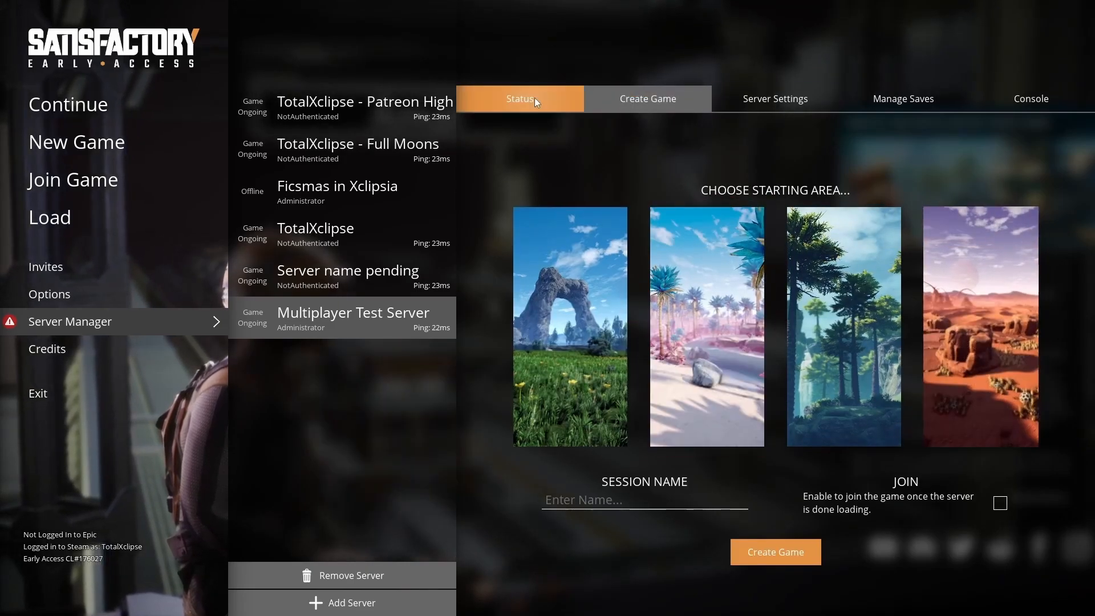
left_click(520, 98)
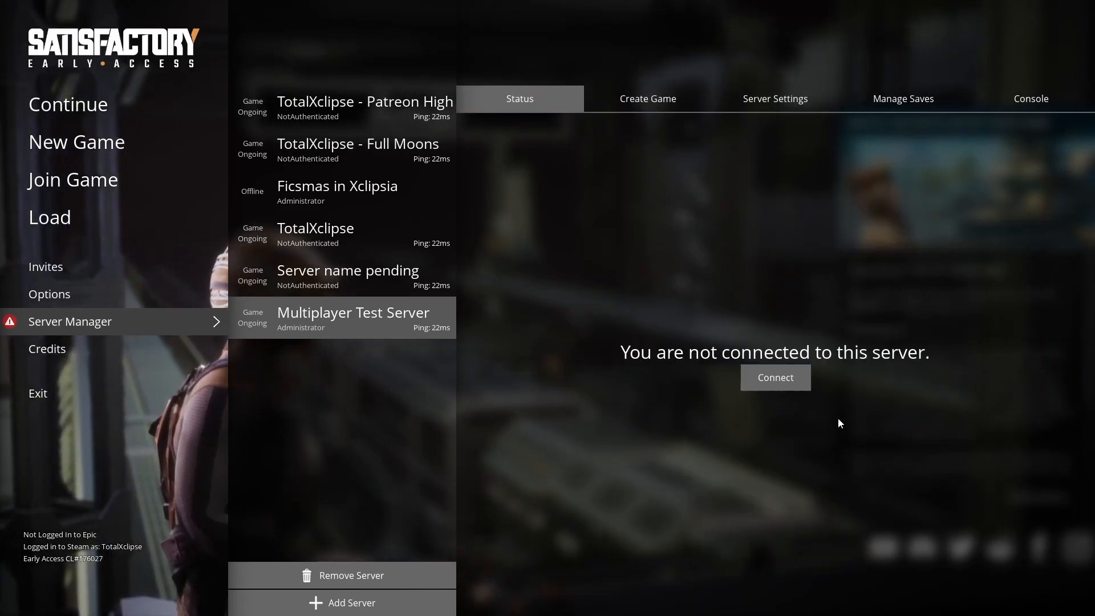
Connect to Multiplayer Test Server and load into the desert world
left_click(774, 378)
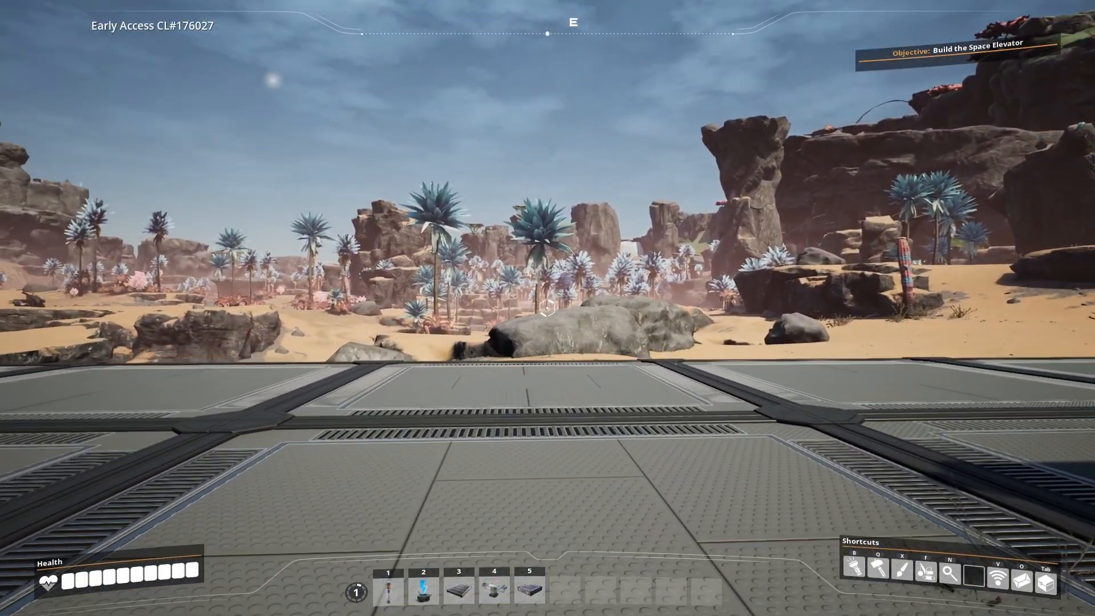
mouse_move(547, 308)
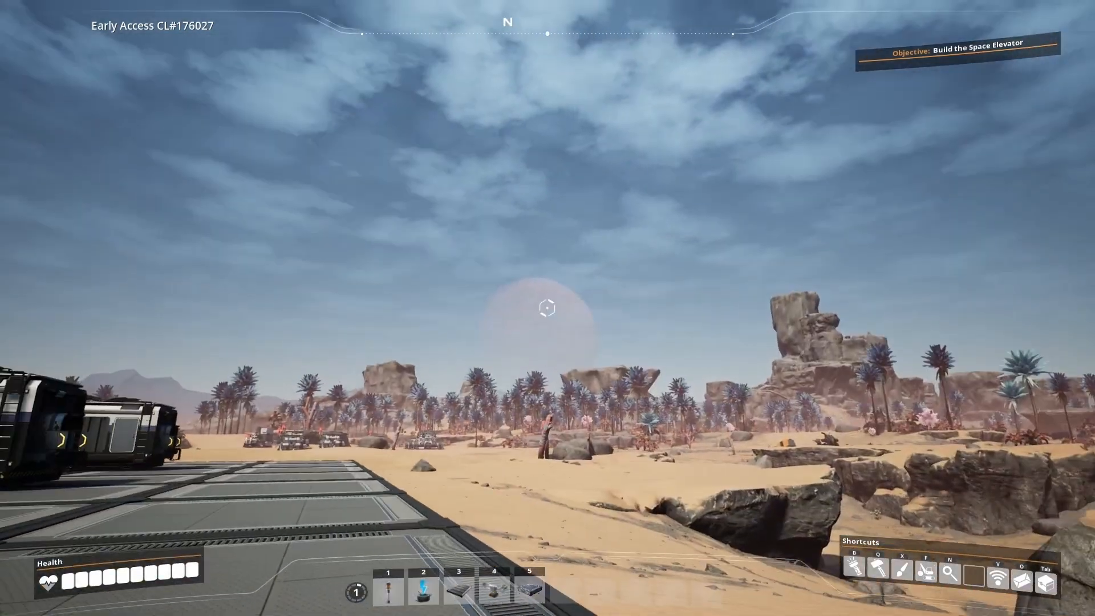